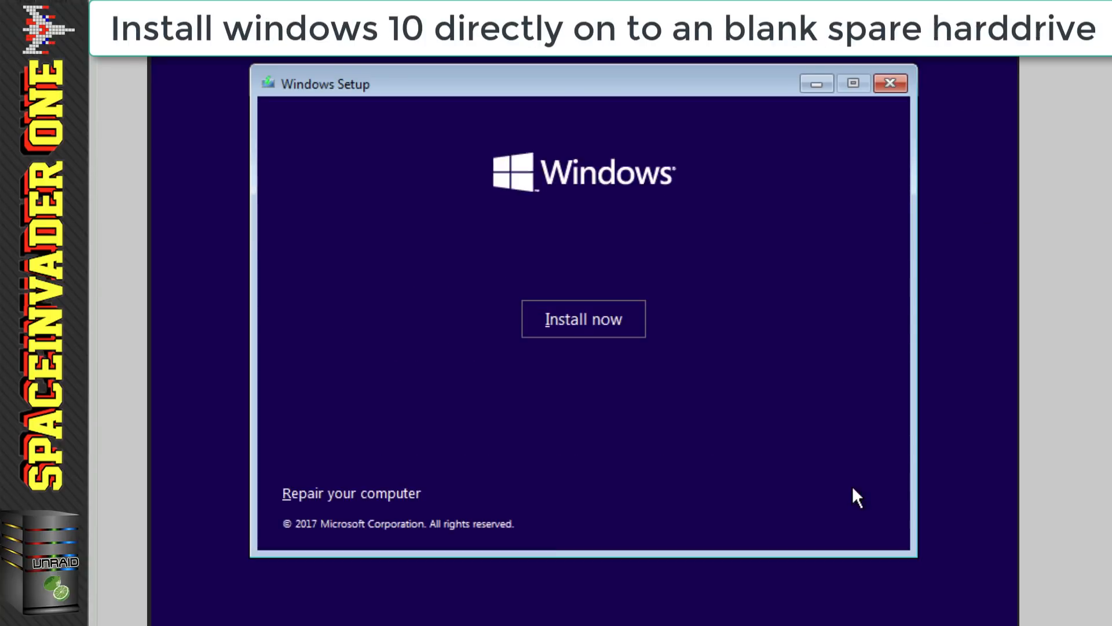
left_click(583, 319)
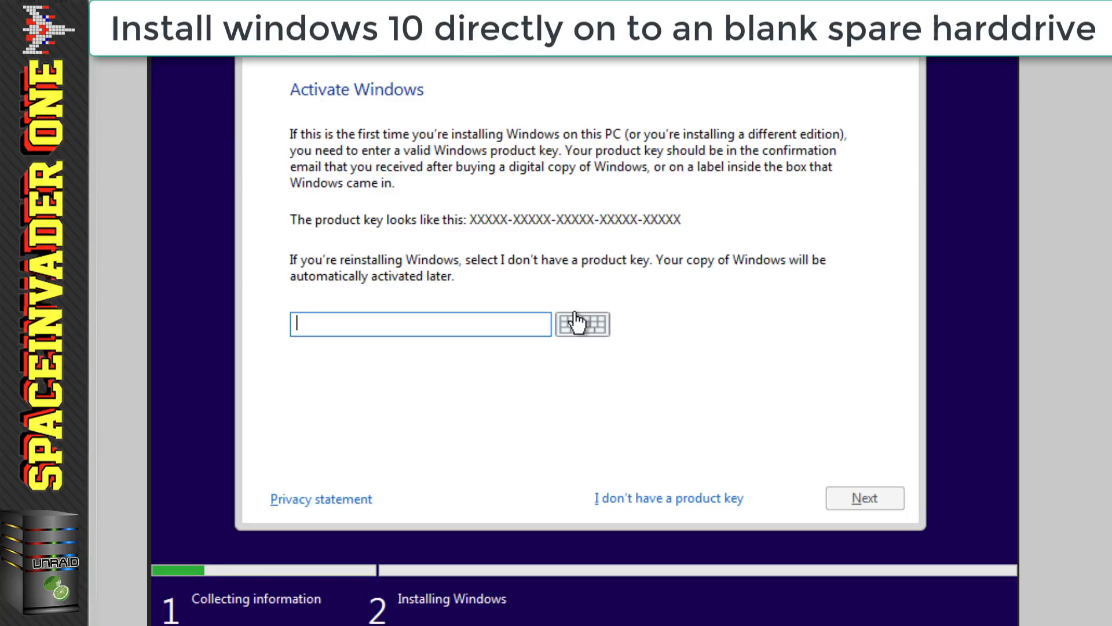
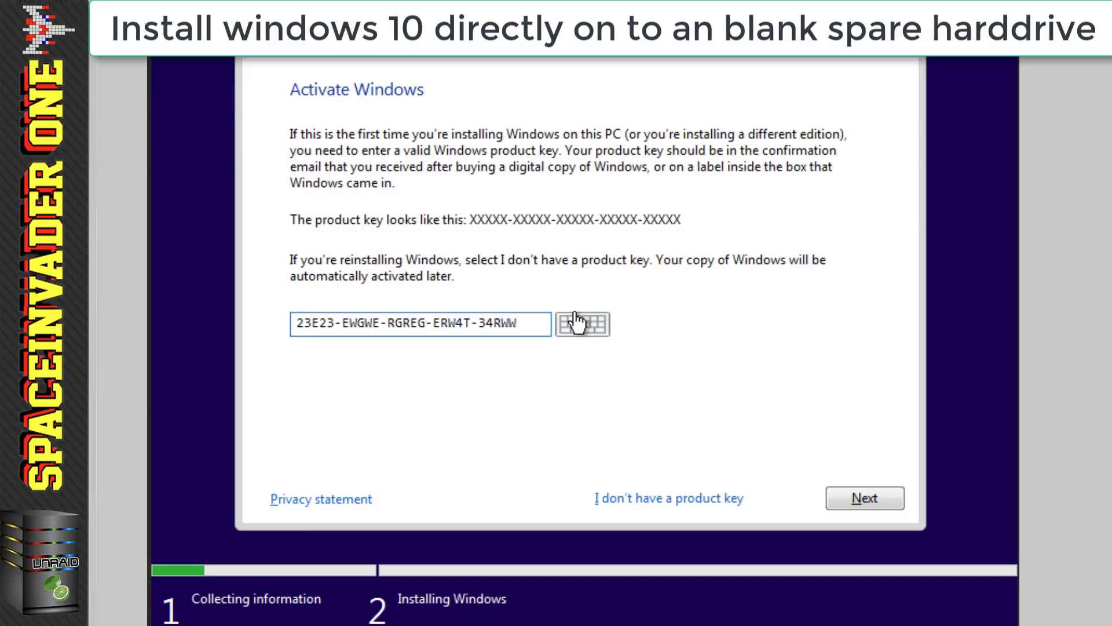
left_click(864, 497)
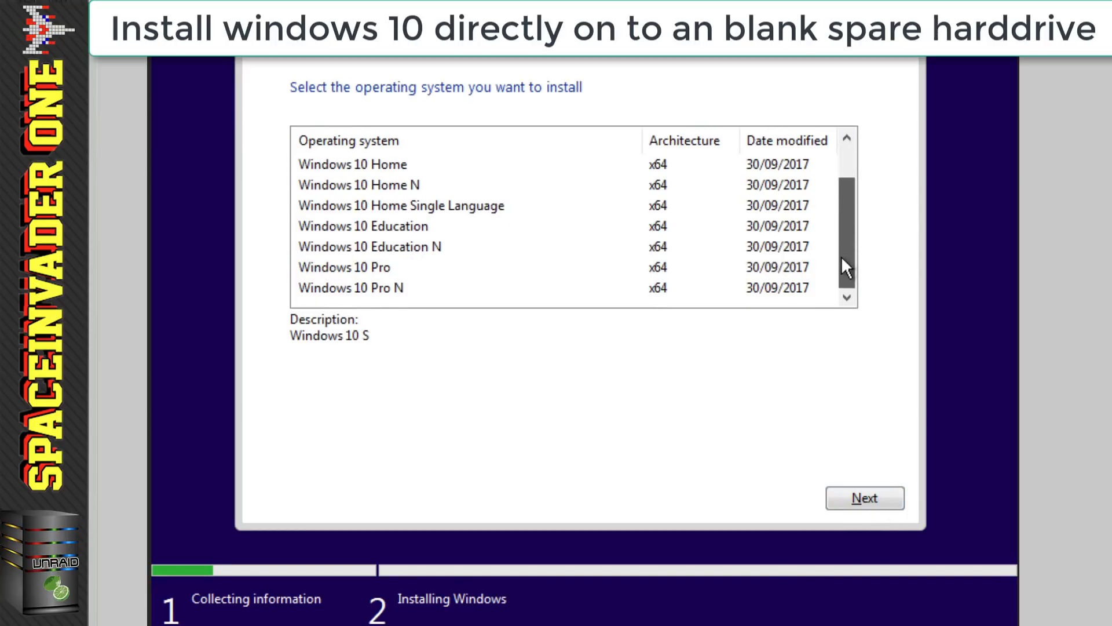
left_click(865, 497)
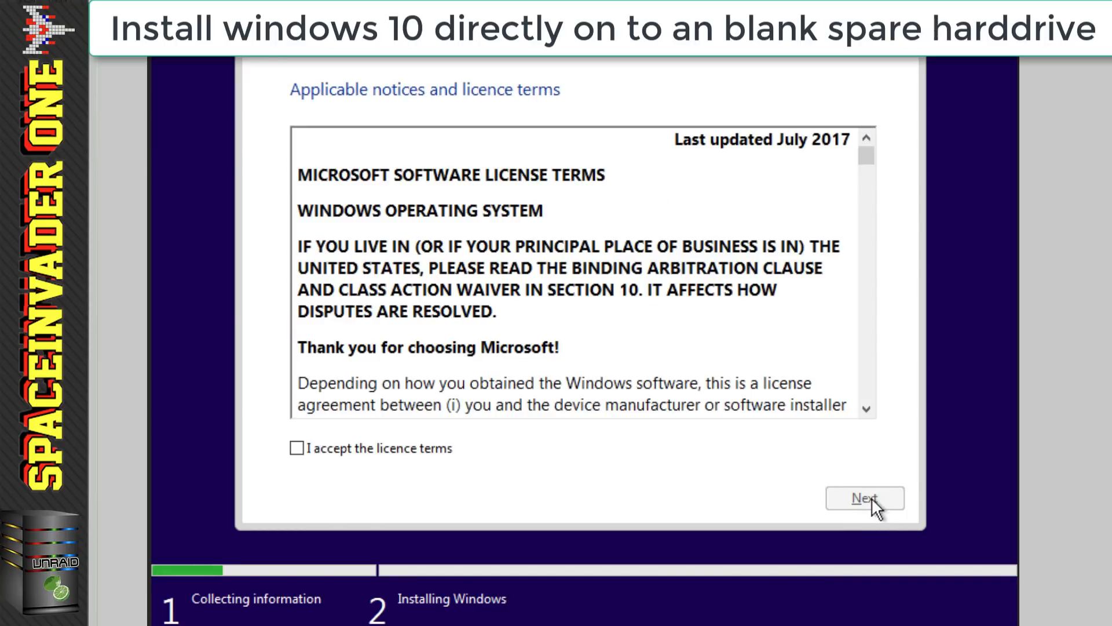
left_click(864, 497)
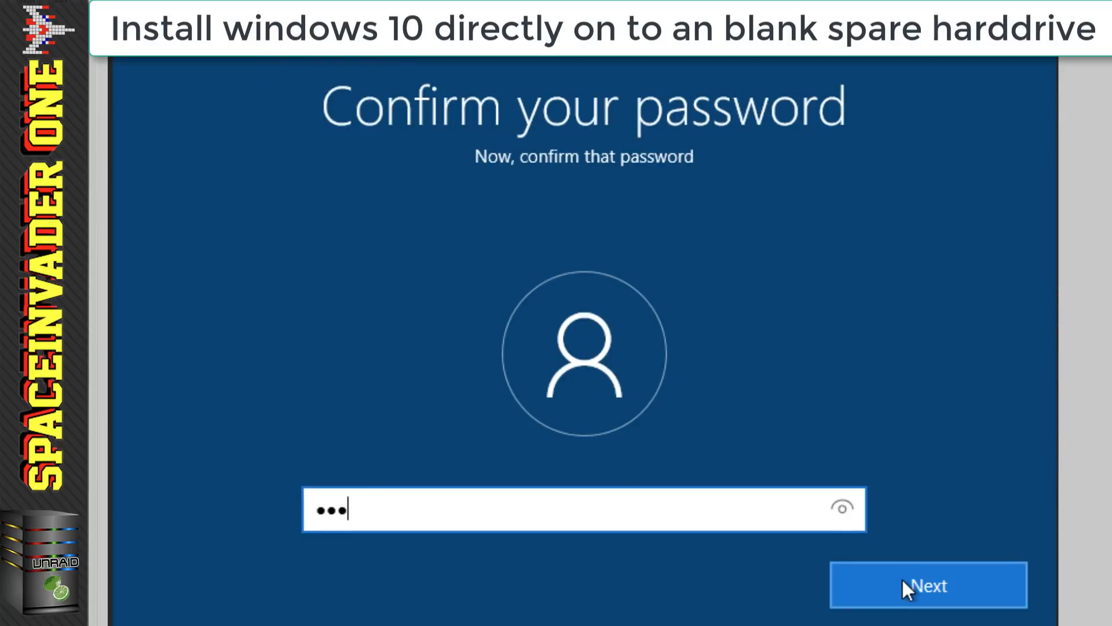
- Confirm the account password and accept the privacy settings with location and speech recognition off
left_click(928, 584)
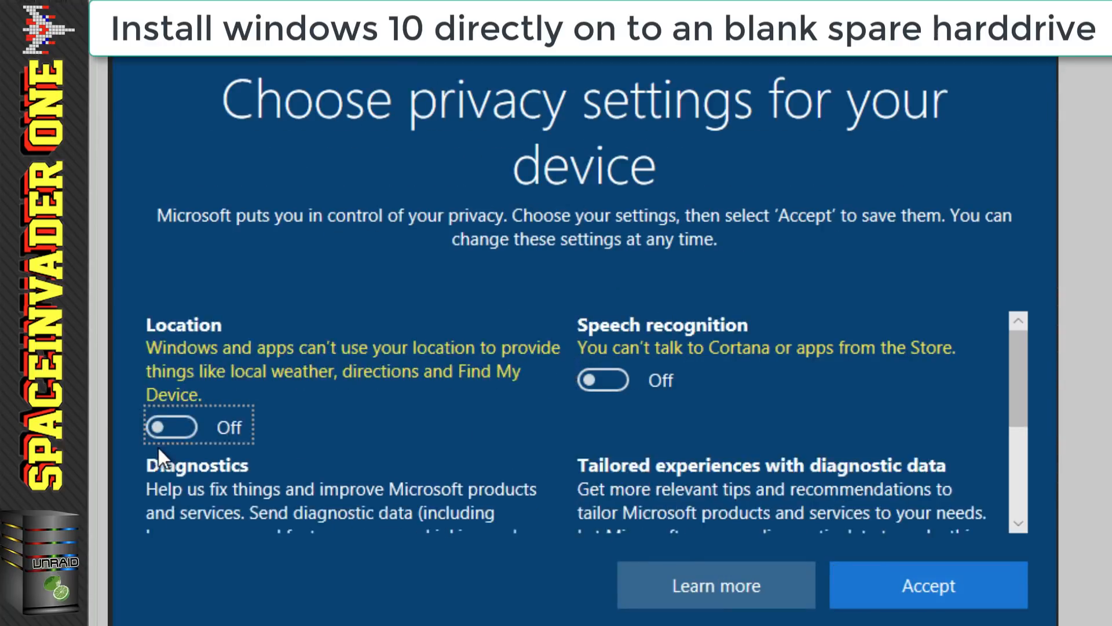
left_click(927, 584)
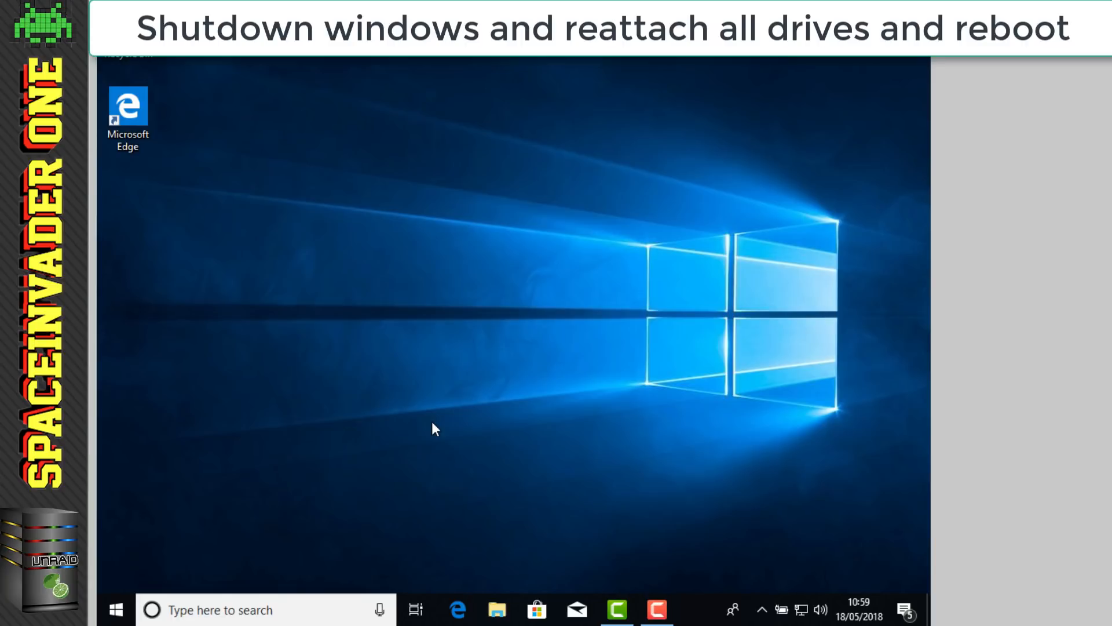
- View This PC's properties to confirm Windows 10 Pro is activated on the Ryzen 7 1700
left_click(496, 610)
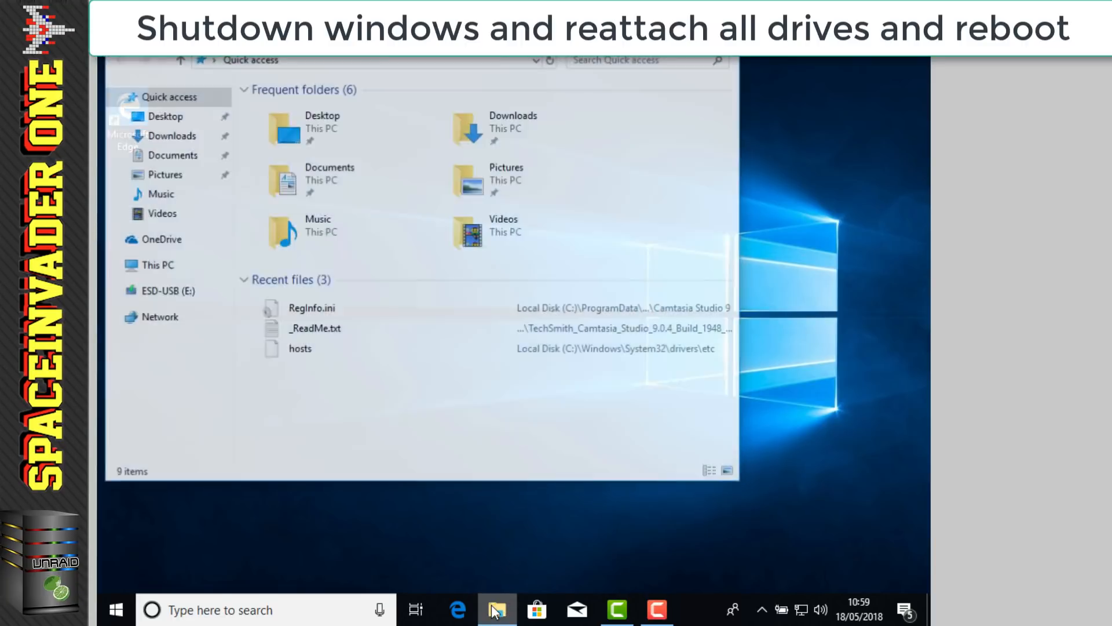
right_click(157, 264)
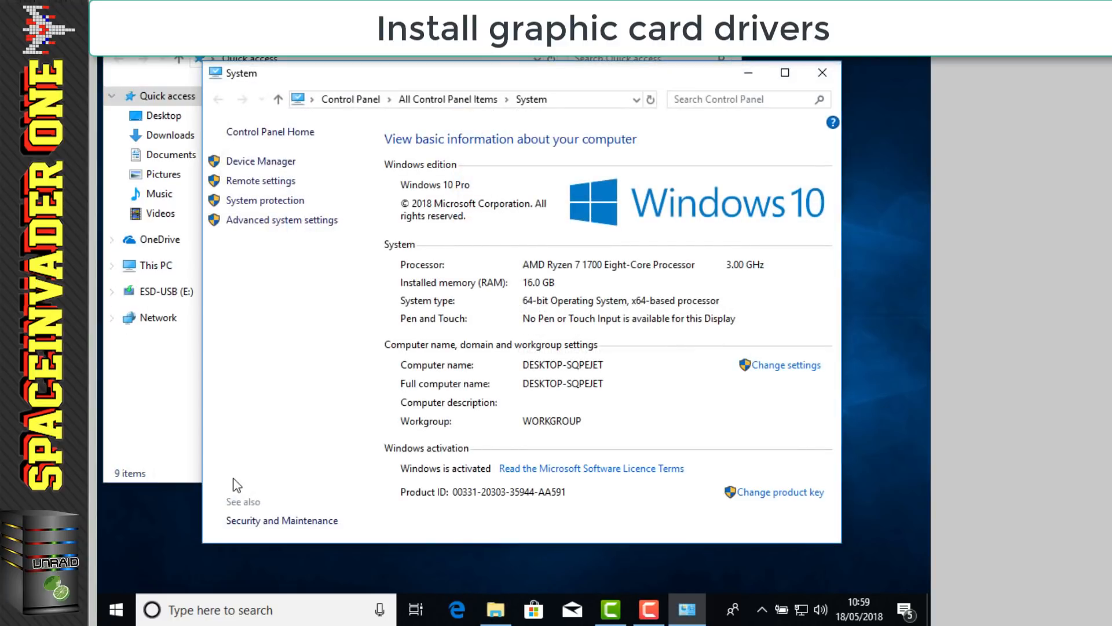
mouse_move(475, 188)
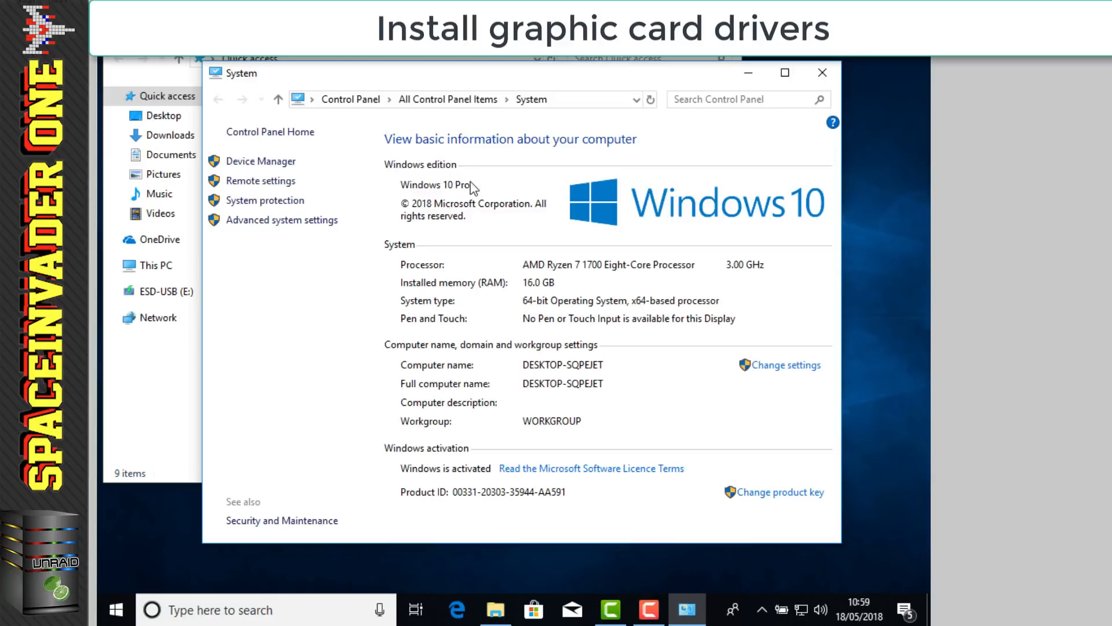
mouse_move(400, 195)
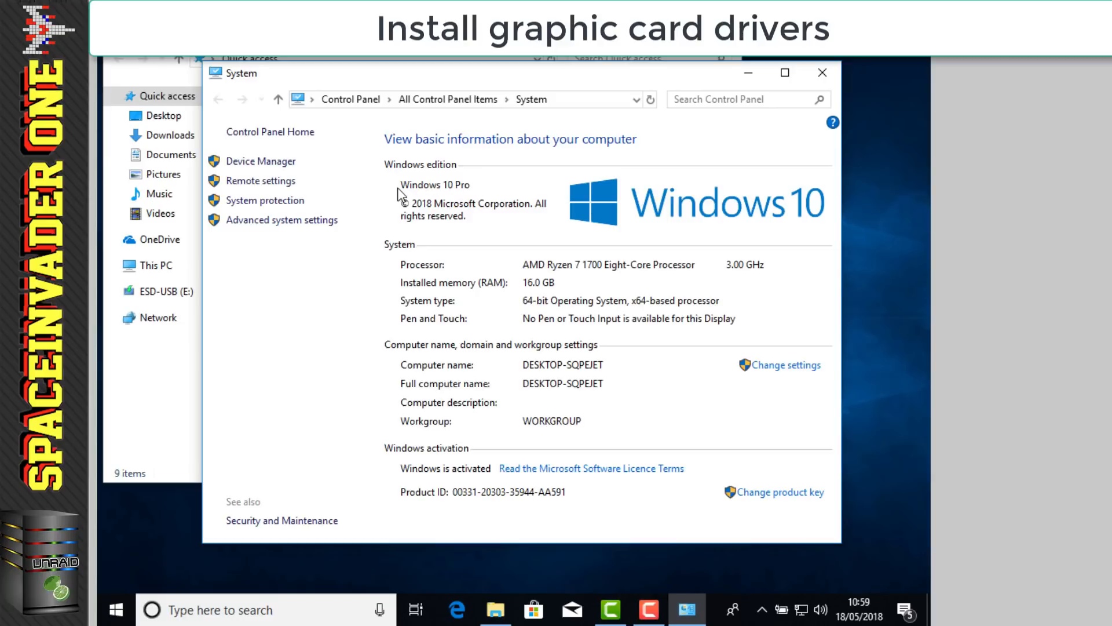
mouse_move(457, 207)
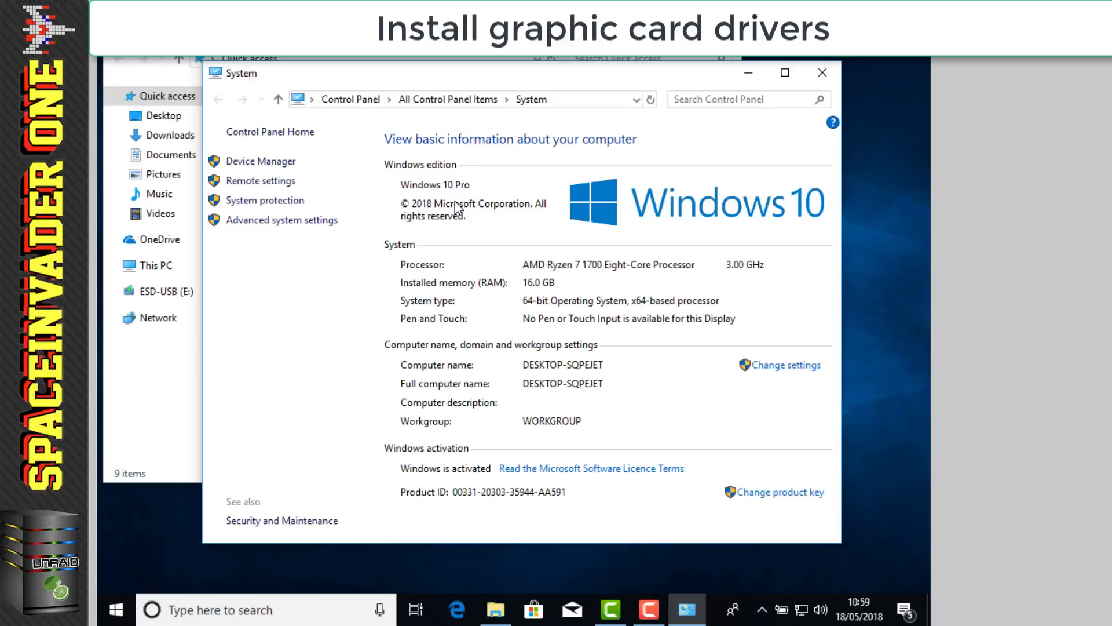
mouse_move(614, 438)
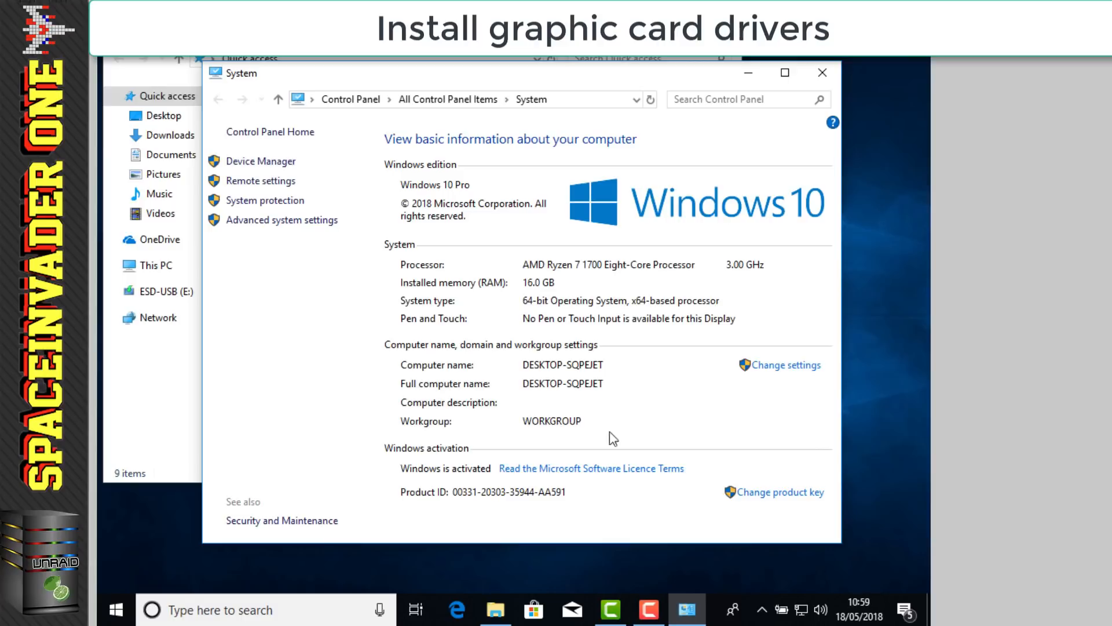
mouse_move(394, 471)
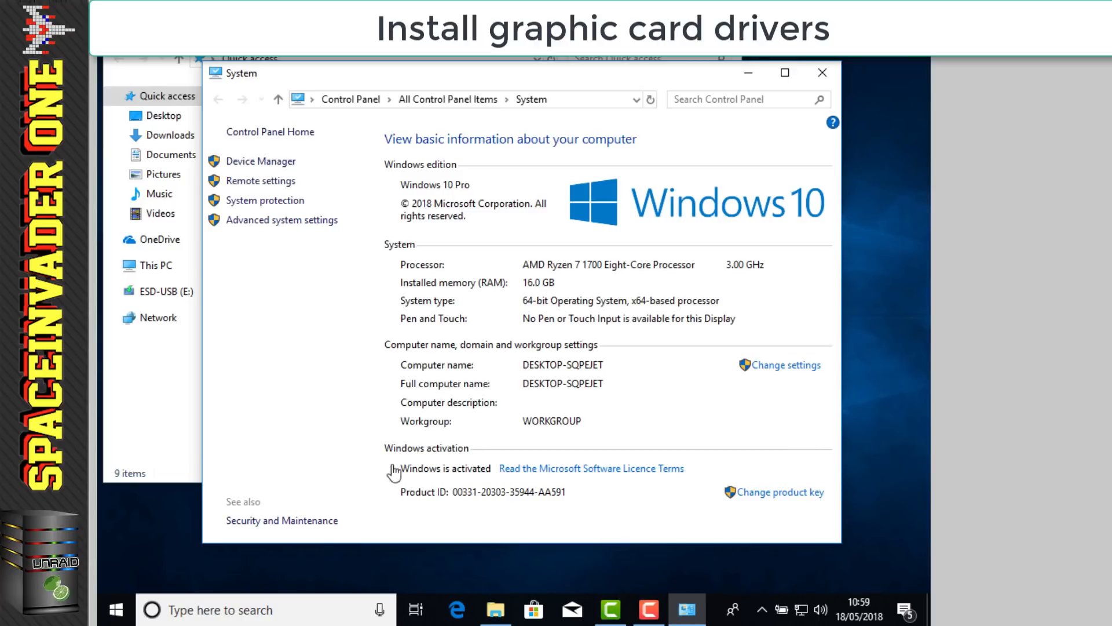
mouse_move(389, 311)
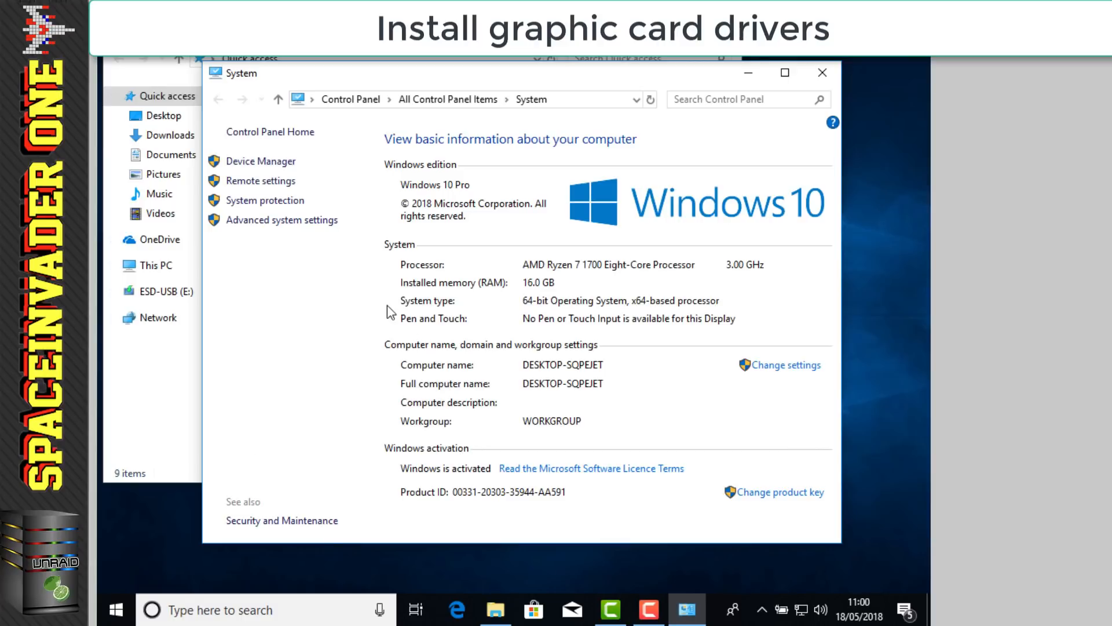
mouse_move(261, 161)
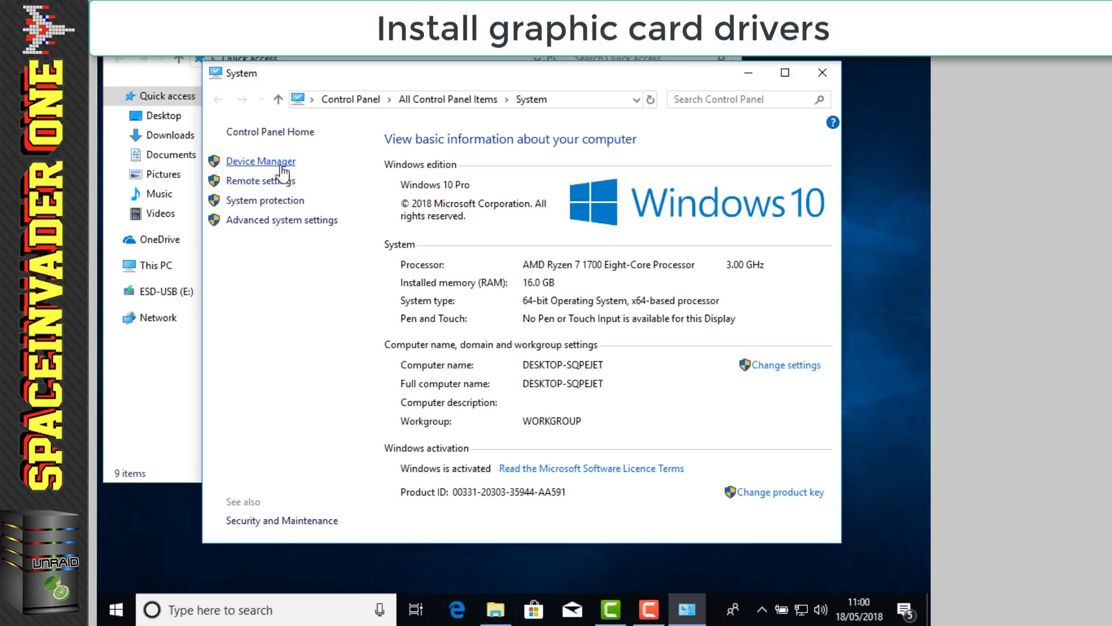
- Inspect Device Manager categories, revealing the Microsoft Basic Display Adapter and unrecognised PCI devices
left_click(261, 161)
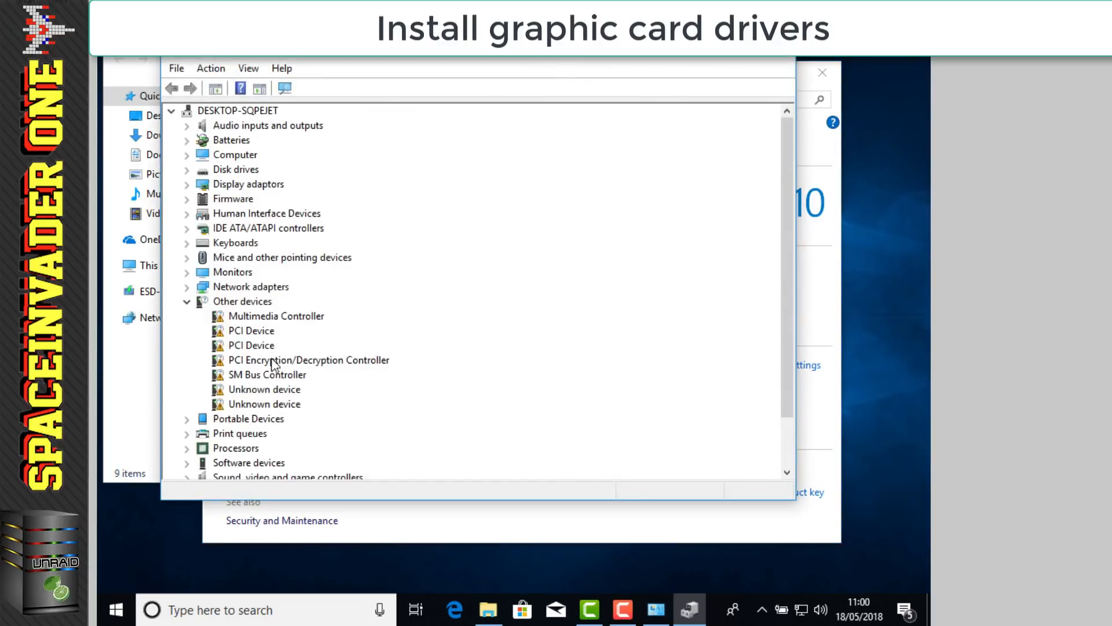
mouse_move(242, 333)
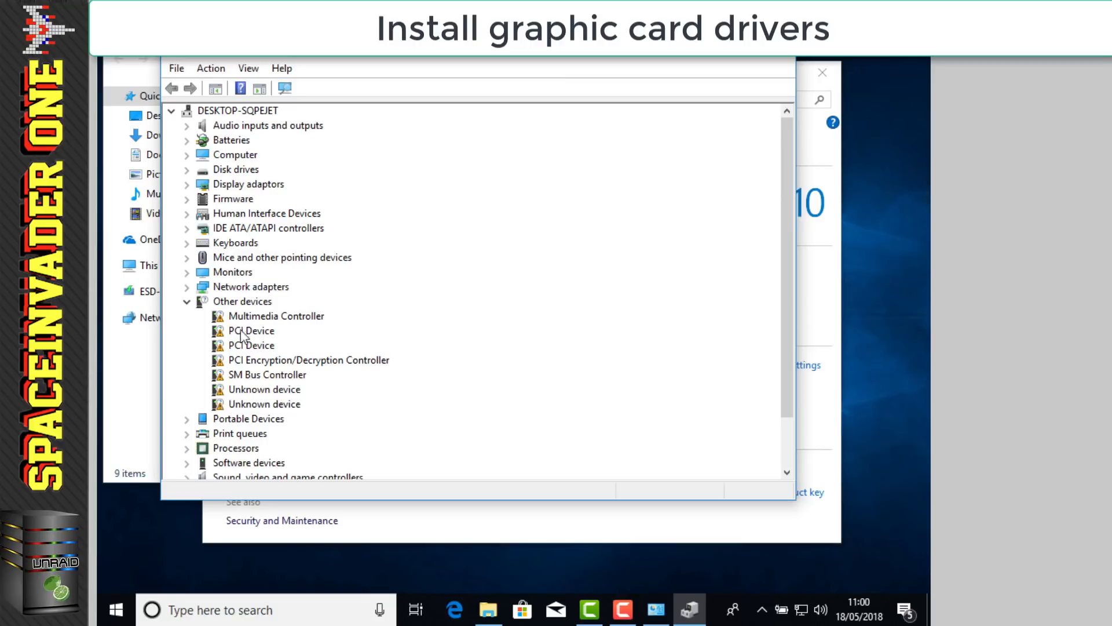
mouse_move(542, 277)
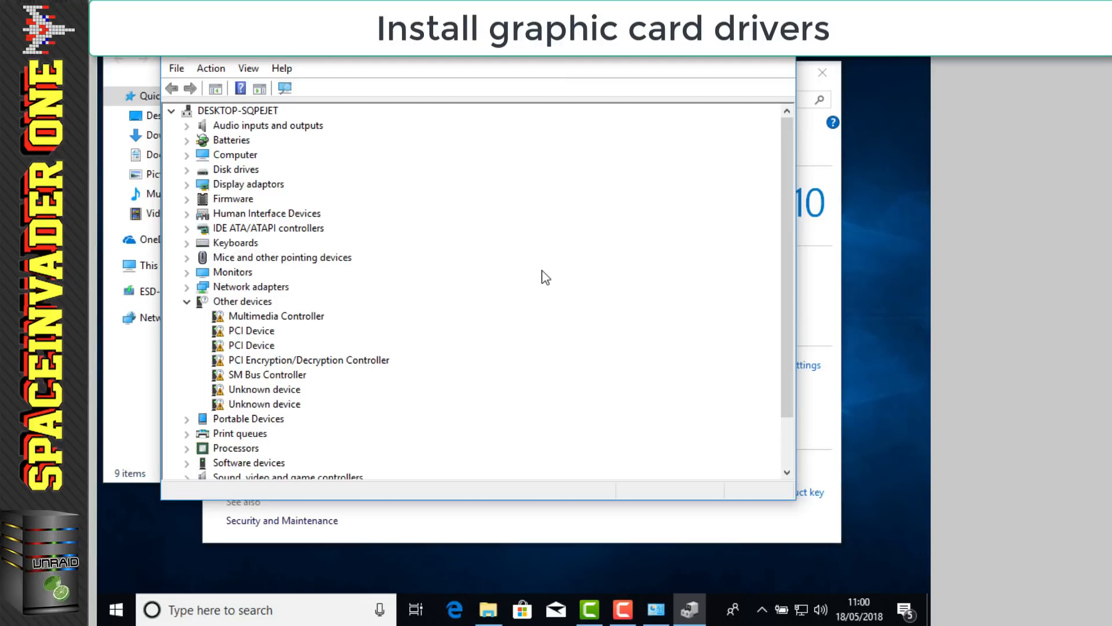
scroll("down", 3)
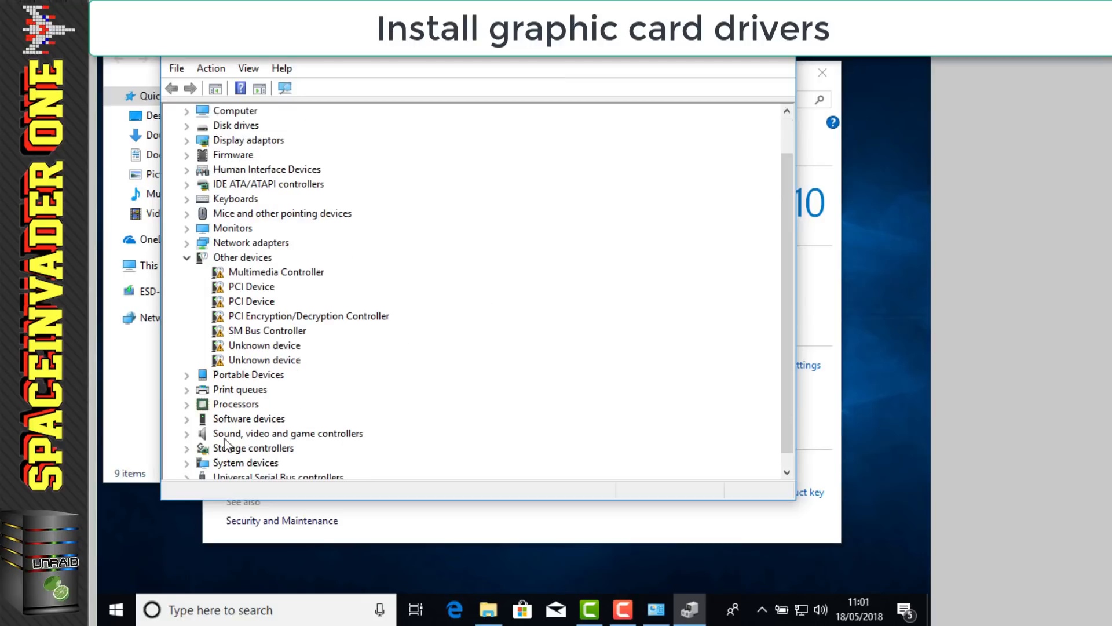
left_click(187, 433)
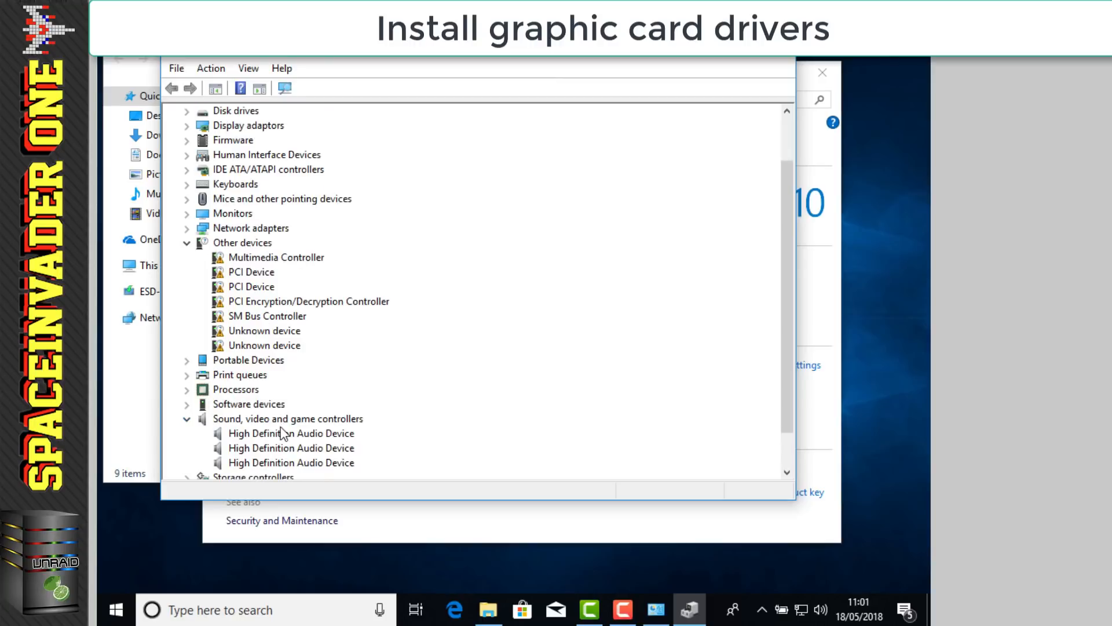
scroll("down", 3)
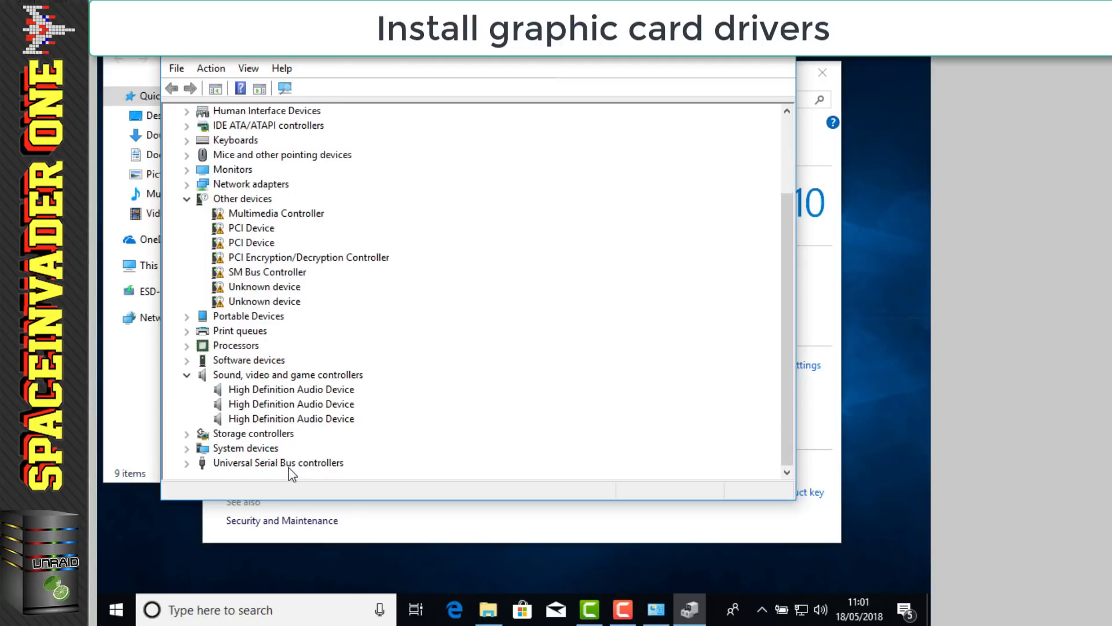
mouse_move(185, 380)
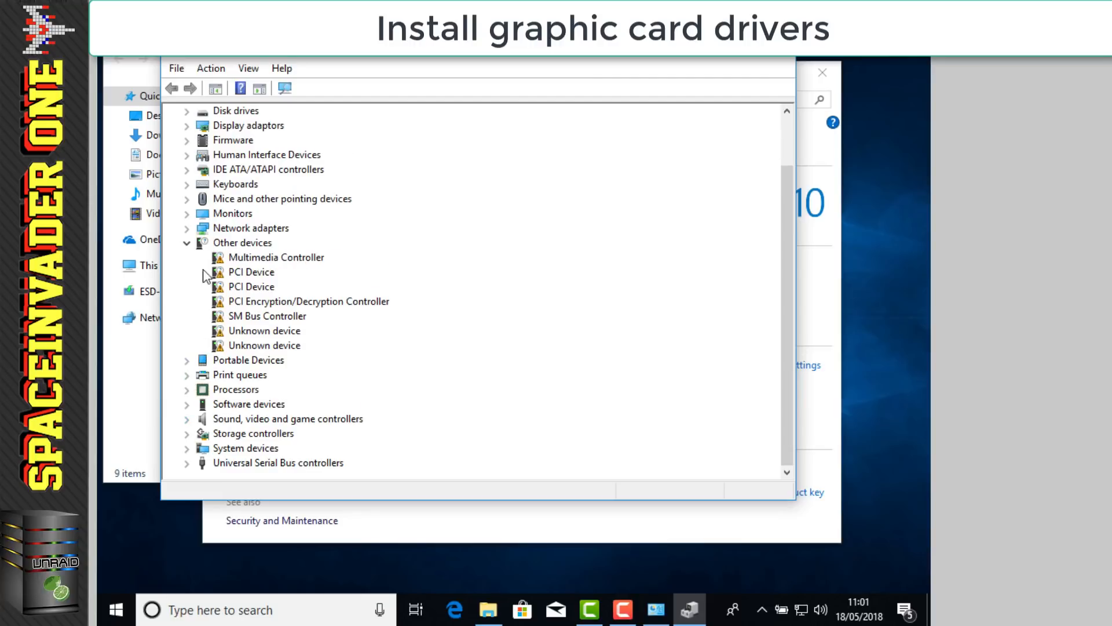
left_click(186, 125)
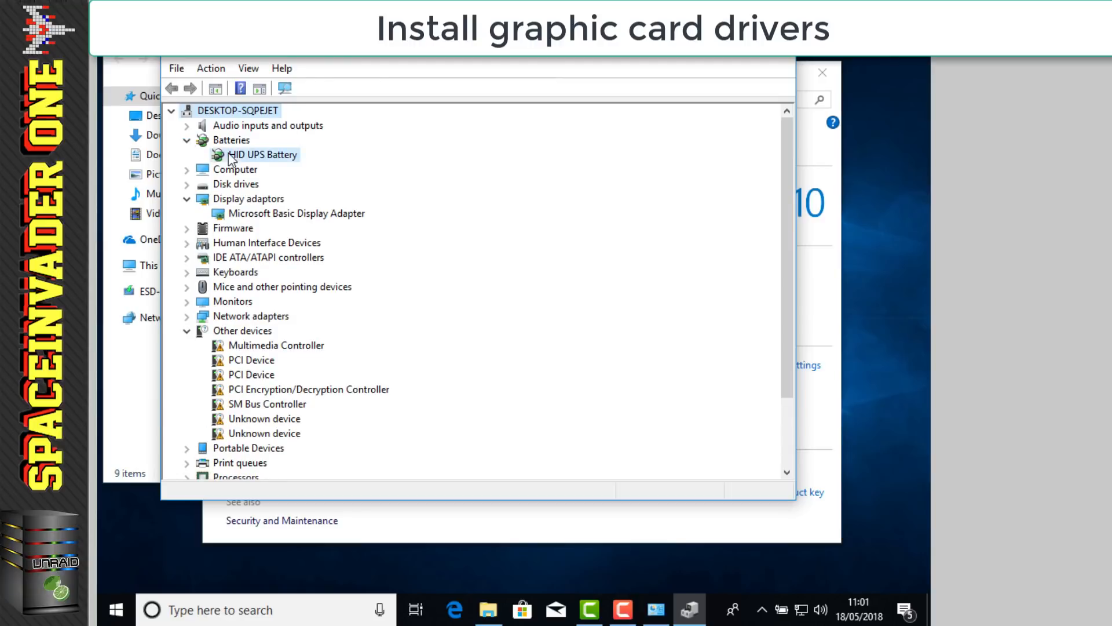
left_click(262, 154)
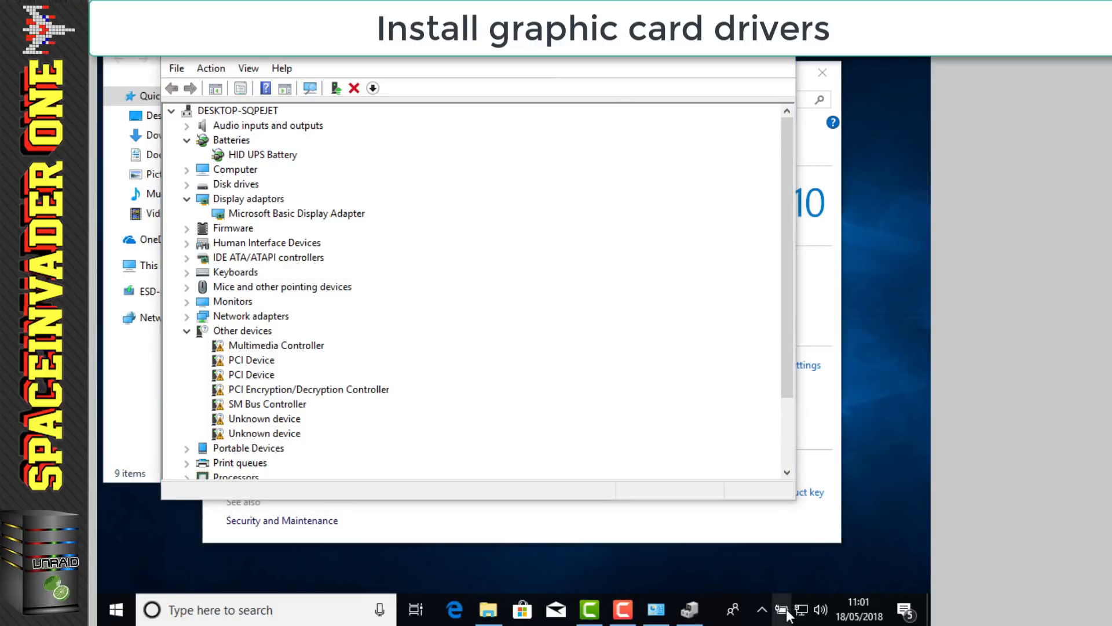
left_click(780, 609)
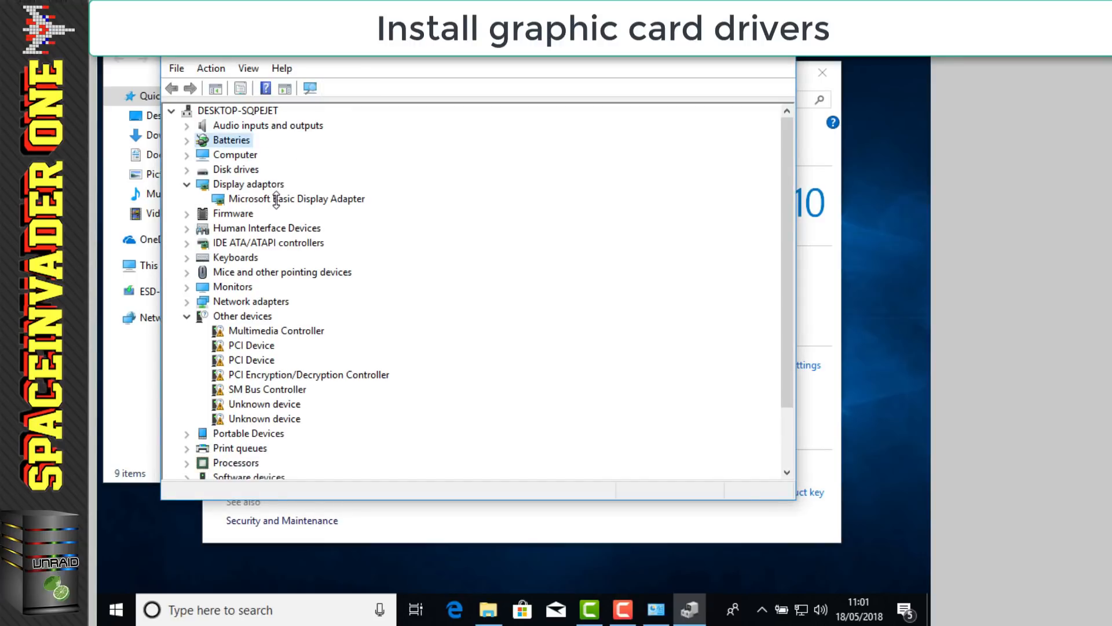
- Update the basic display adapter driver automatically so it becomes AMD Radeon HD 6450
right_click(295, 198)
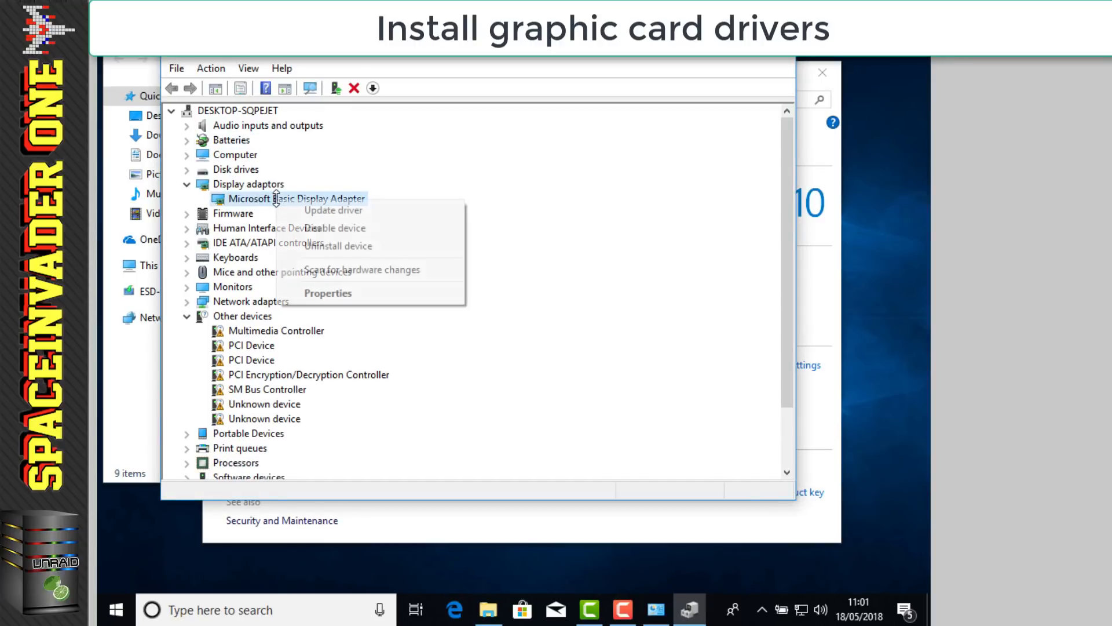
left_click(332, 210)
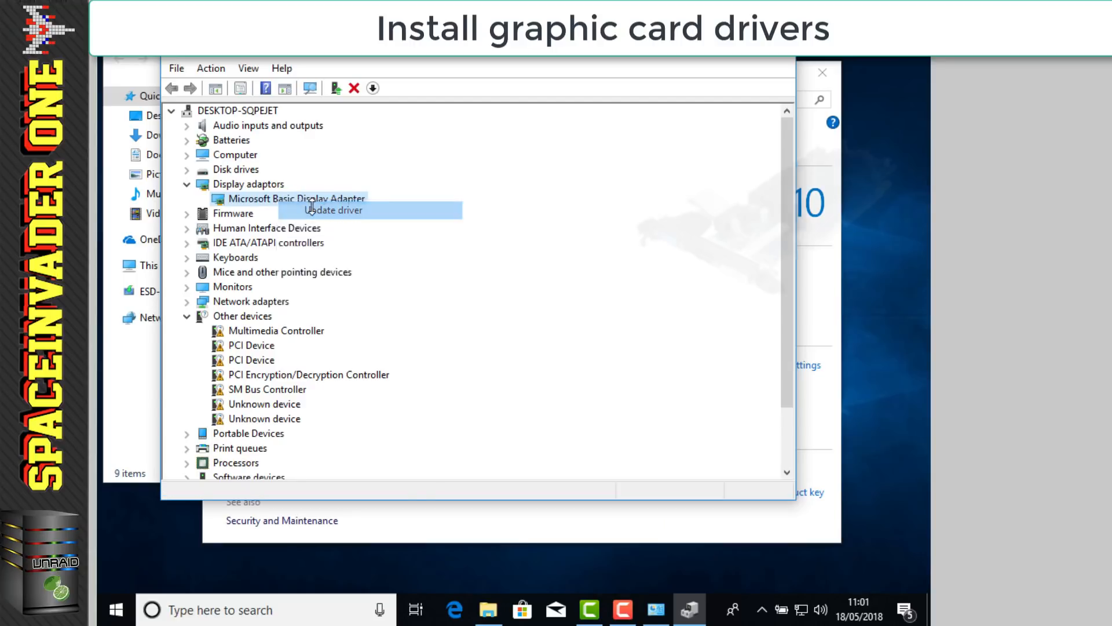
left_click(332, 210)
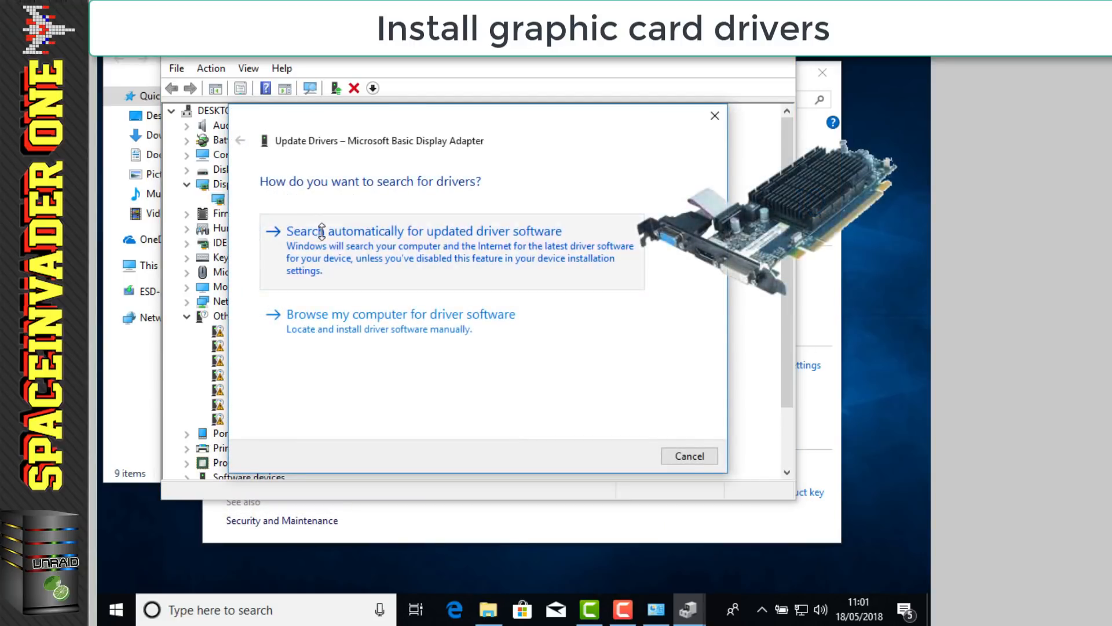
left_click(424, 231)
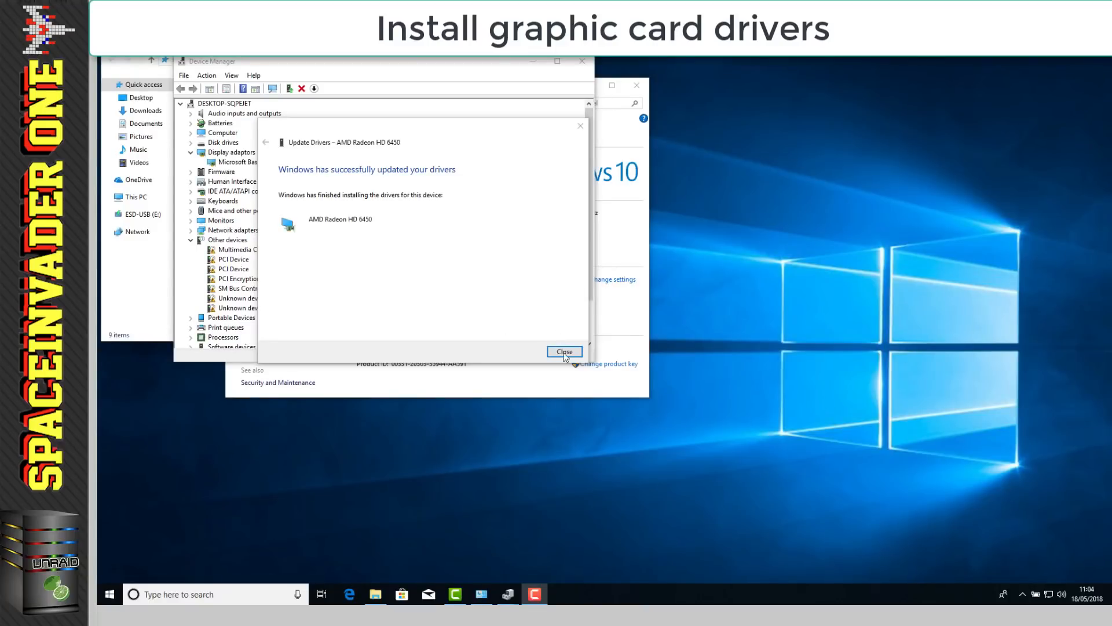
left_click(565, 351)
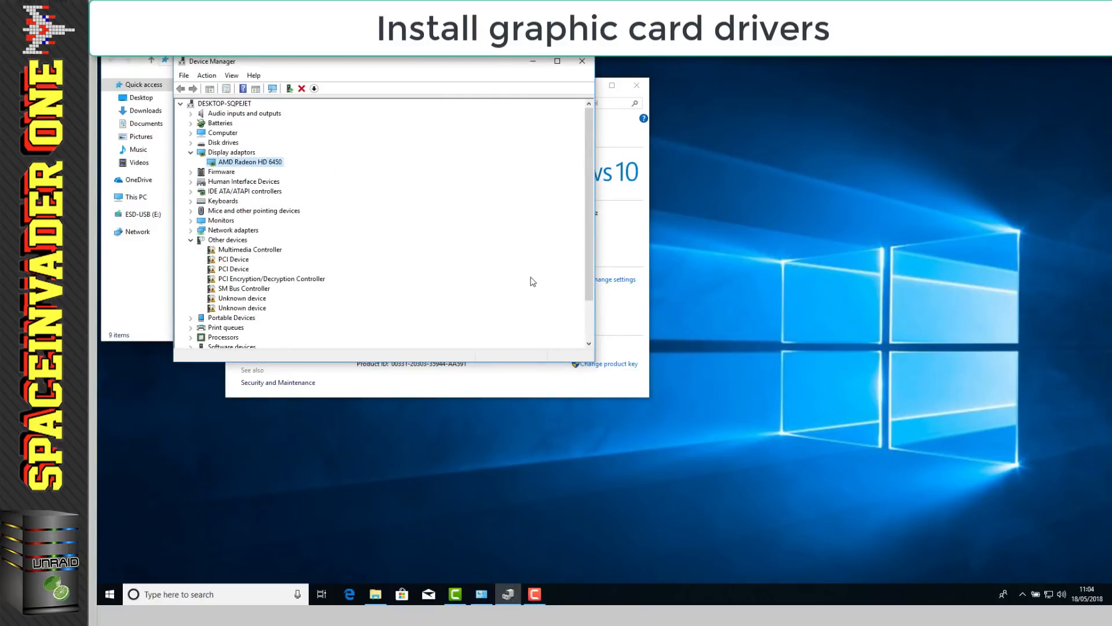
mouse_move(345, 200)
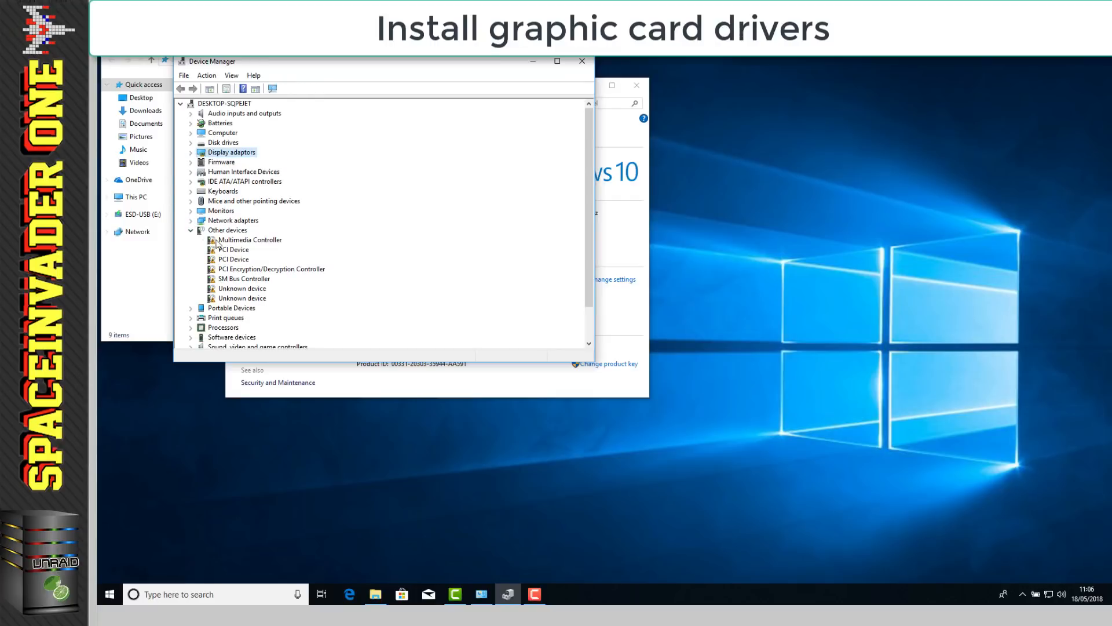
left_click(249, 240)
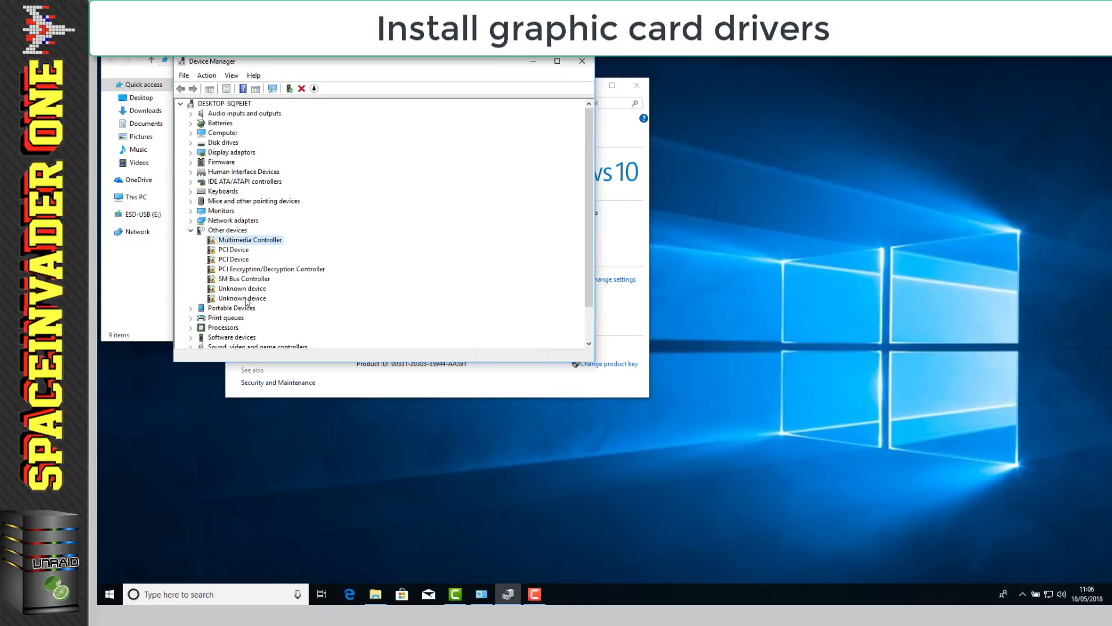
left_click(190, 229)
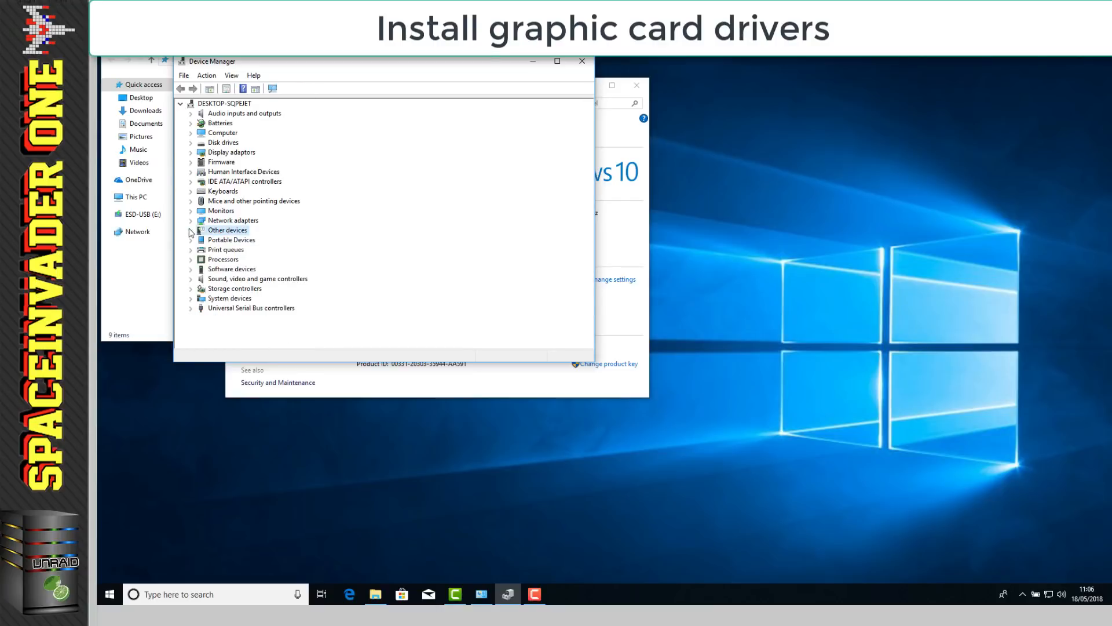
mouse_move(194, 249)
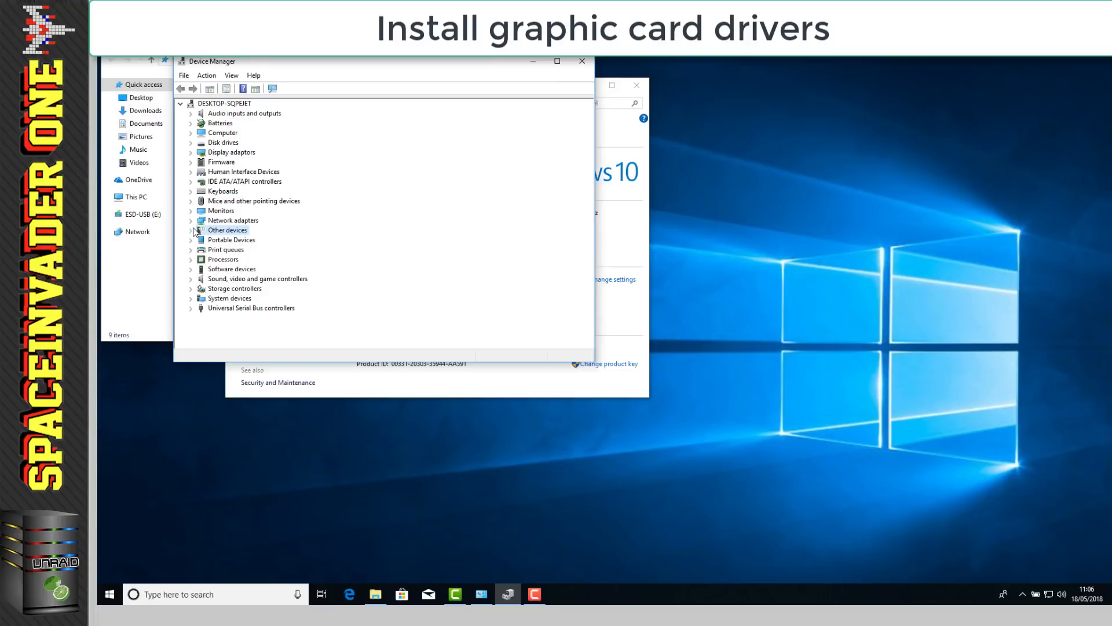
- Disable the first Intel PRO/1000 PT Quad Port LP Server Adapter under Network adapters
left_click(191, 221)
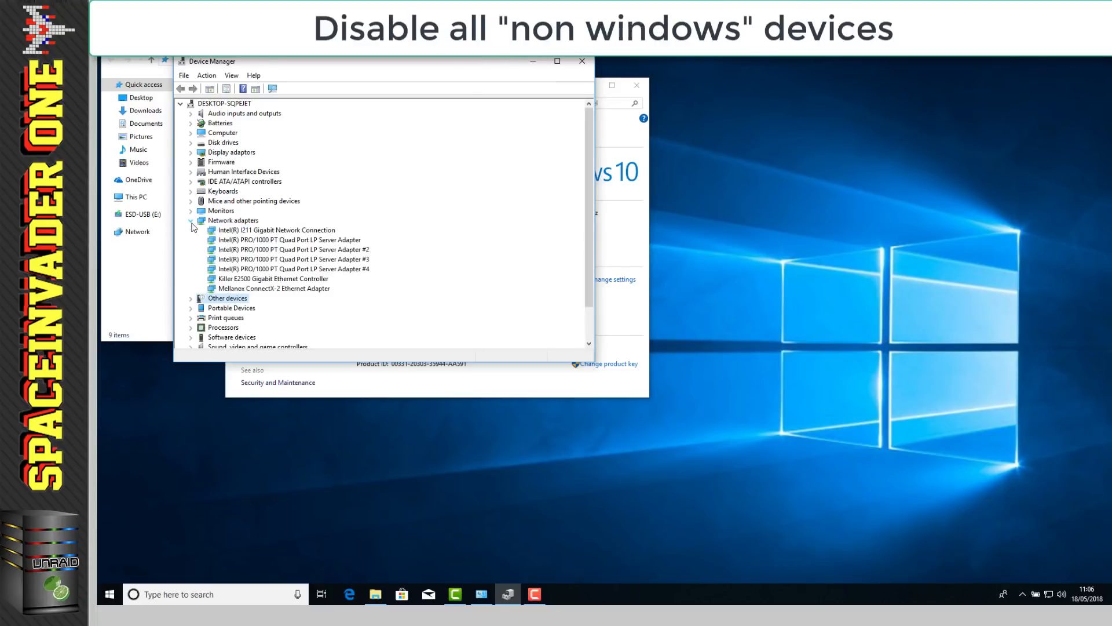
left_click(290, 238)
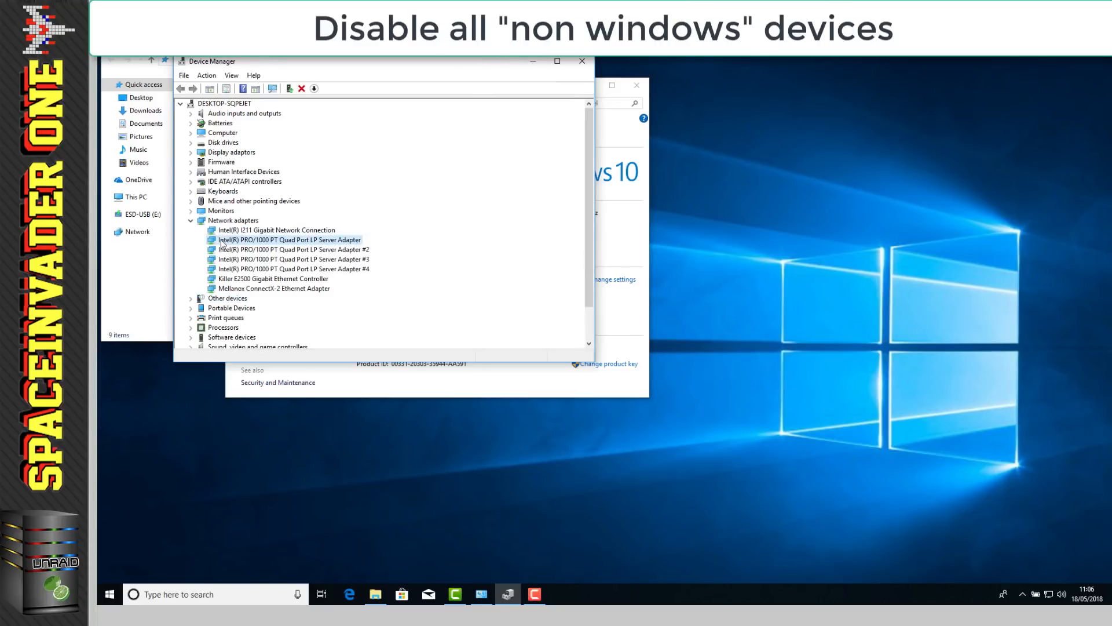
right_click(287, 239)
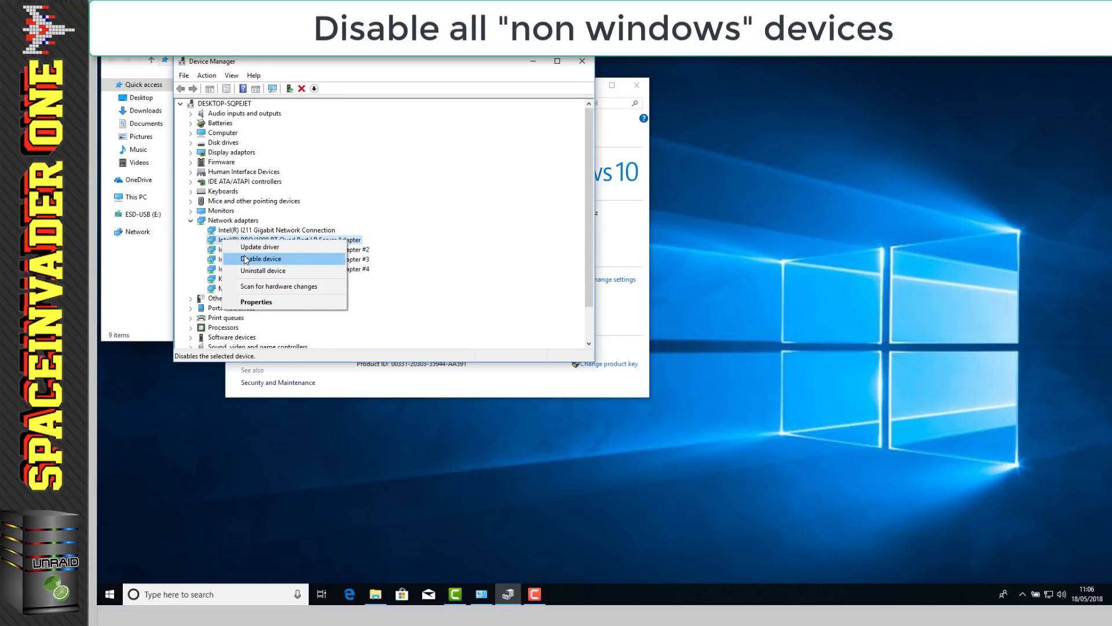
left_click(261, 258)
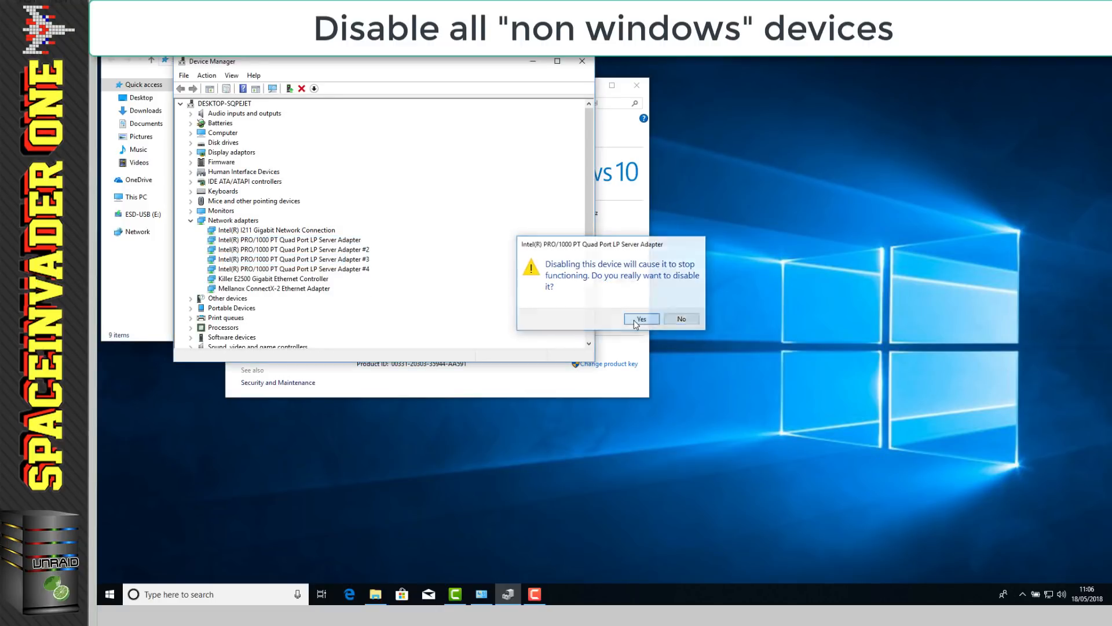
left_click(639, 318)
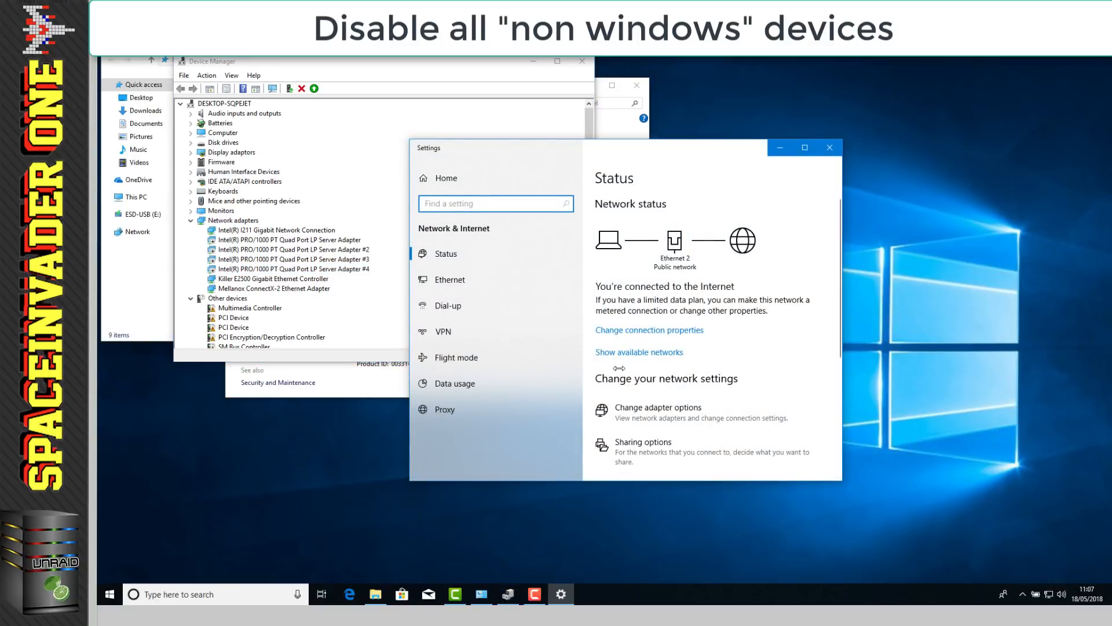
- In Network Connections rename the I211 Ethernet 2 connection to 'unRAIDS main nic'
left_click(448, 280)
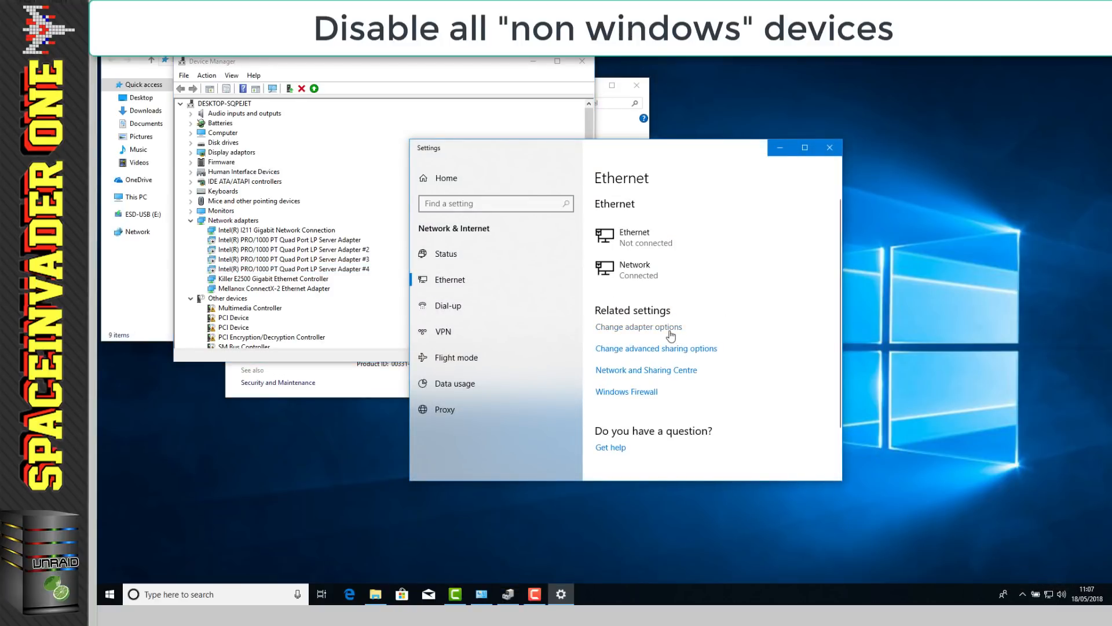
left_click(637, 326)
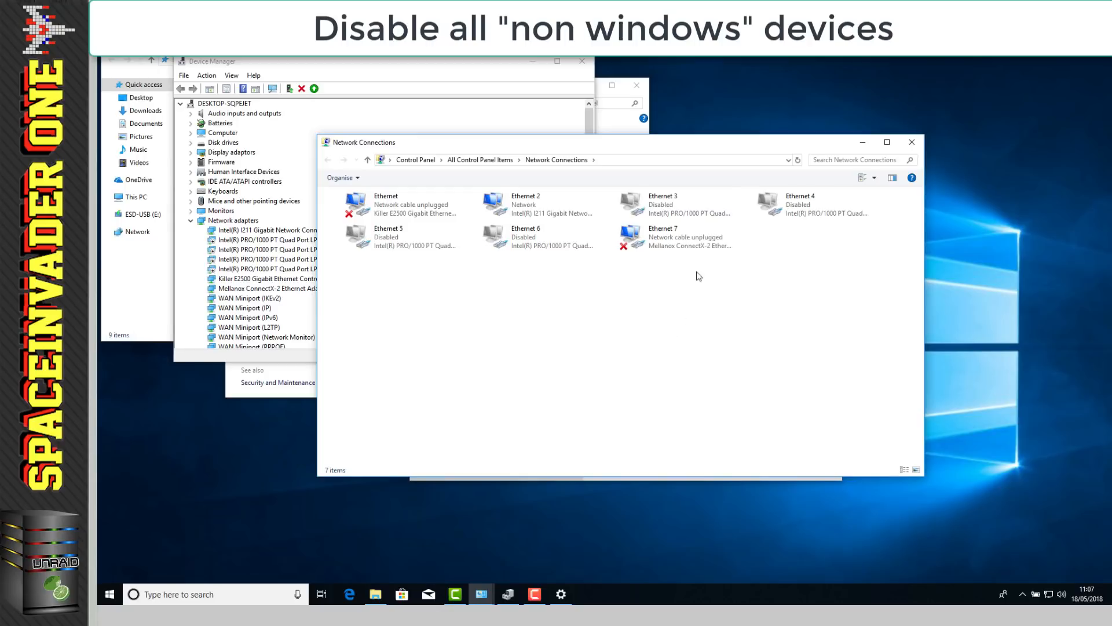
left_click(389, 236)
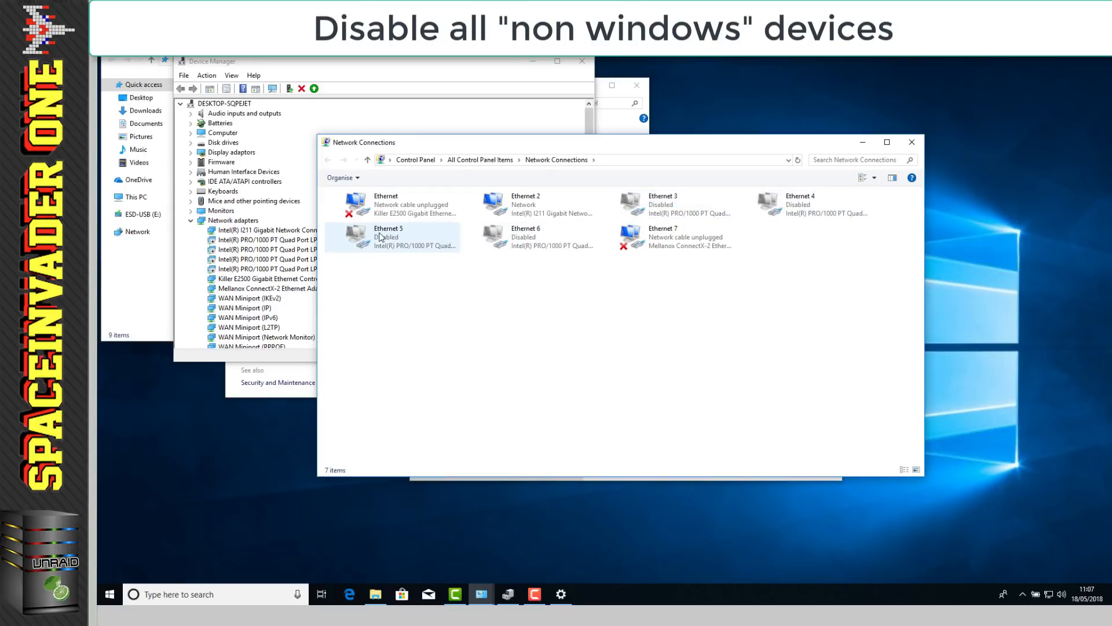
right_click(542, 204)
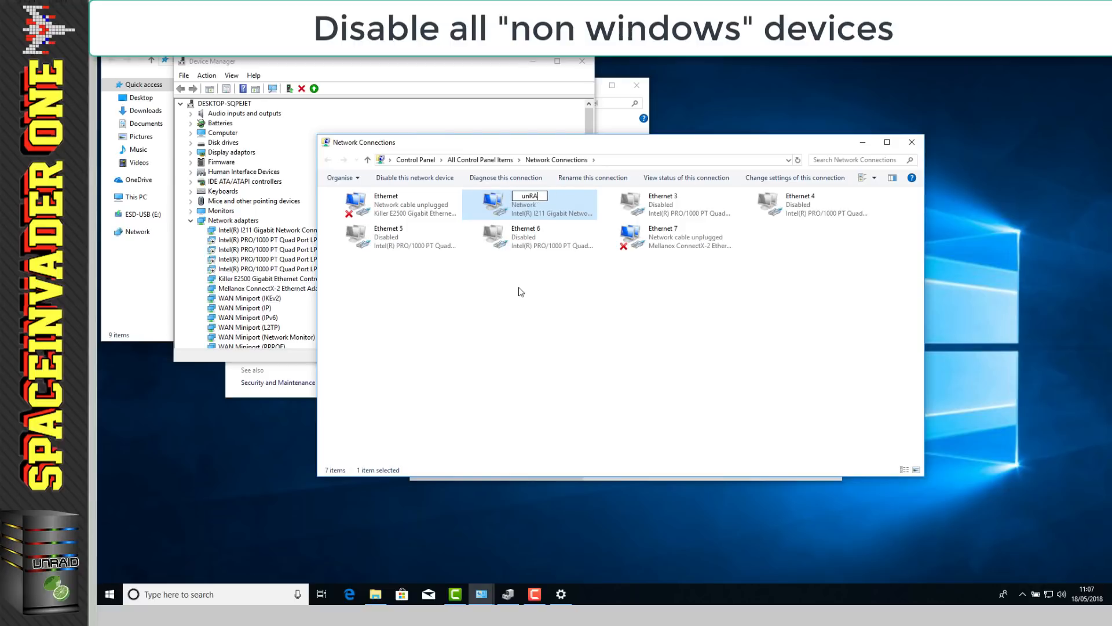
type("IDS main n")
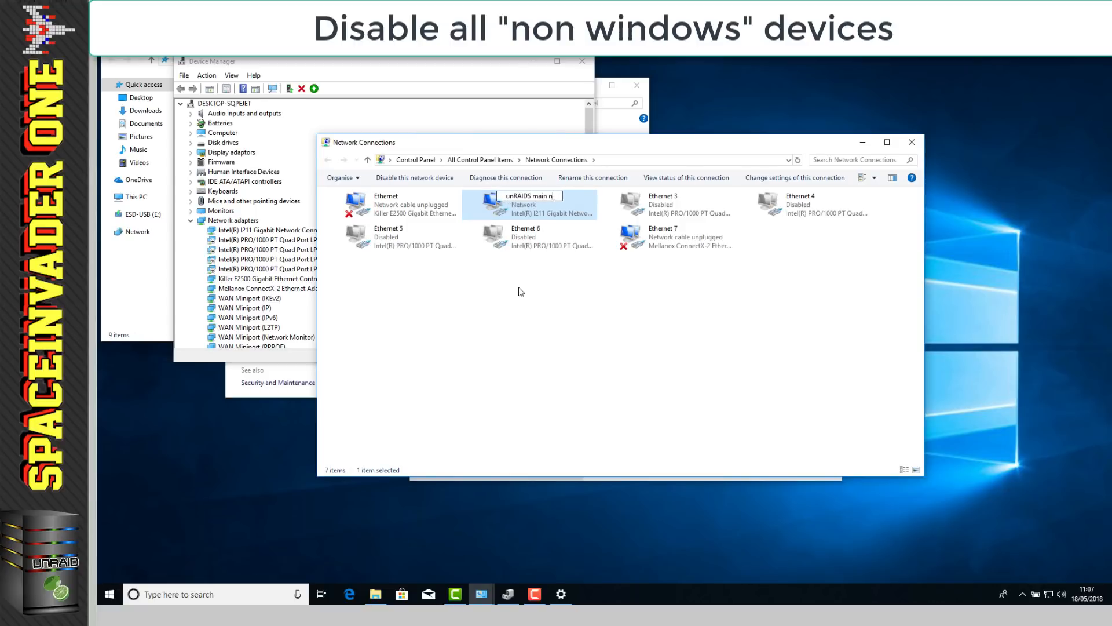
- Disable the unplugged Killer Ethernet connection and close the network windows
right_click(387, 204)
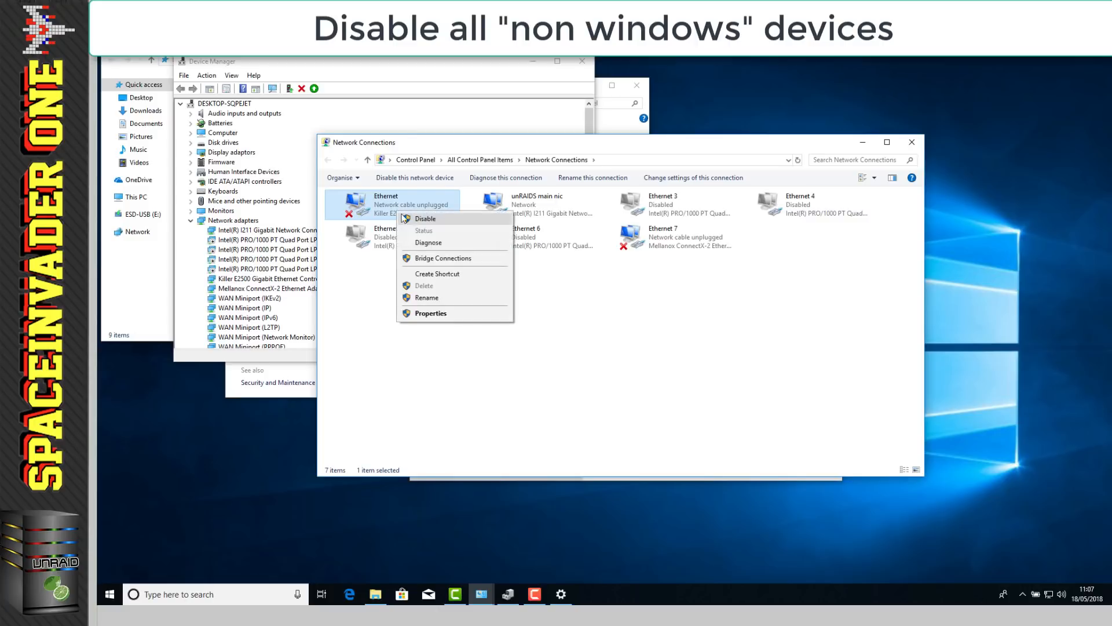
left_click(427, 298)
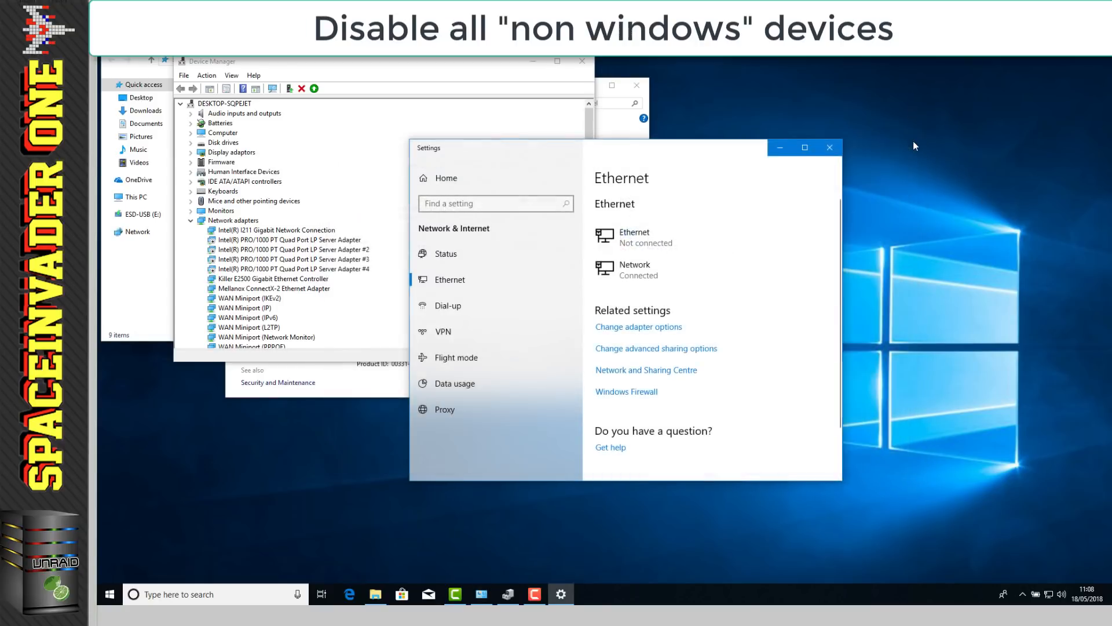
left_click(829, 147)
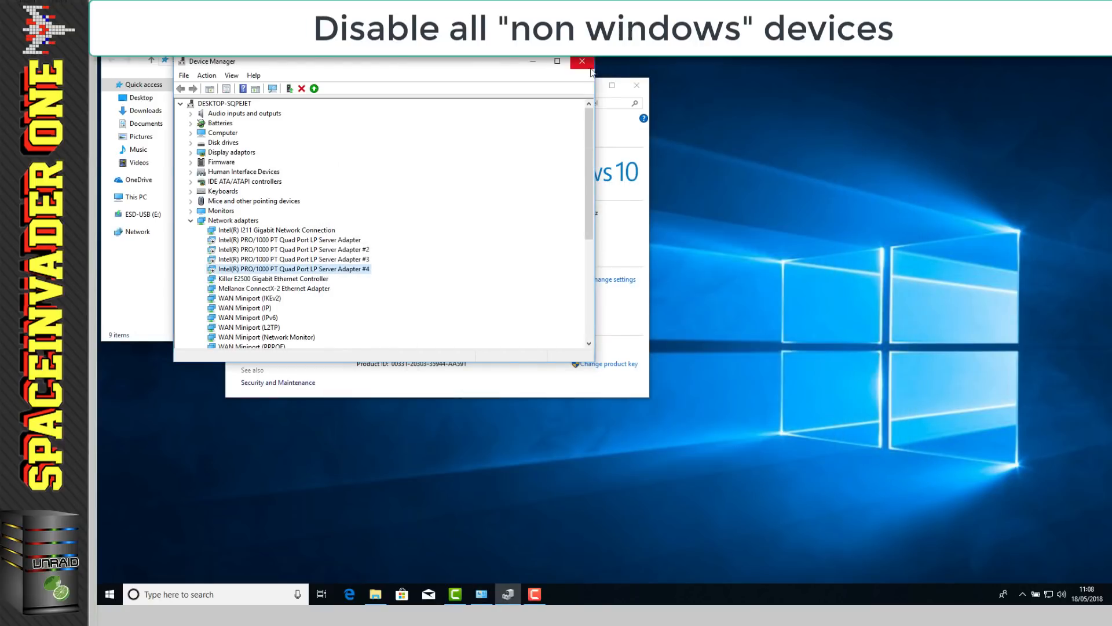
- Close Device Manager and view Disk Management, listing Disk 7 with its 237.87 GB C: partition
left_click(581, 62)
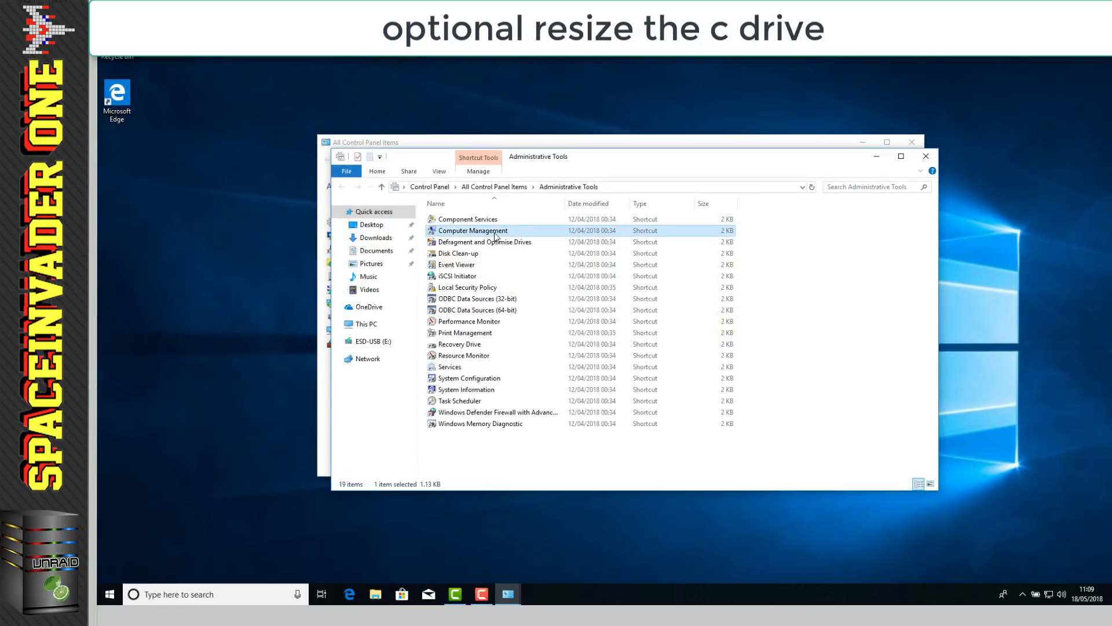
double_click(473, 230)
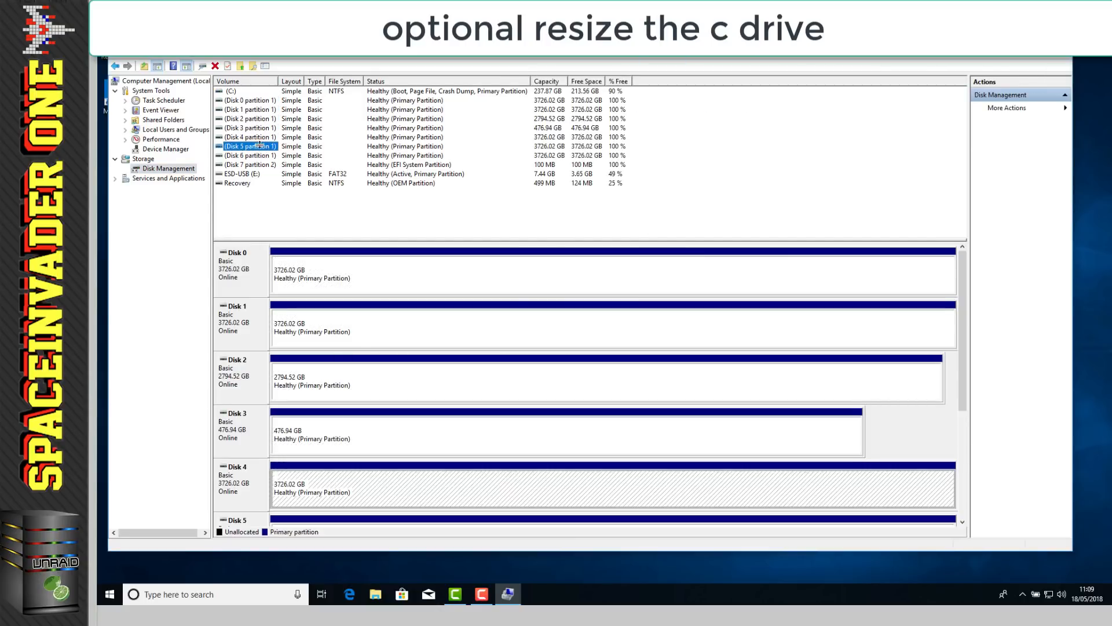
scroll("down", 3)
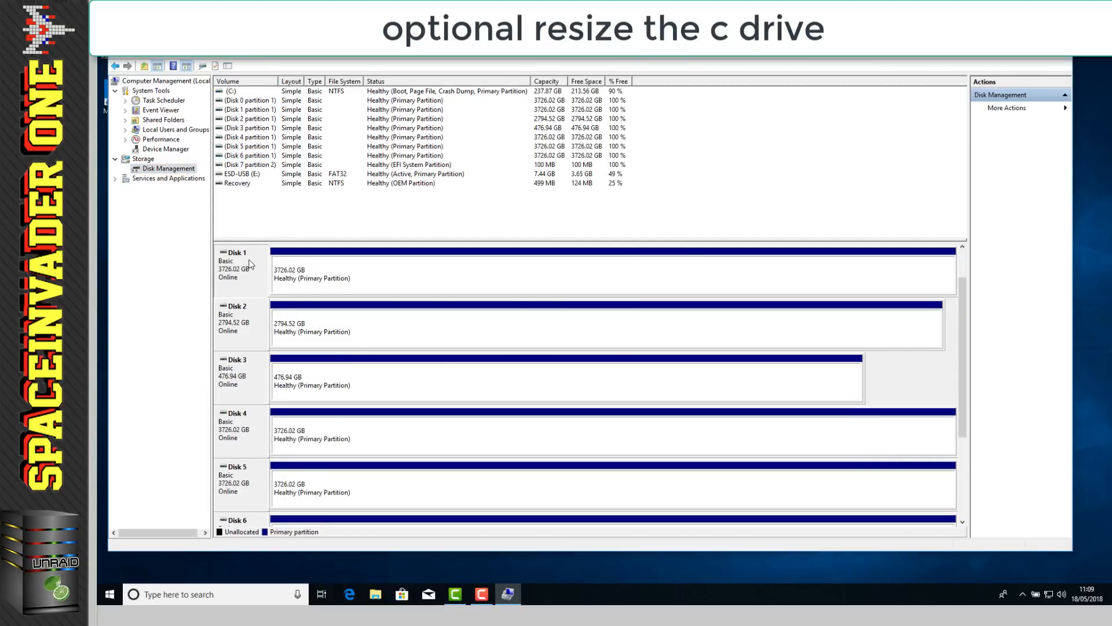
mouse_move(245, 494)
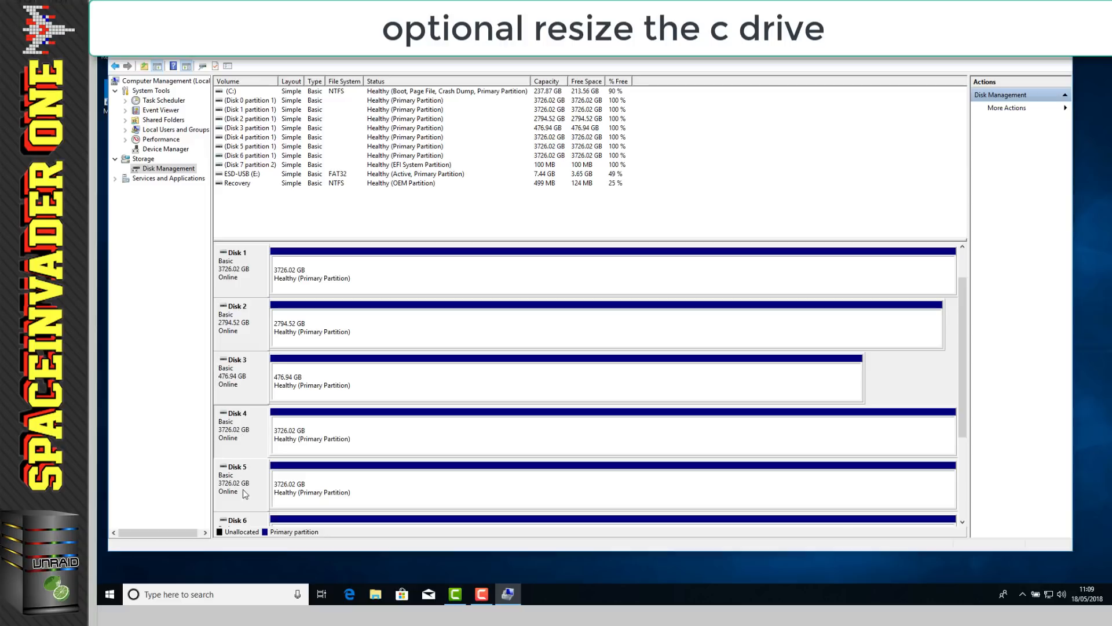
scroll("down", 3)
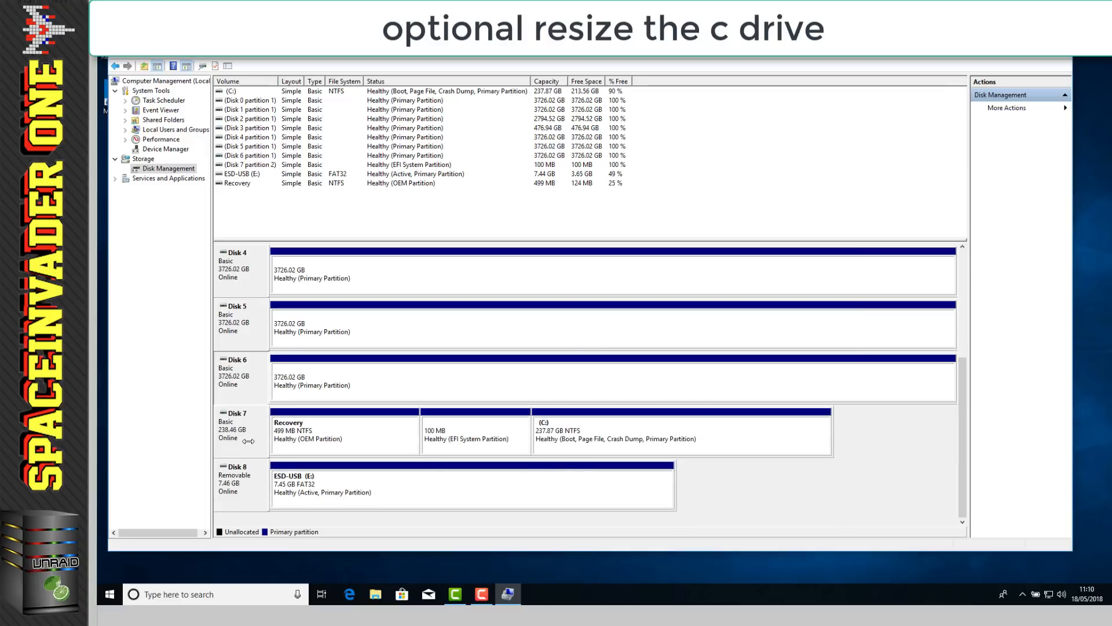
mouse_move(228, 438)
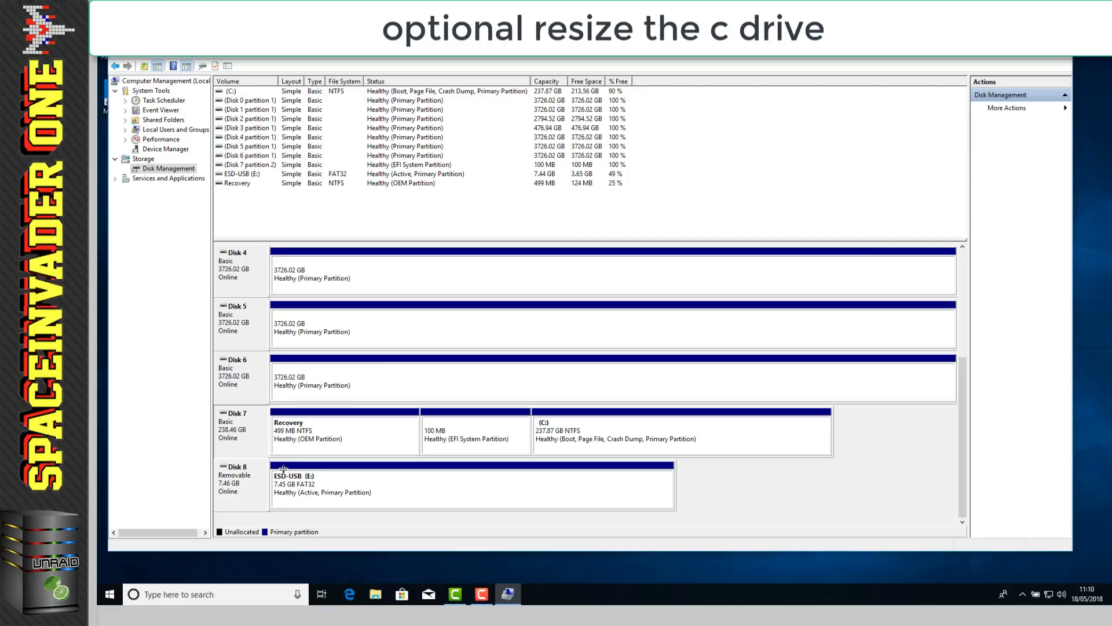
mouse_move(566, 413)
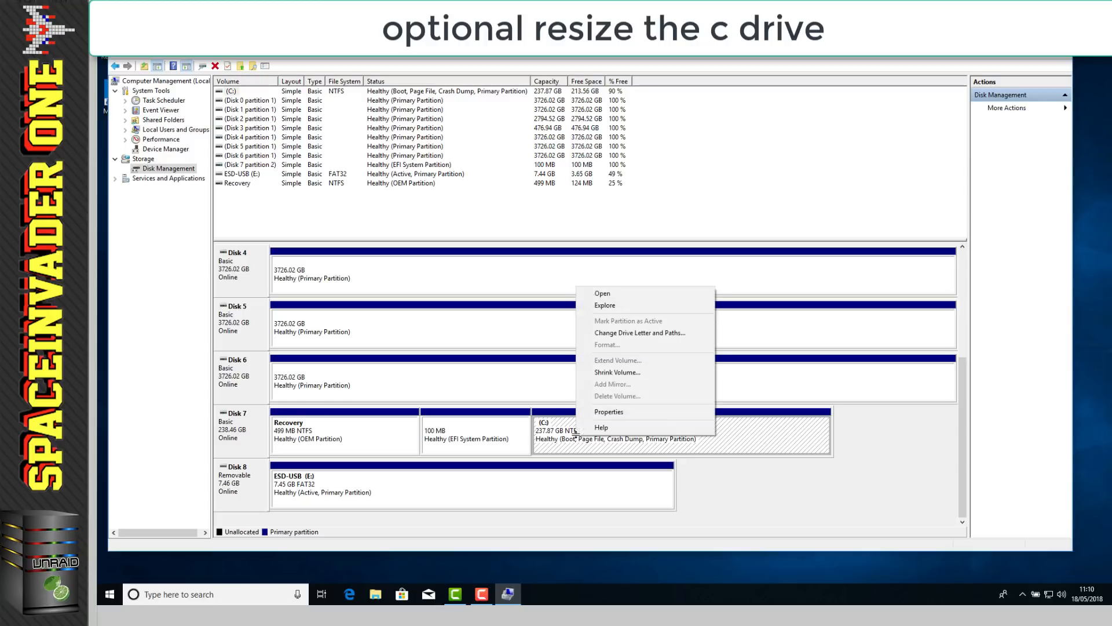
mouse_move(616, 371)
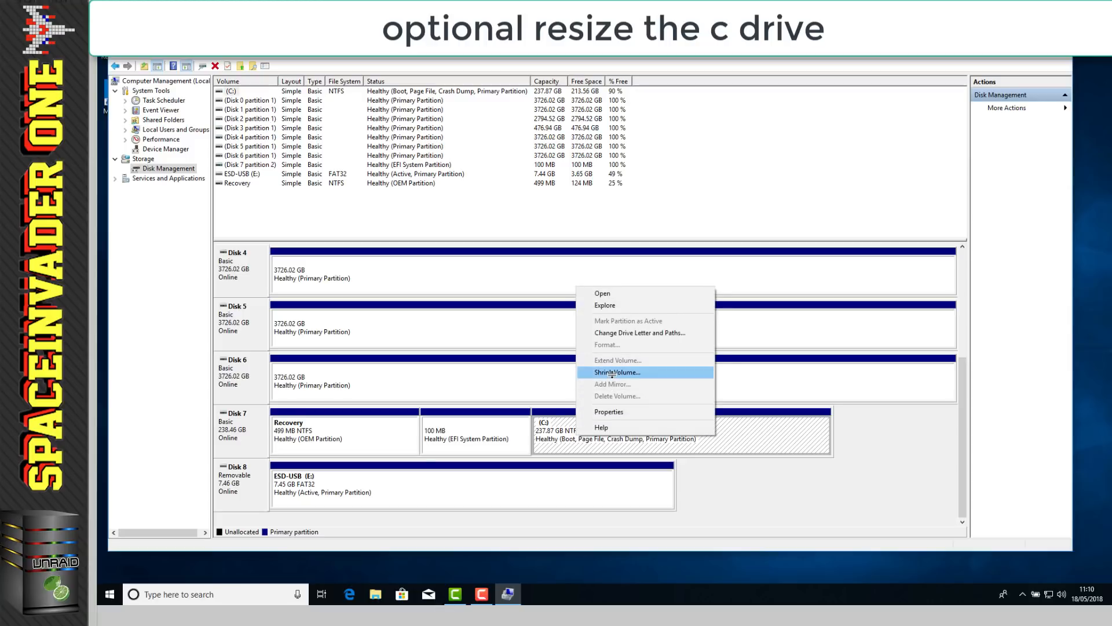
- Shrink the C: partition to 120.05 GB, leaving 117.82 GB unallocated
left_click(617, 372)
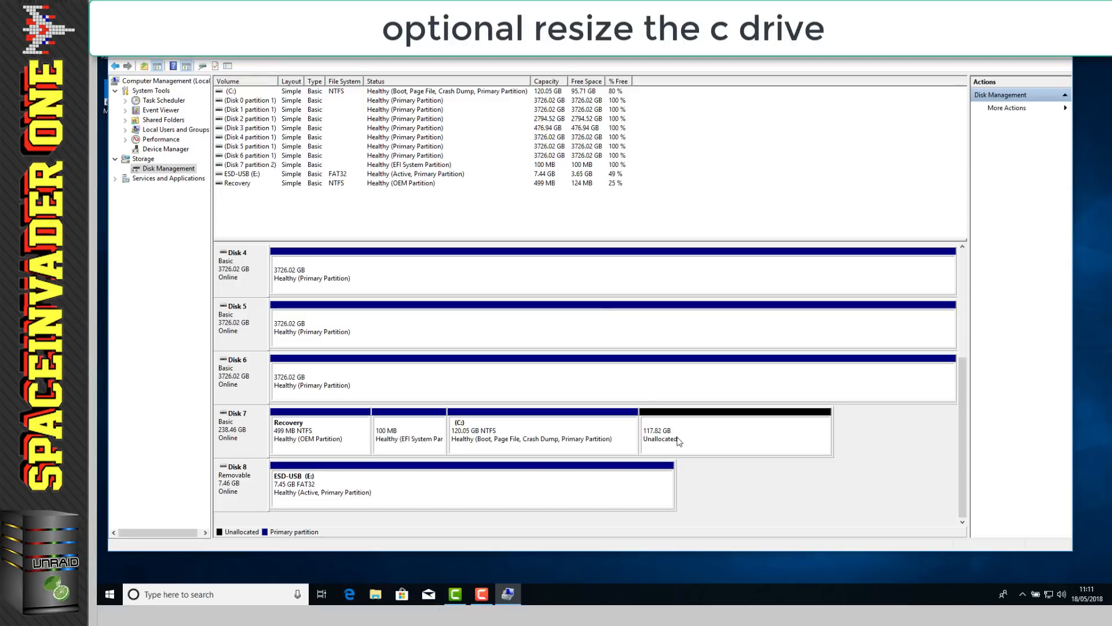
left_click(248, 99)
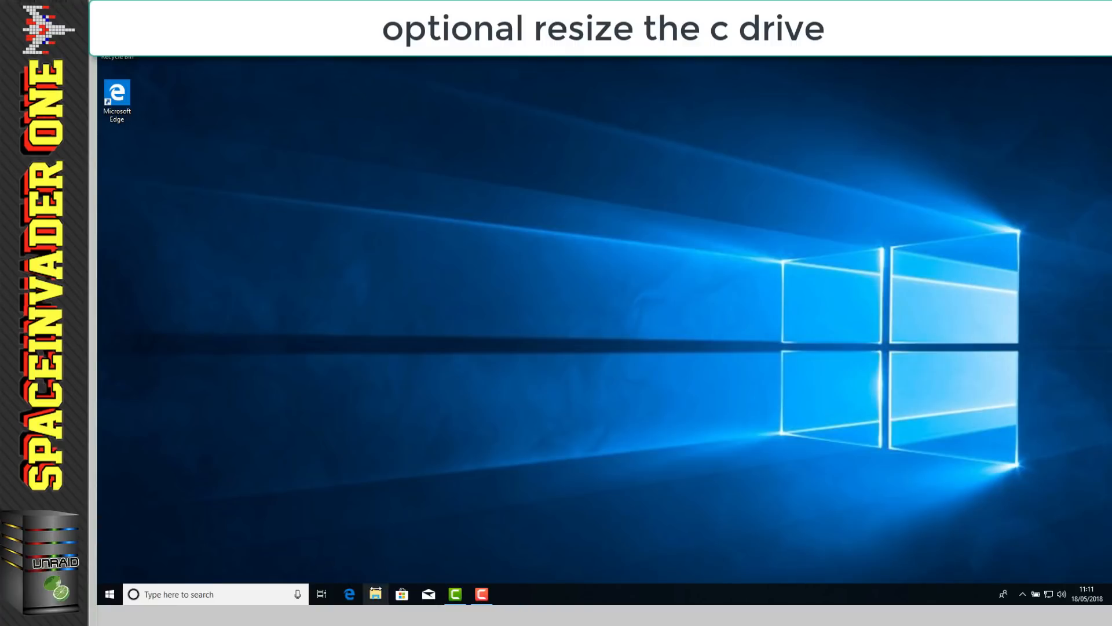
- Reopen Device Manager via This PC properties and expand Storage controllers showing the NVM Express controller
left_click(374, 593)
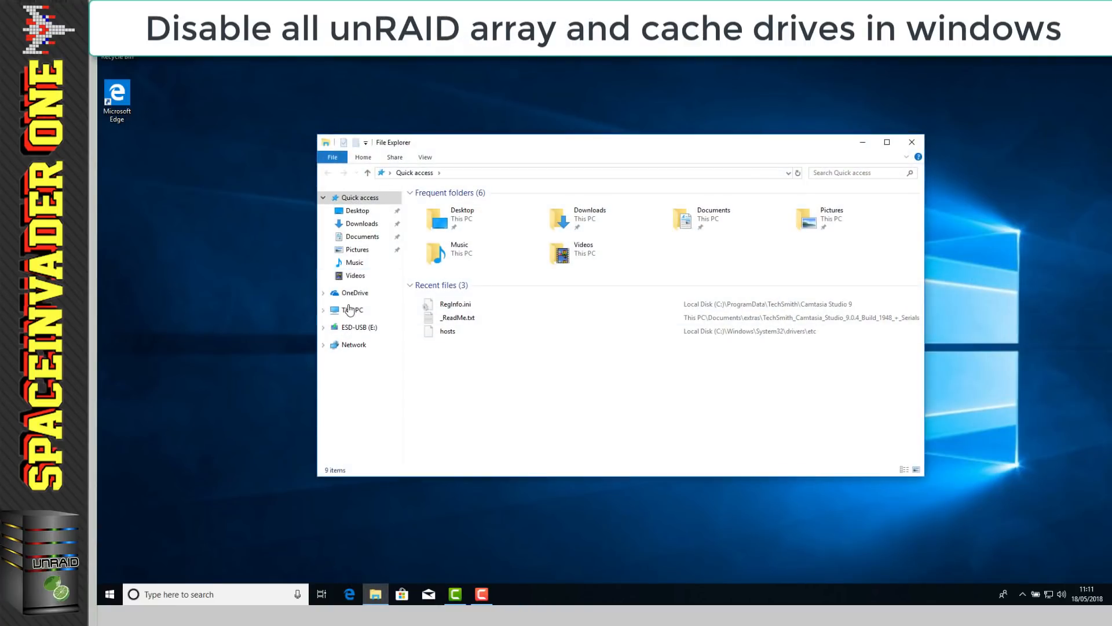
right_click(353, 309)
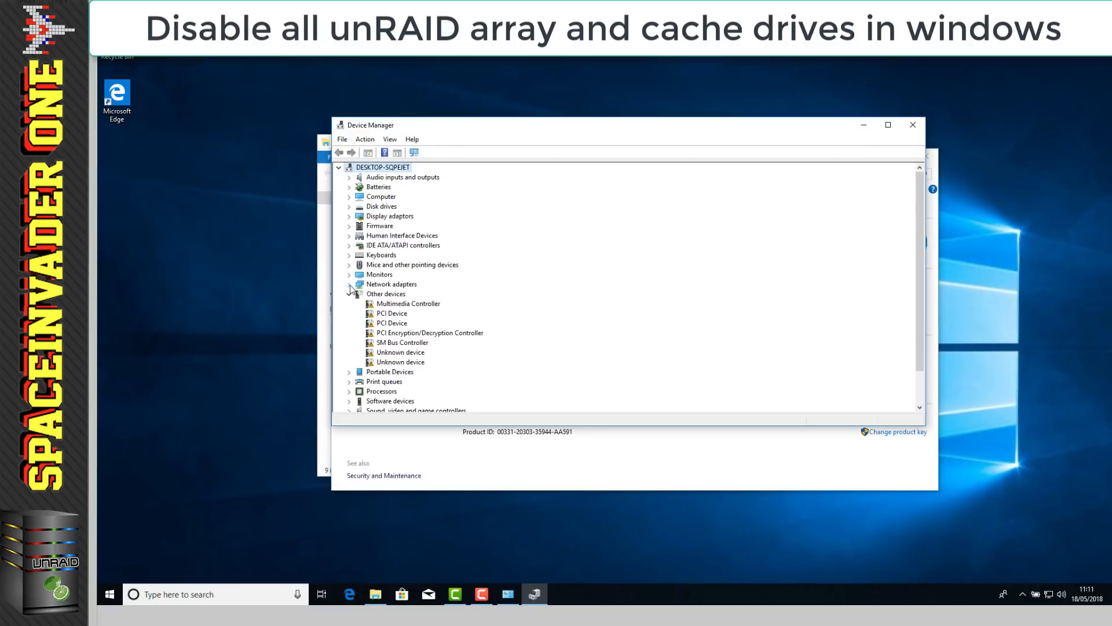
scroll("down", 3)
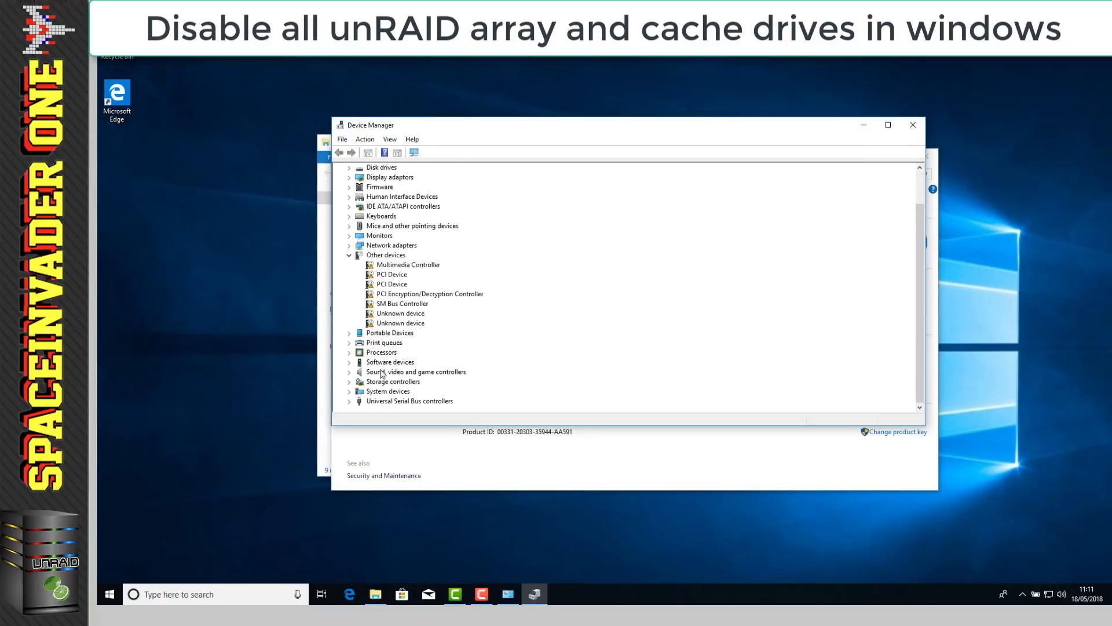
left_click(350, 381)
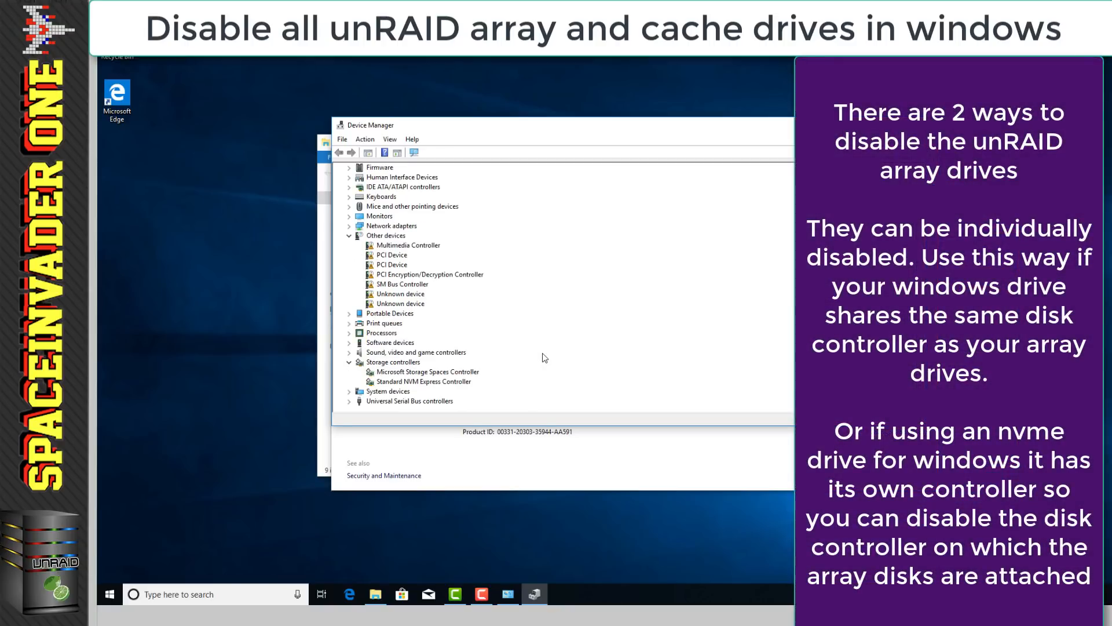
left_click(421, 381)
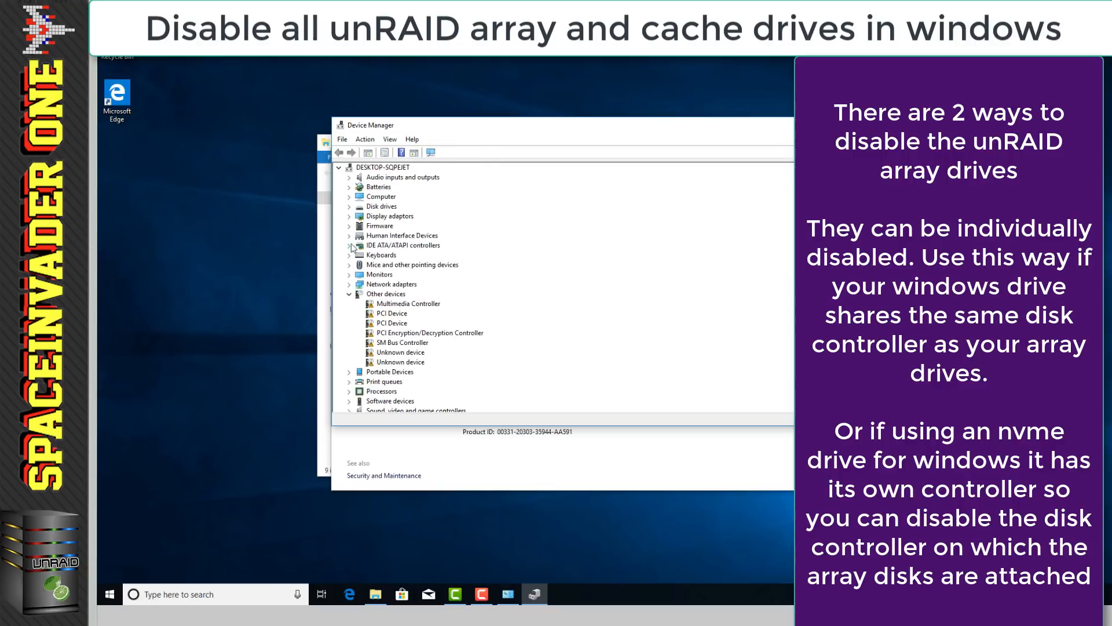
- Disable the HGST HUS724030ALA640 array disk under Disk drives in Device Manager
left_click(348, 206)
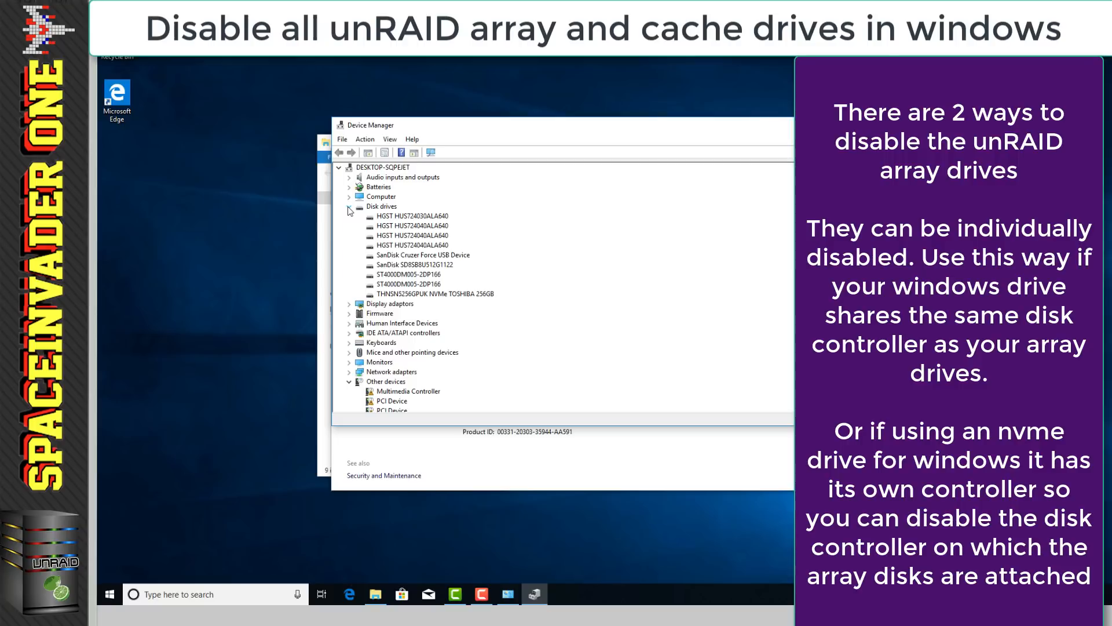
left_click(410, 215)
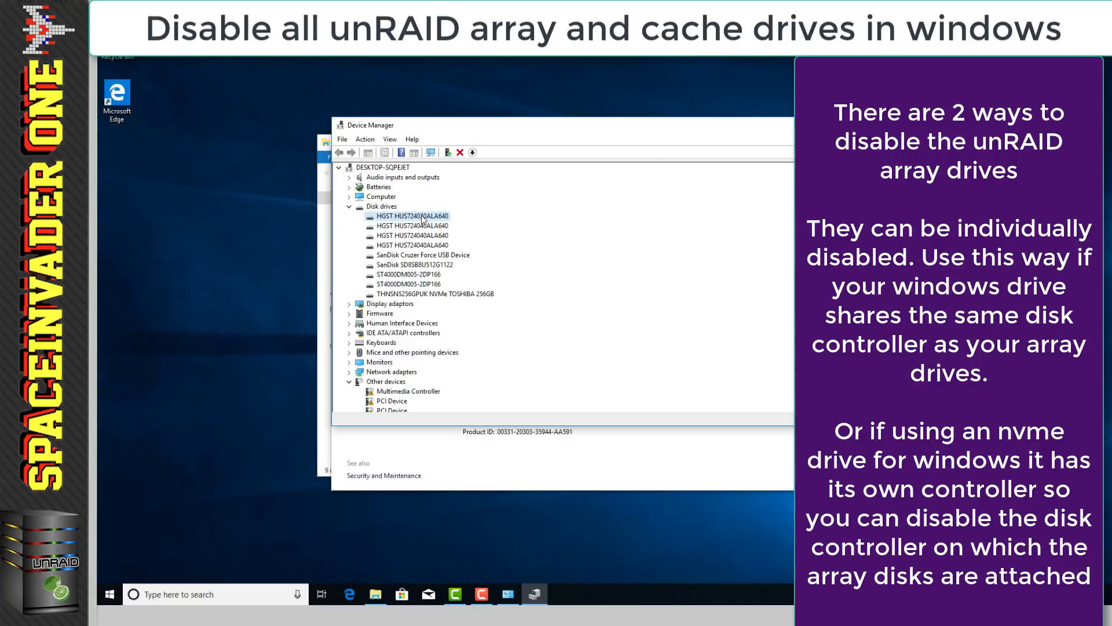
right_click(411, 216)
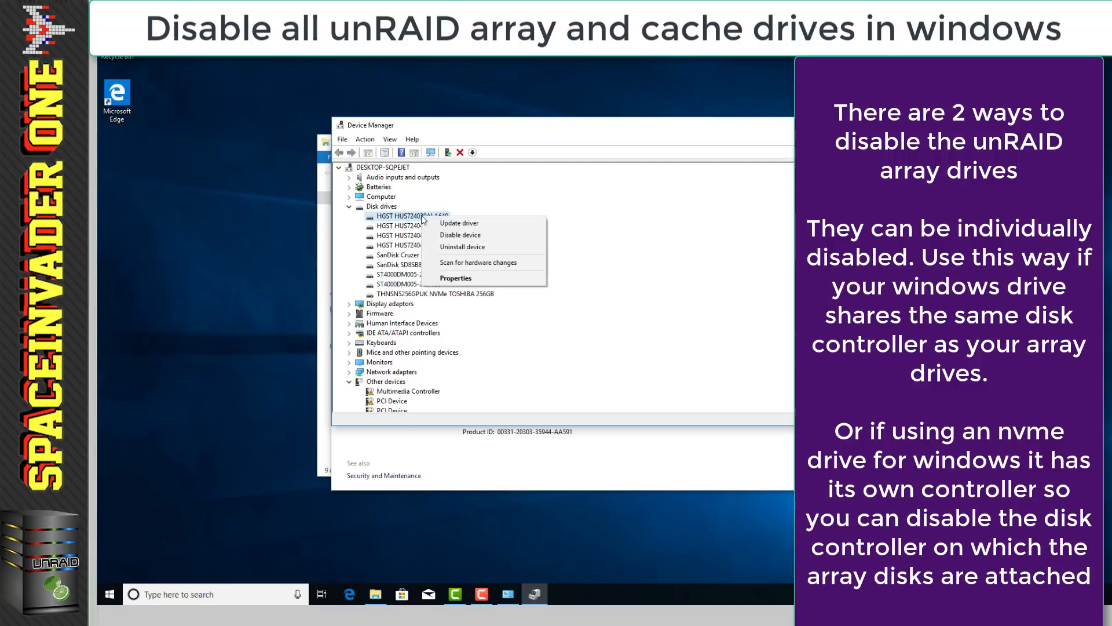
left_click(460, 236)
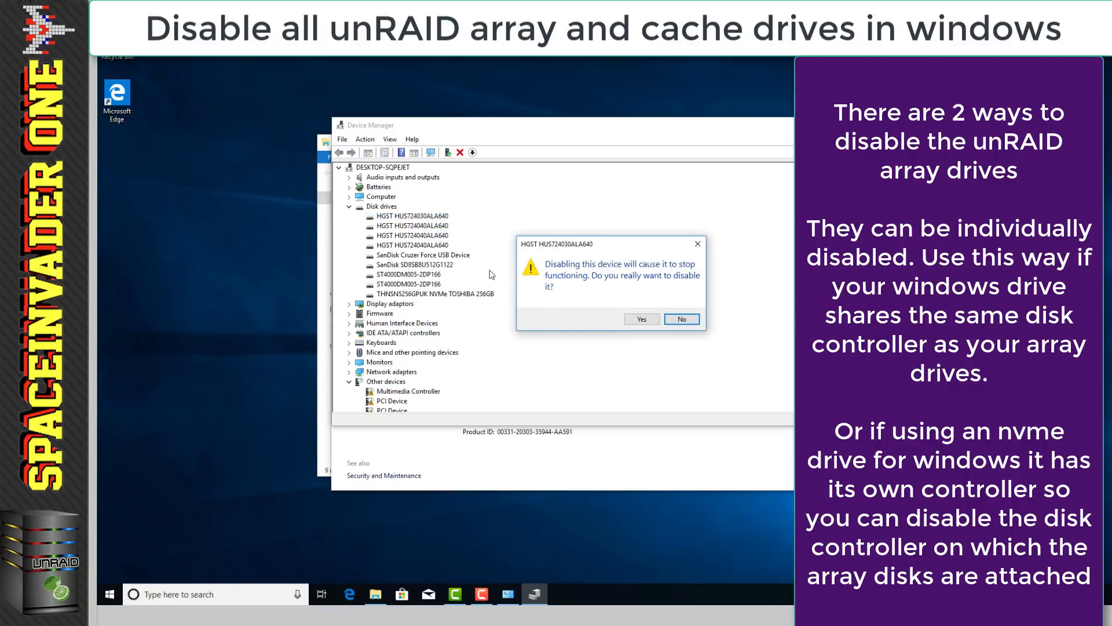
left_click(641, 318)
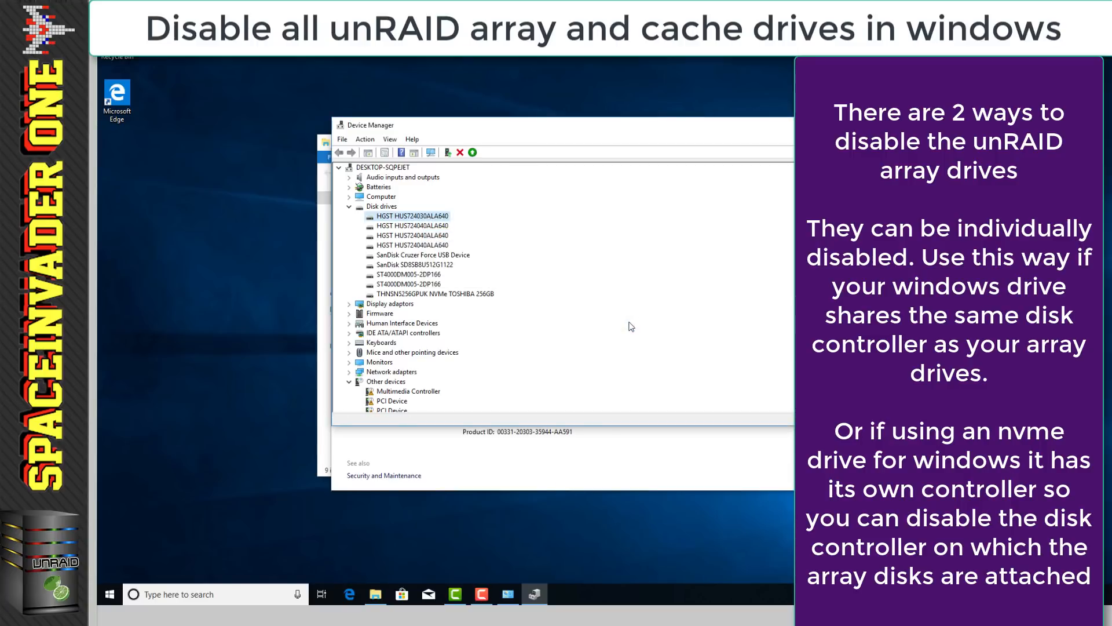
- Disable the ST4000DM005-2DP166 array disk as well
right_click(410, 235)
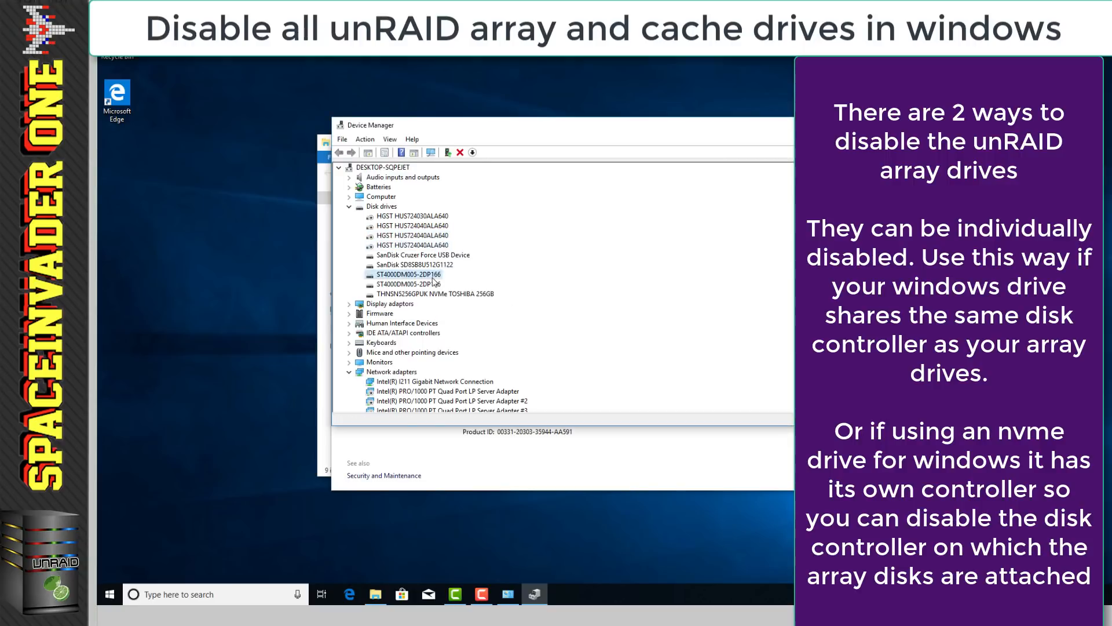
right_click(404, 284)
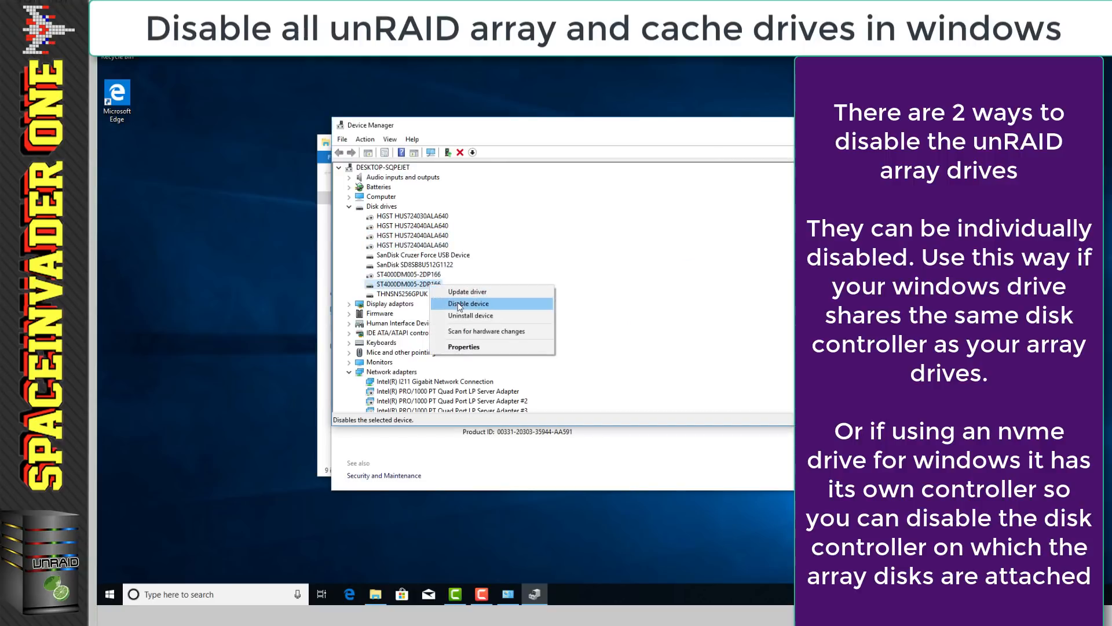
left_click(466, 302)
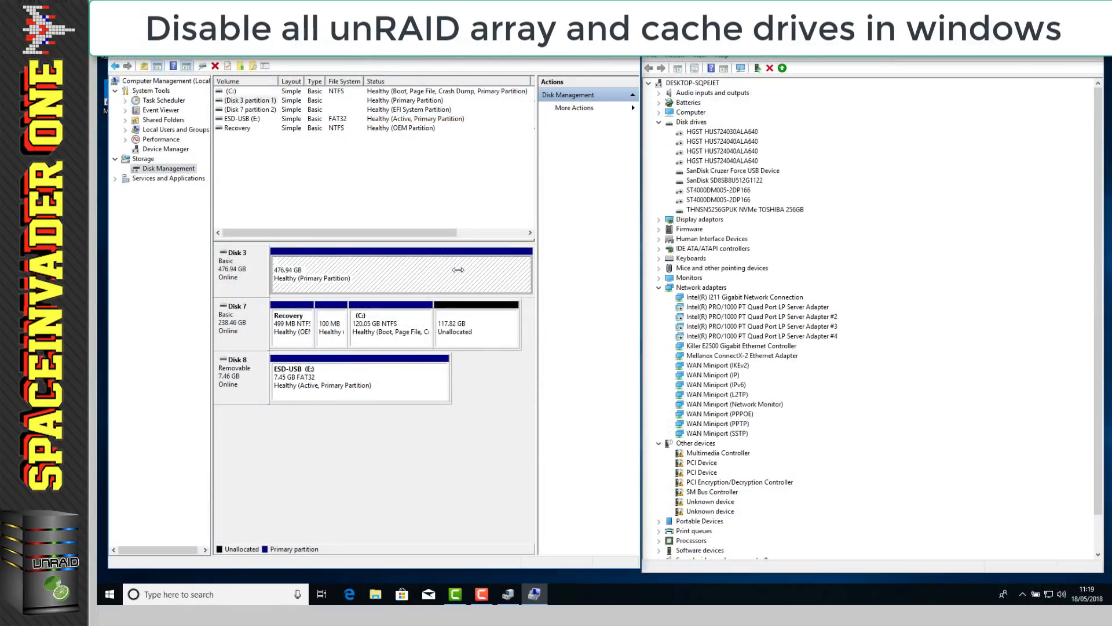
- Review the attached disks in Disk Management, with the 3726 GB array disks listed online again
right_click(722, 180)
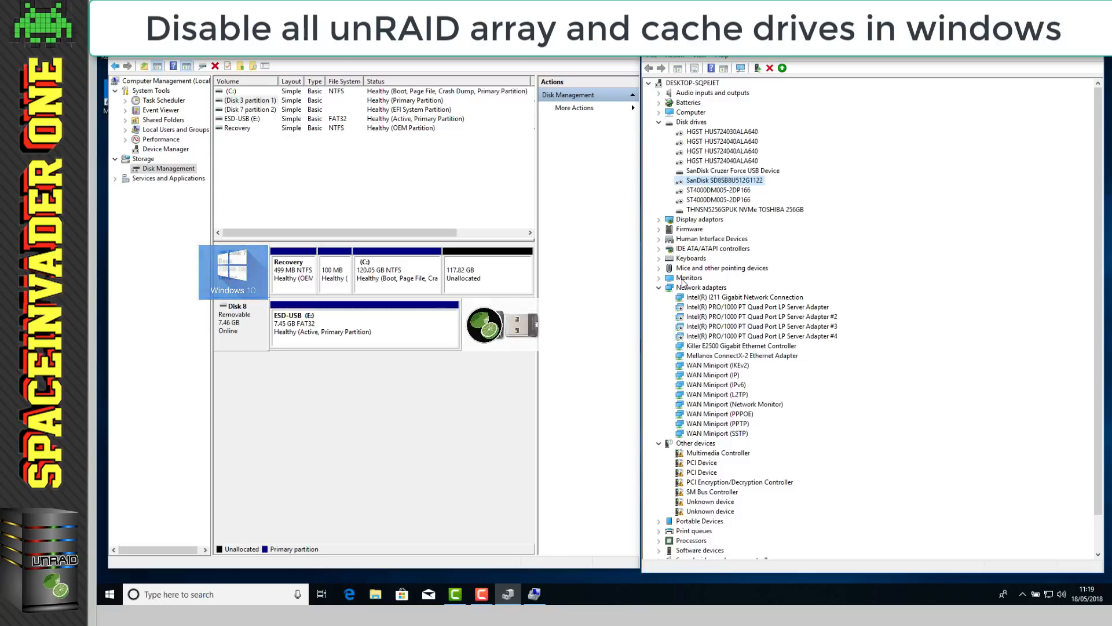
left_click(234, 266)
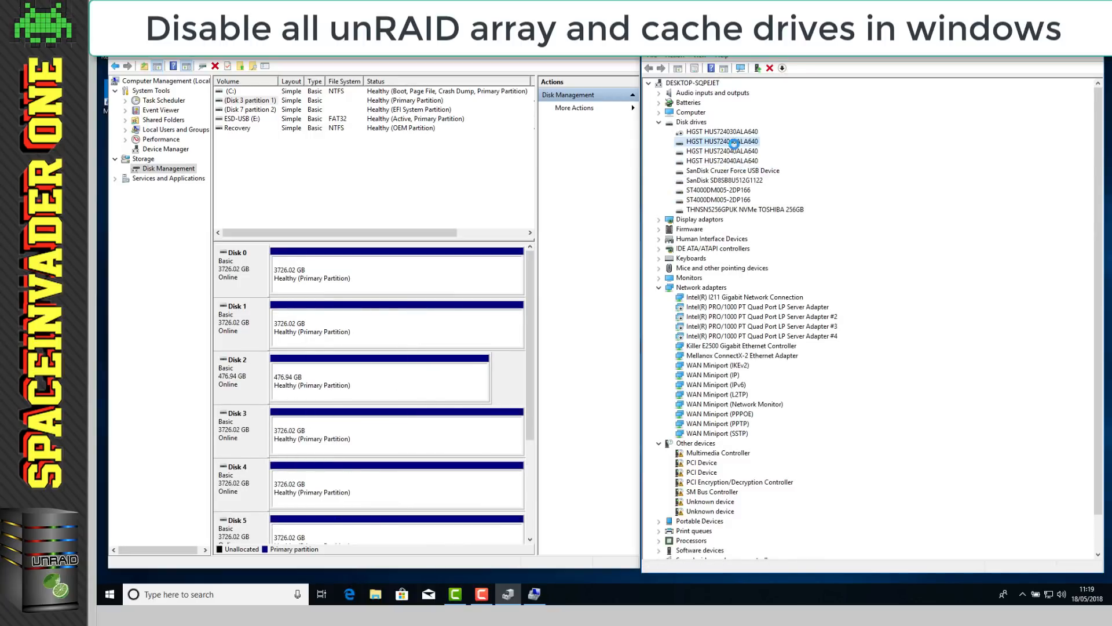
left_click(721, 131)
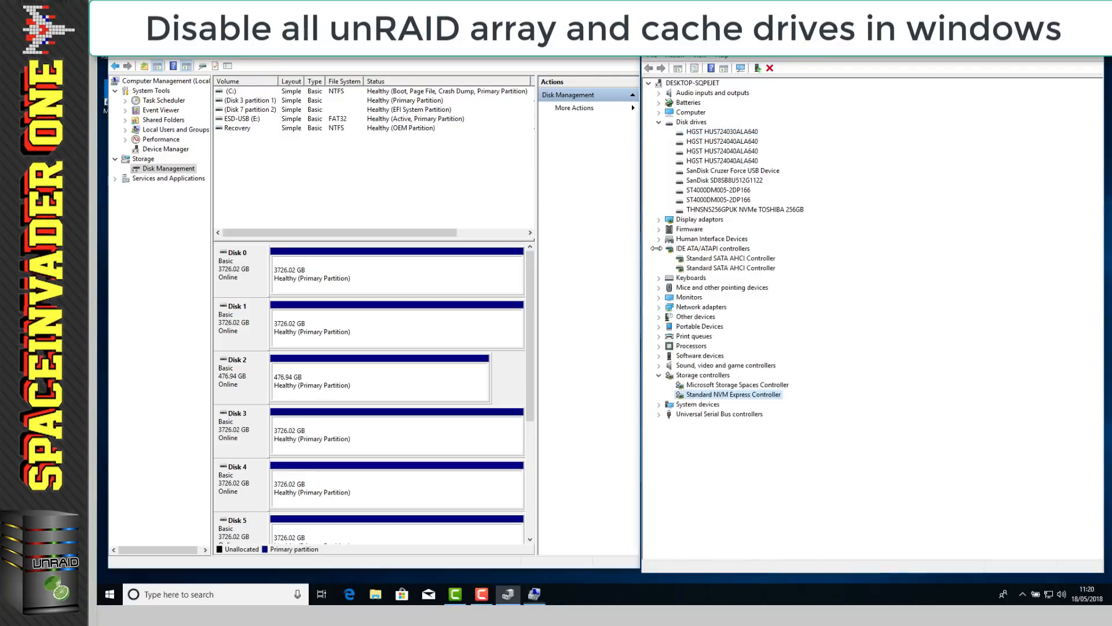
- Disable the first Standard SATA AHCI Controller under IDE ATA/ATAPI controllers
left_click(731, 257)
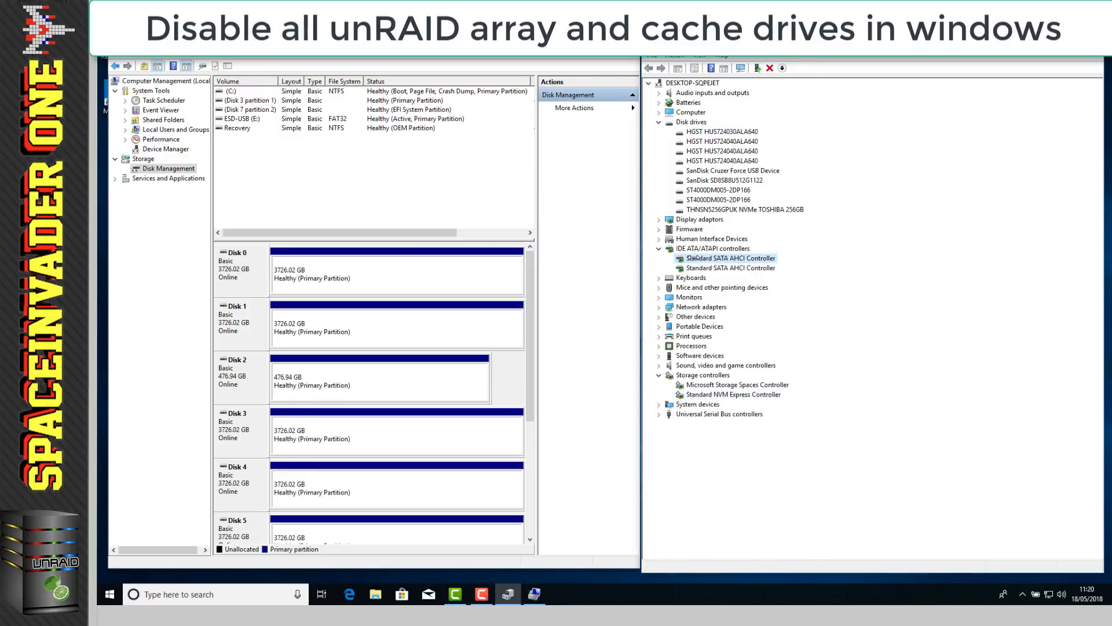
right_click(729, 257)
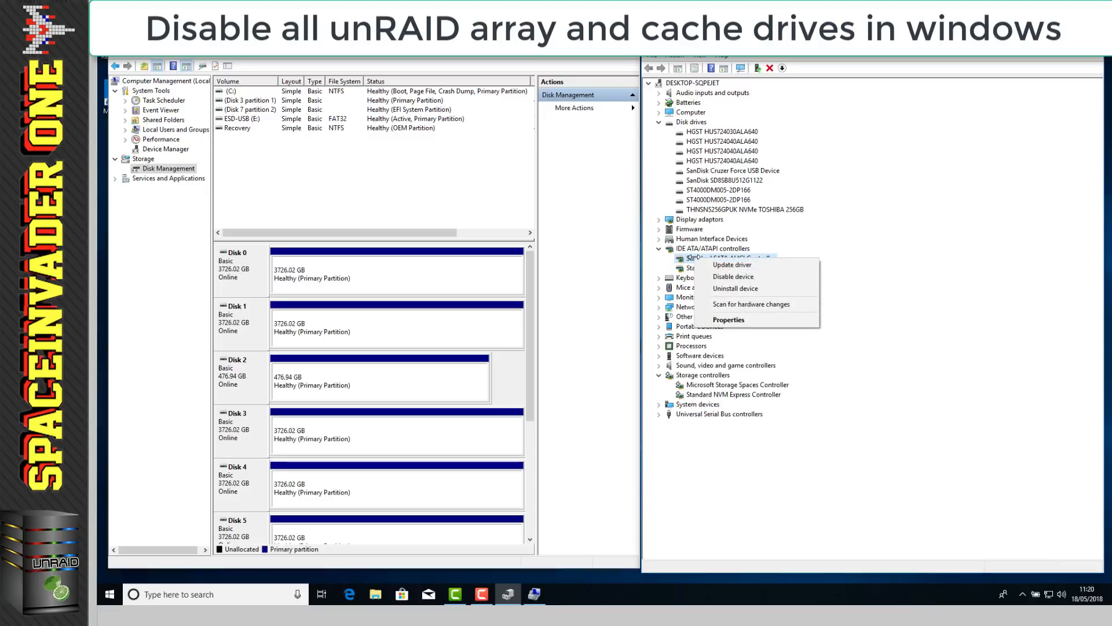
mouse_move(731, 265)
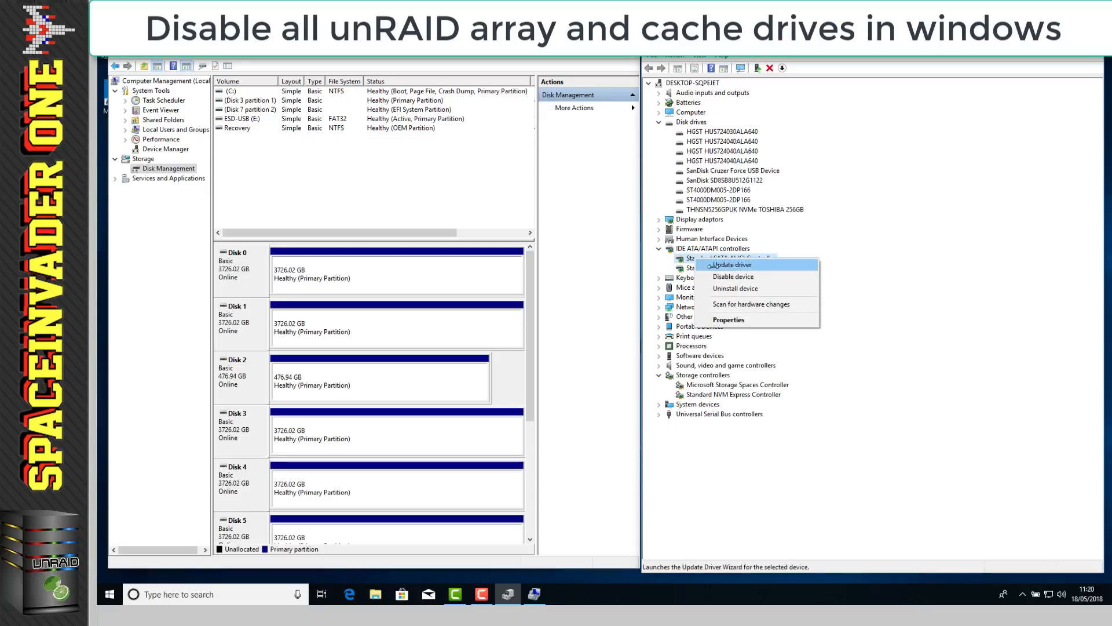
left_click(732, 277)
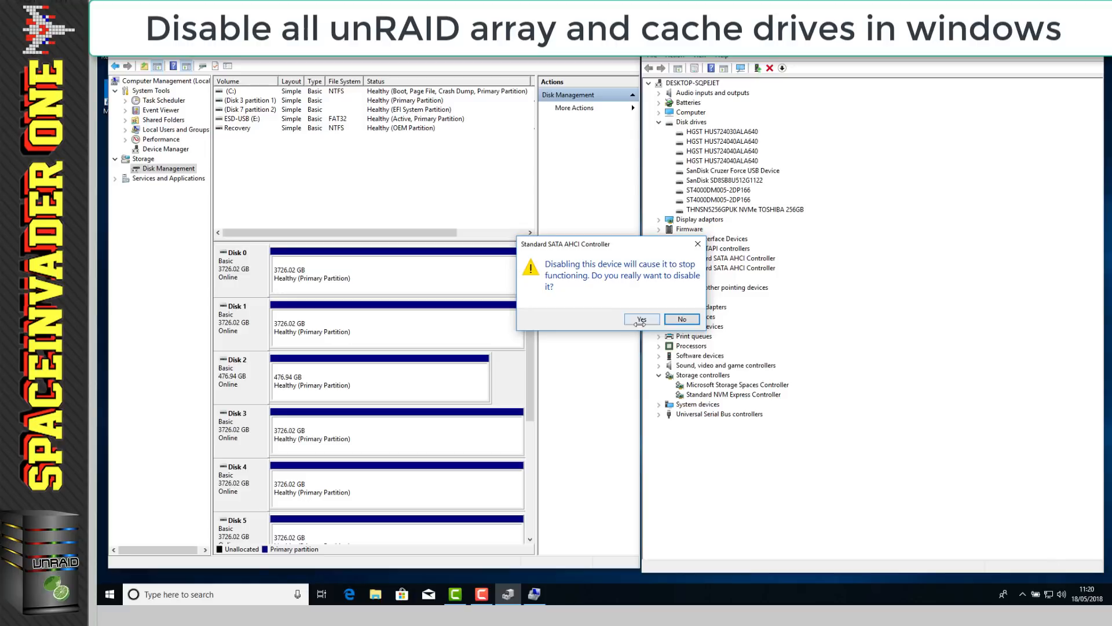
left_click(639, 318)
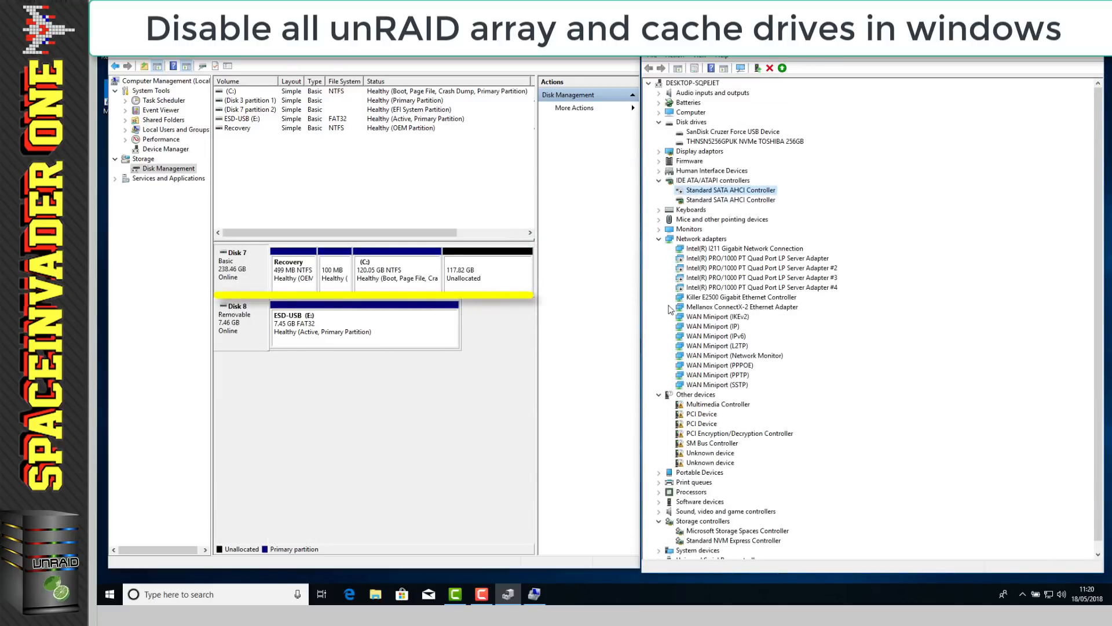
- Confirm Disk Management now shows only the NVMe system disk and USB drive
left_click(355, 323)
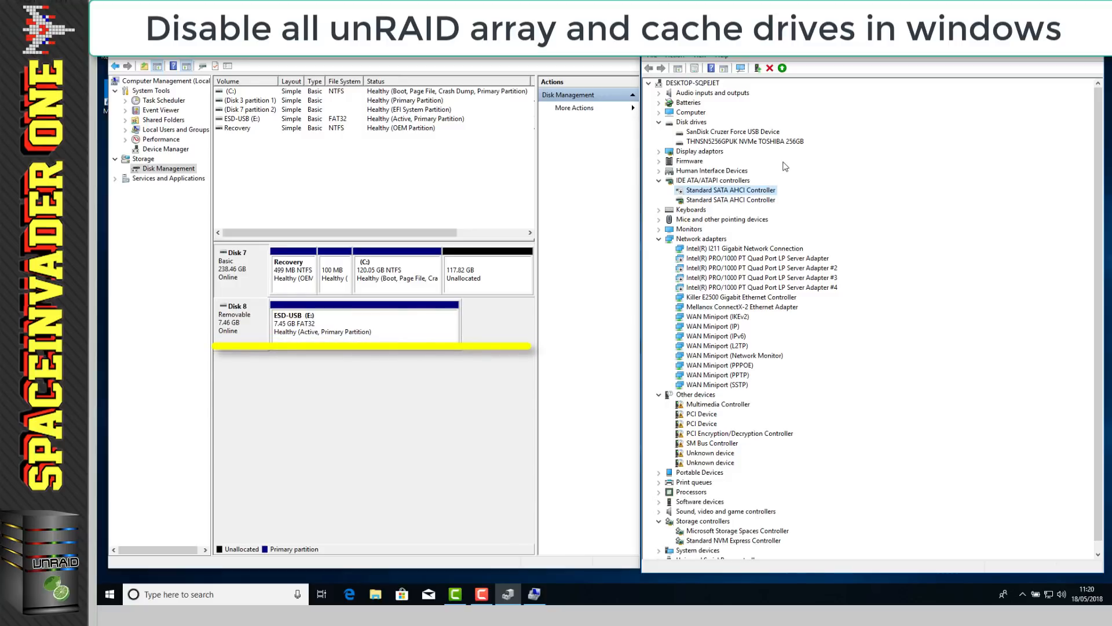
left_click(734, 131)
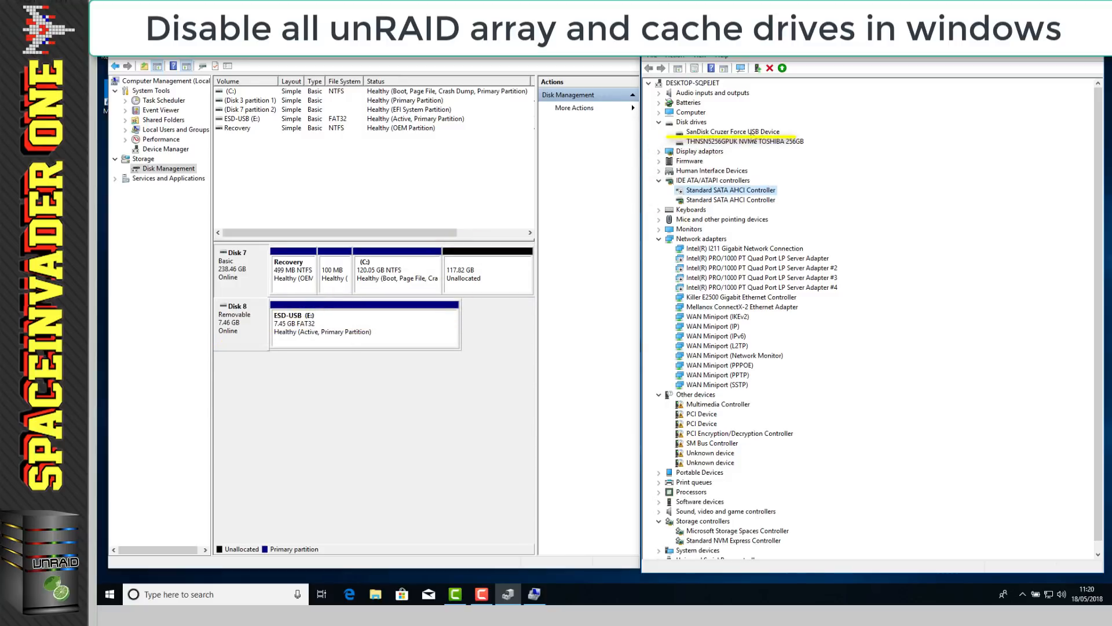
left_click(659, 181)
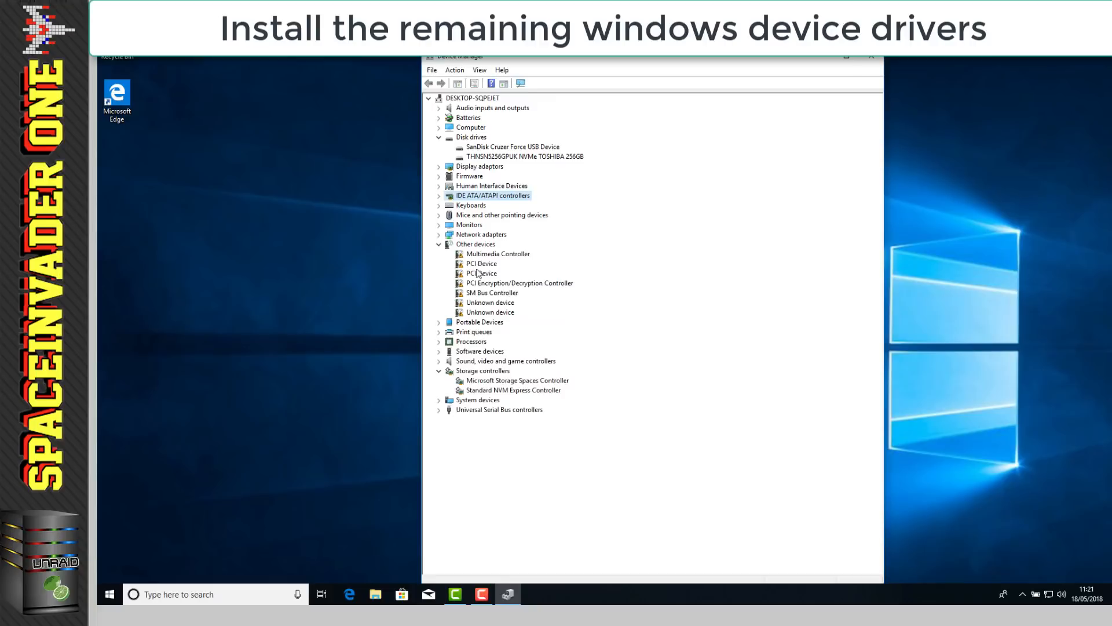
mouse_move(639, 374)
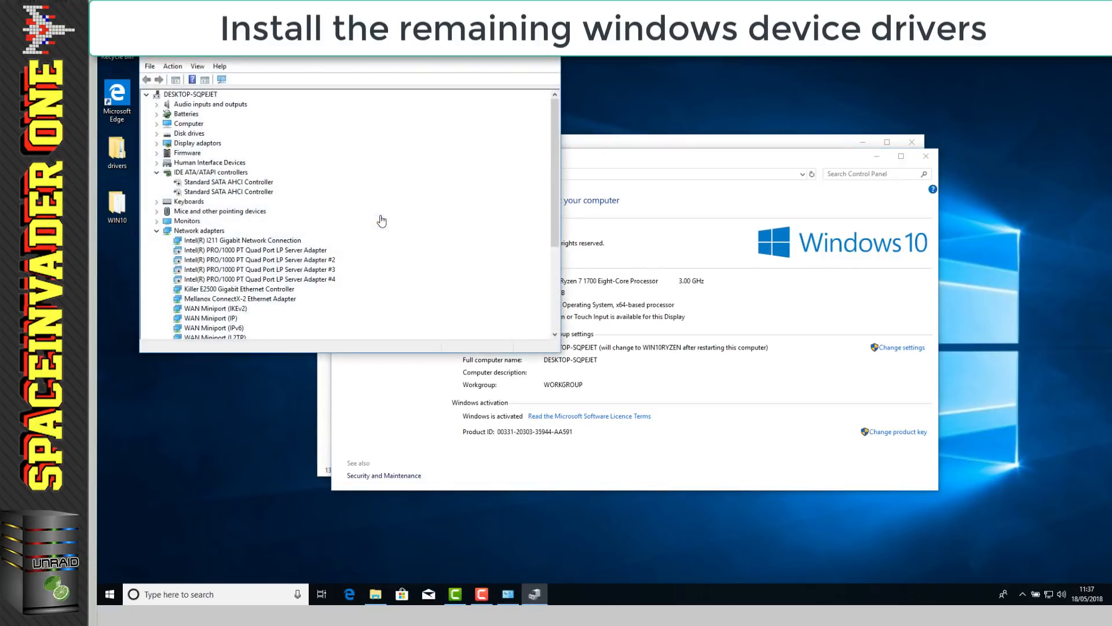
- Finish downloading the X399 AORUS chipset and USB driver zips into the desktop drivers folder and close File Explorer
scroll("down", 3)
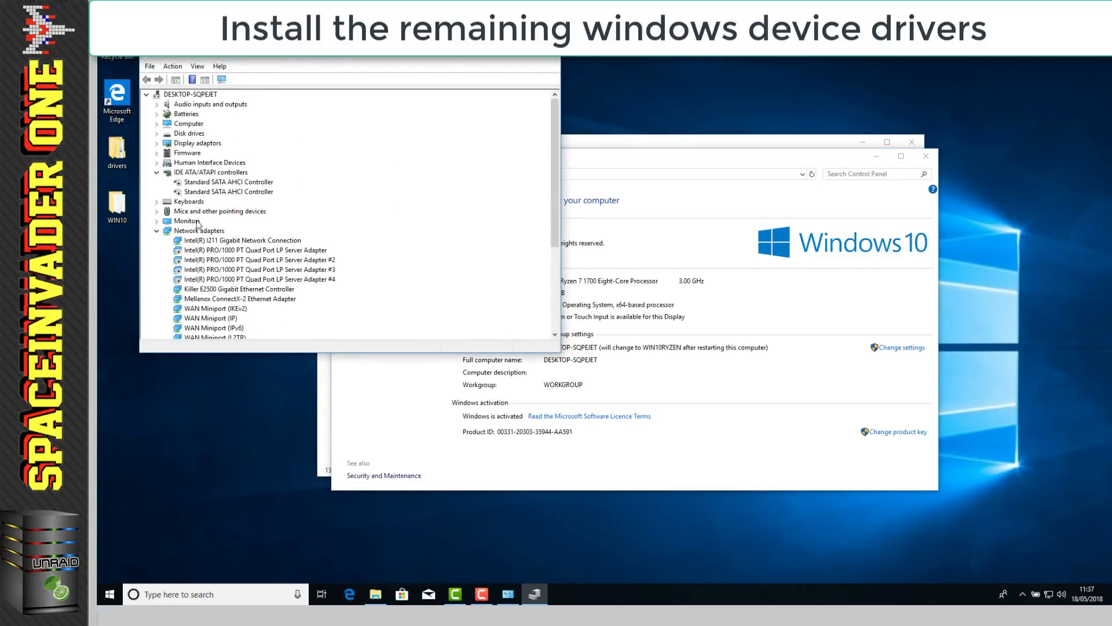
left_click(257, 250)
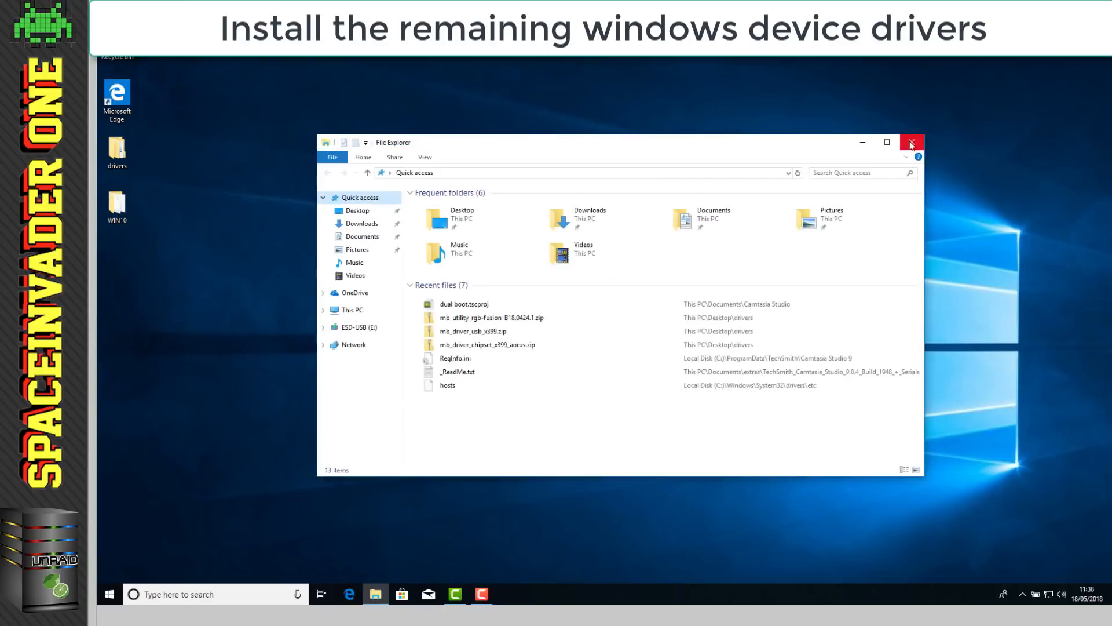
left_click(912, 141)
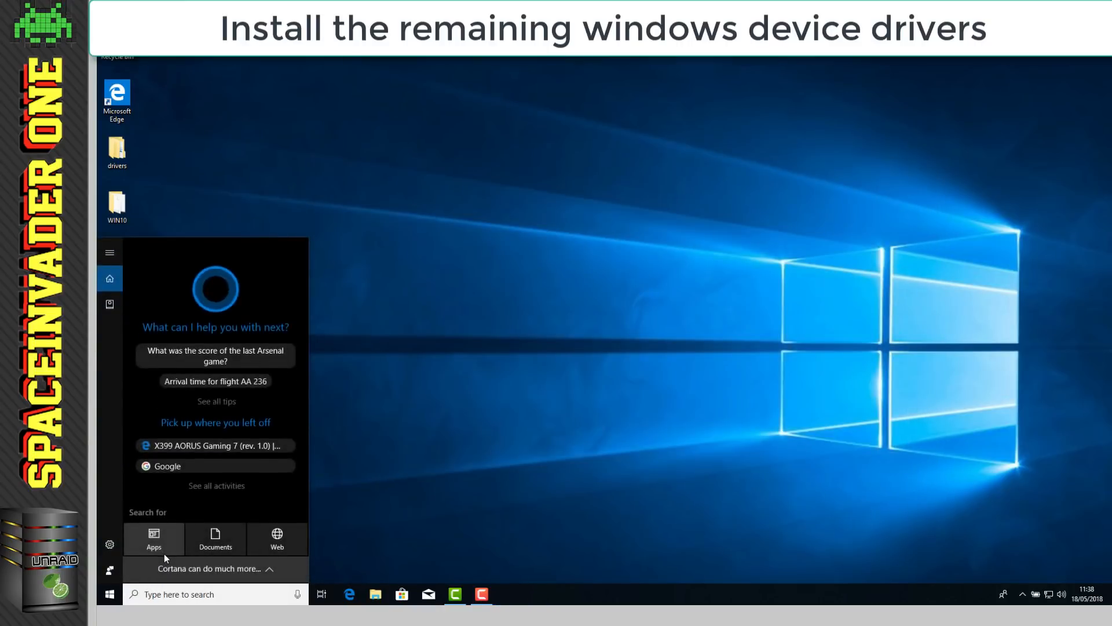
- Run 'wmic csproduct get UUID' in Command Prompt to show the bare-metal UUID
type("cmd")
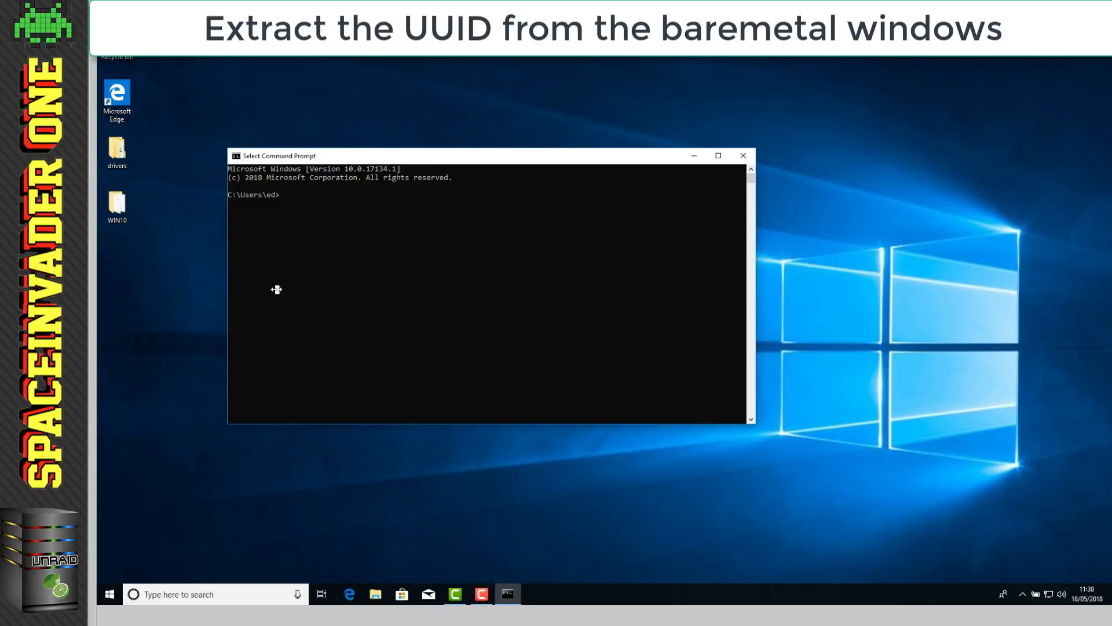
type("wmic")
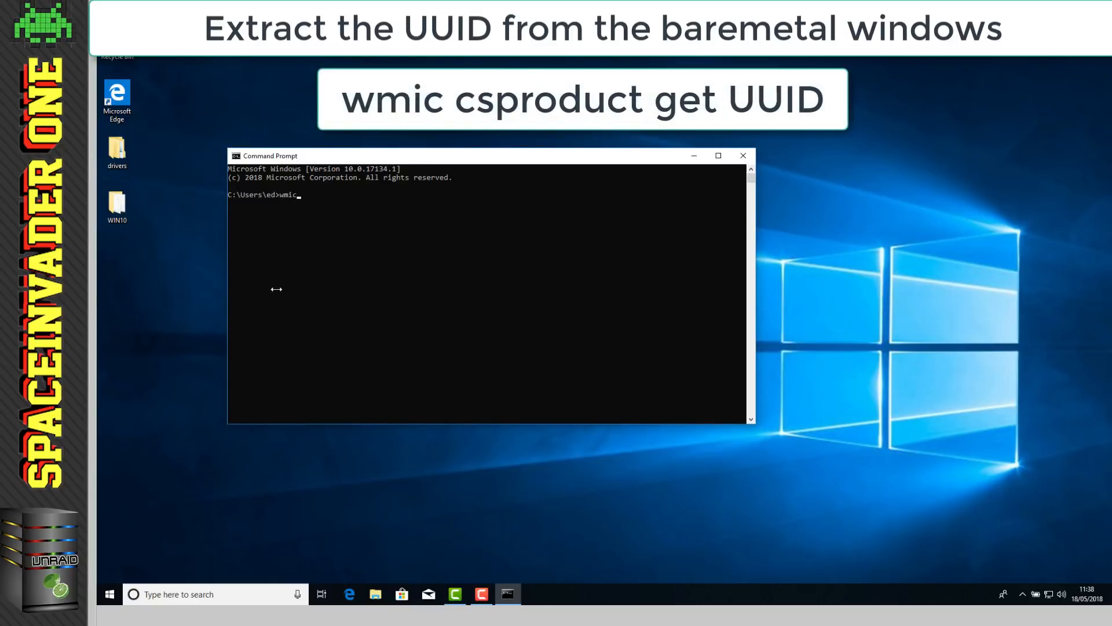
type("cs")
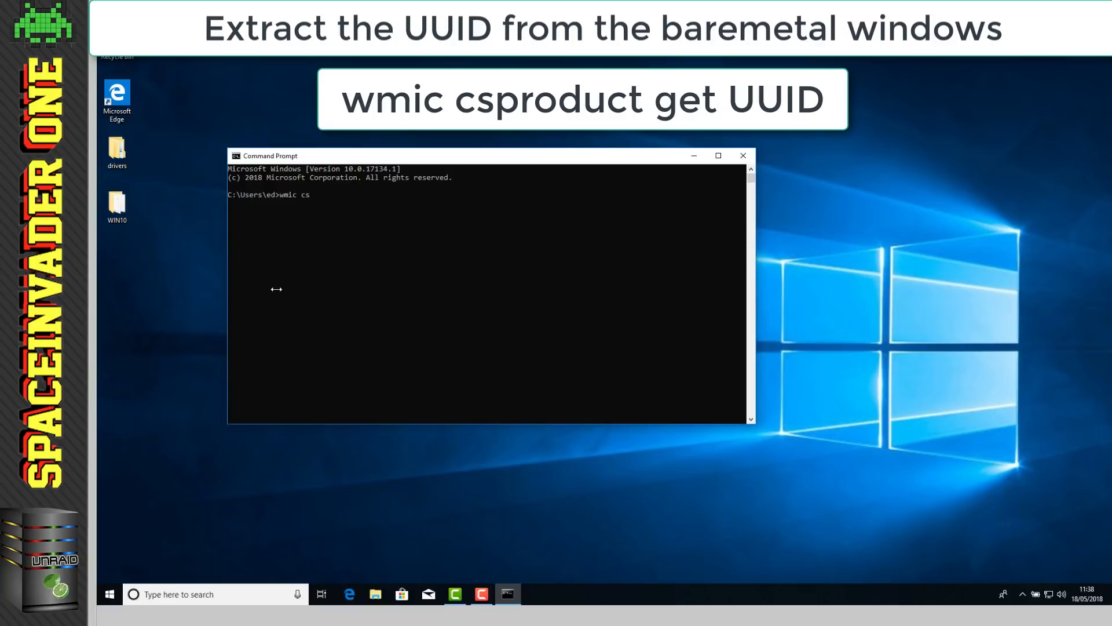
type("product")
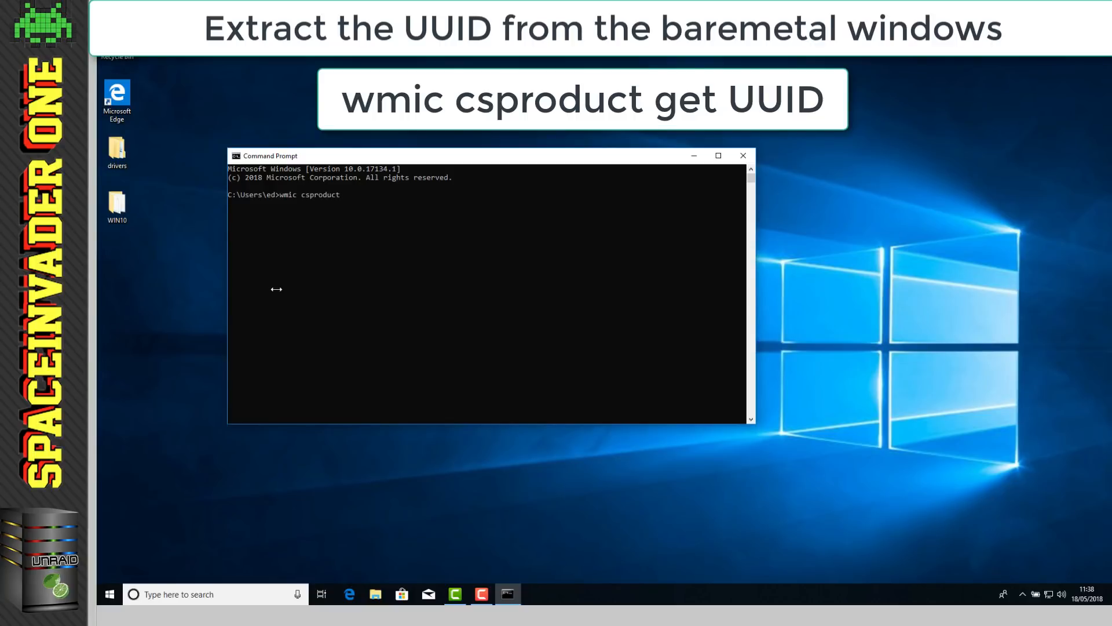
type("get UUID")
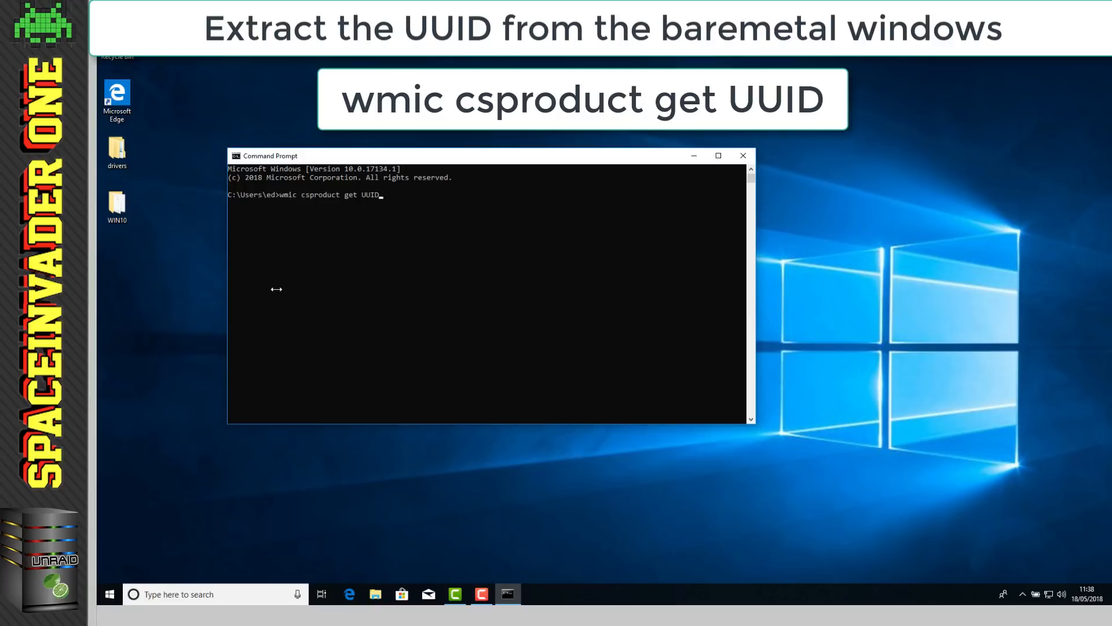
key("Return")
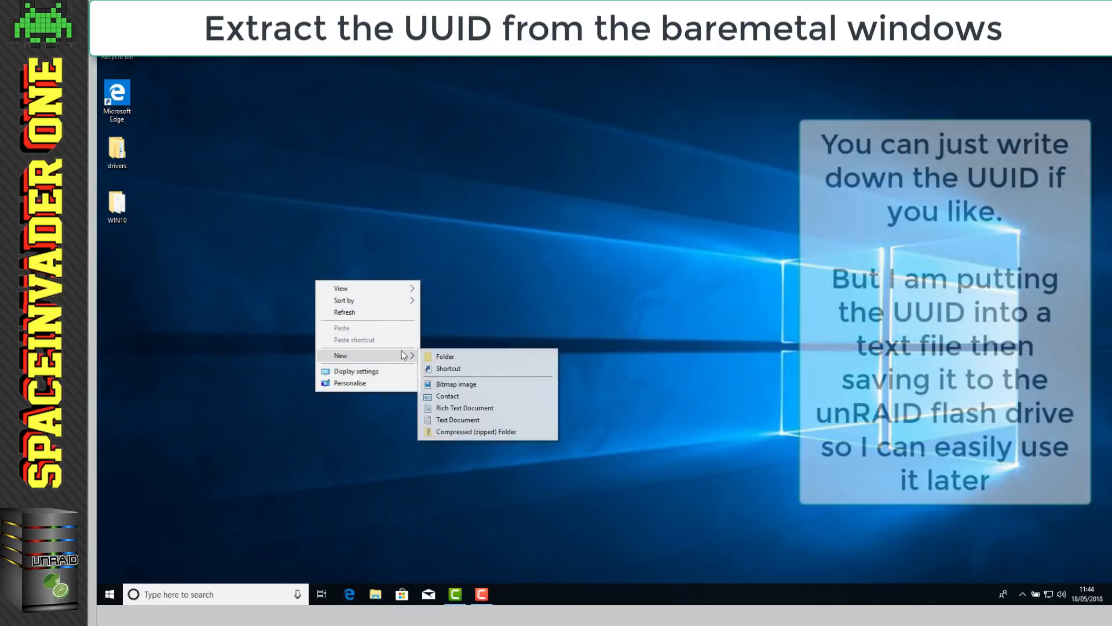
- Create a new text document on the desktop for the UUID, then go to Start > Power to shut down
left_click(457, 419)
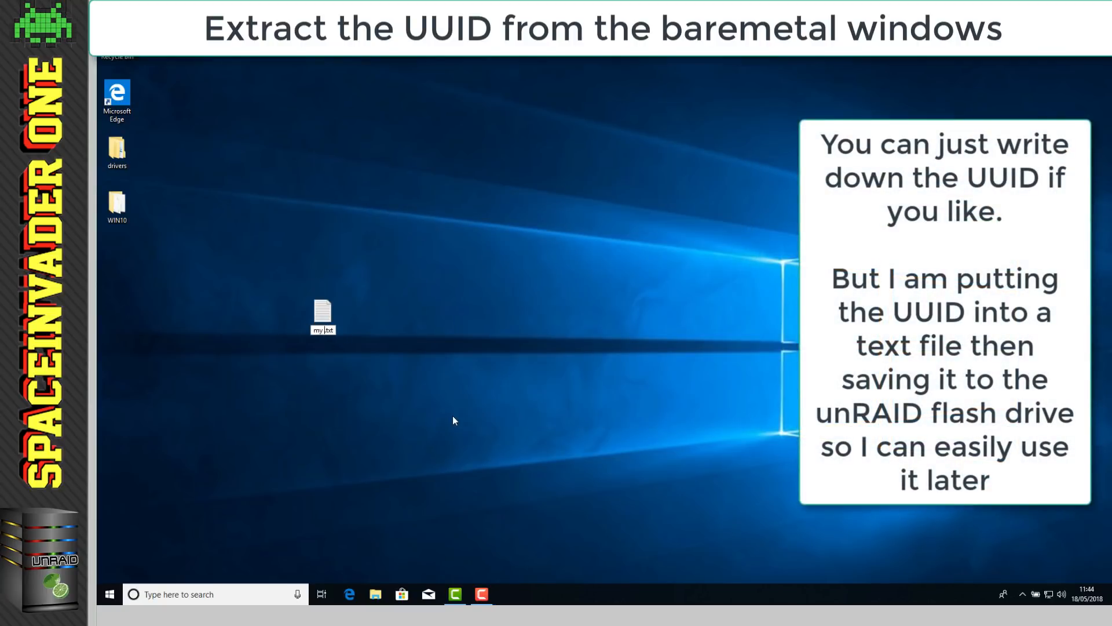
double_click(322, 318)
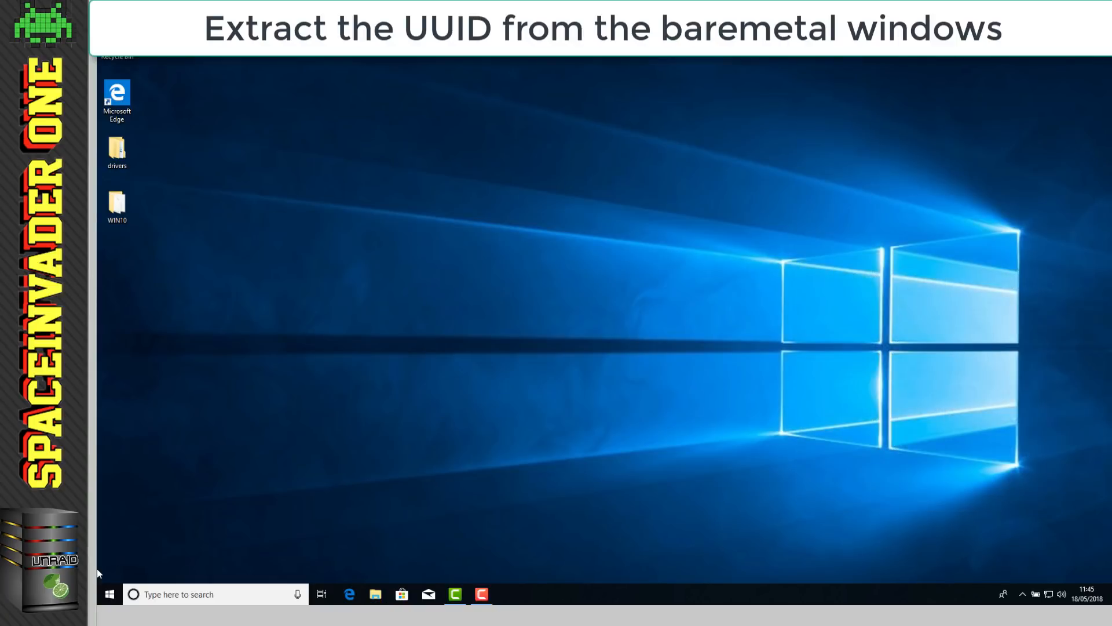
left_click(109, 594)
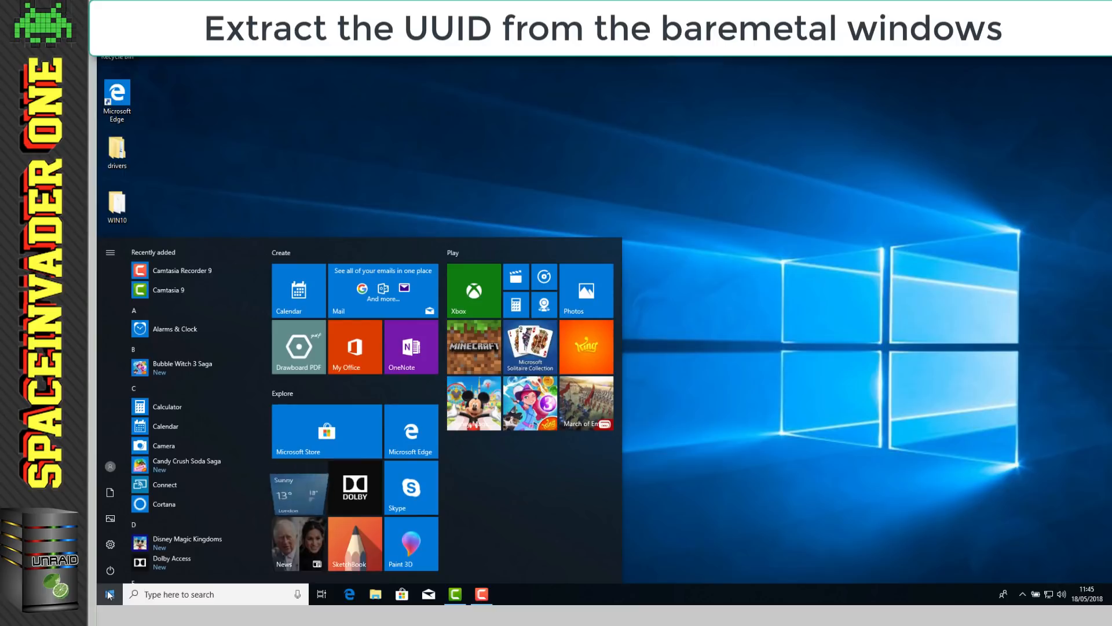
left_click(111, 570)
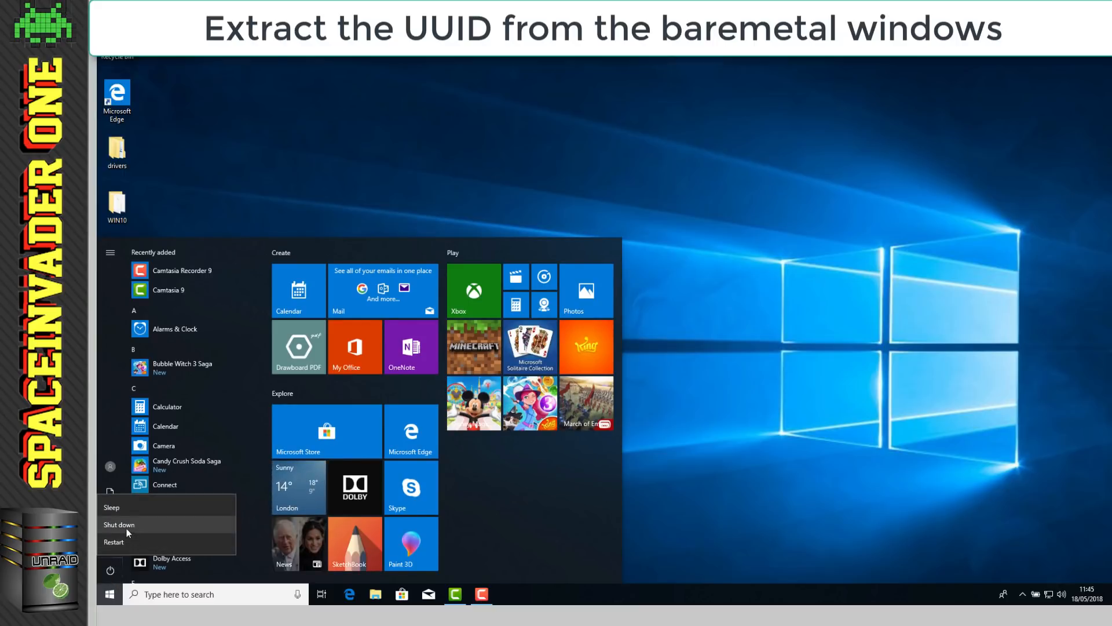
mouse_move(118, 523)
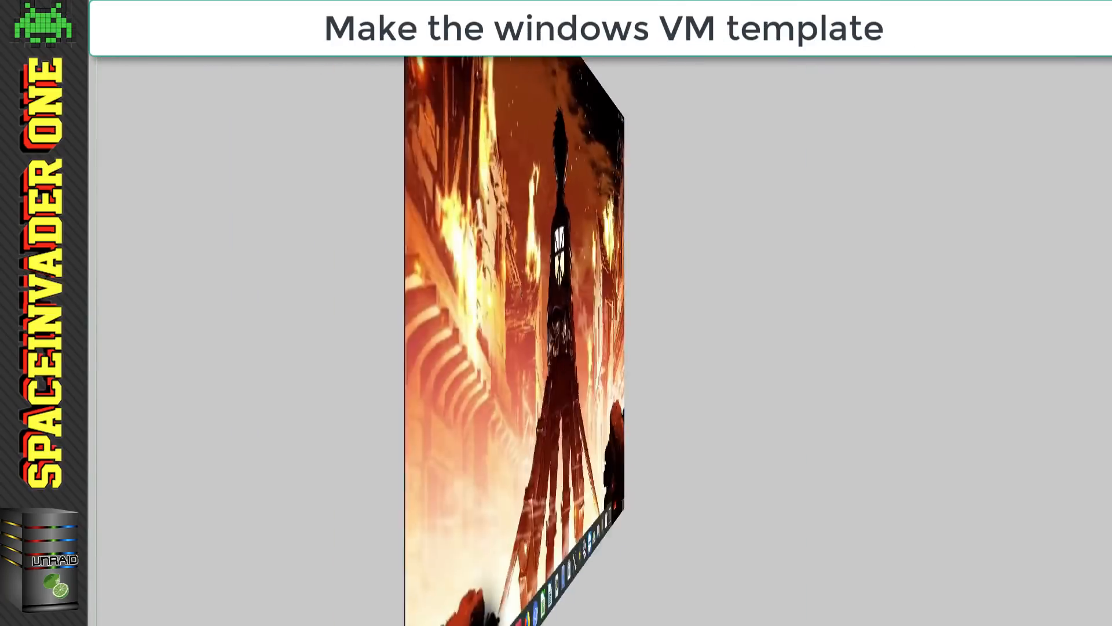
- Find and copy the Toshiba NVMe controller ID 1179:0115 in Tools > System Devices
left_click(452, 586)
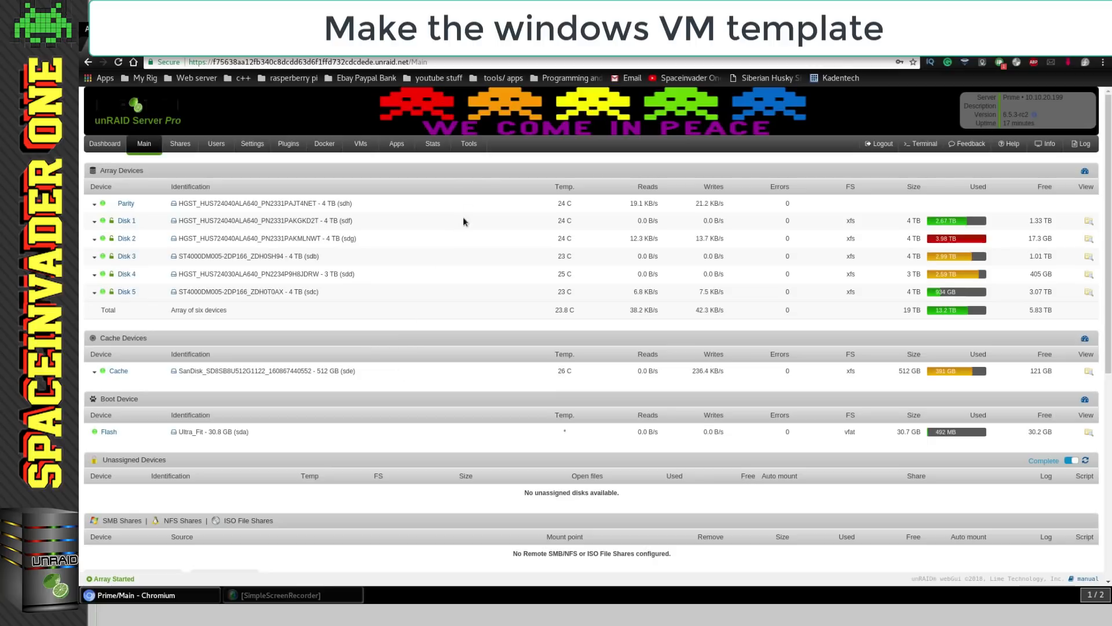
mouse_move(468, 144)
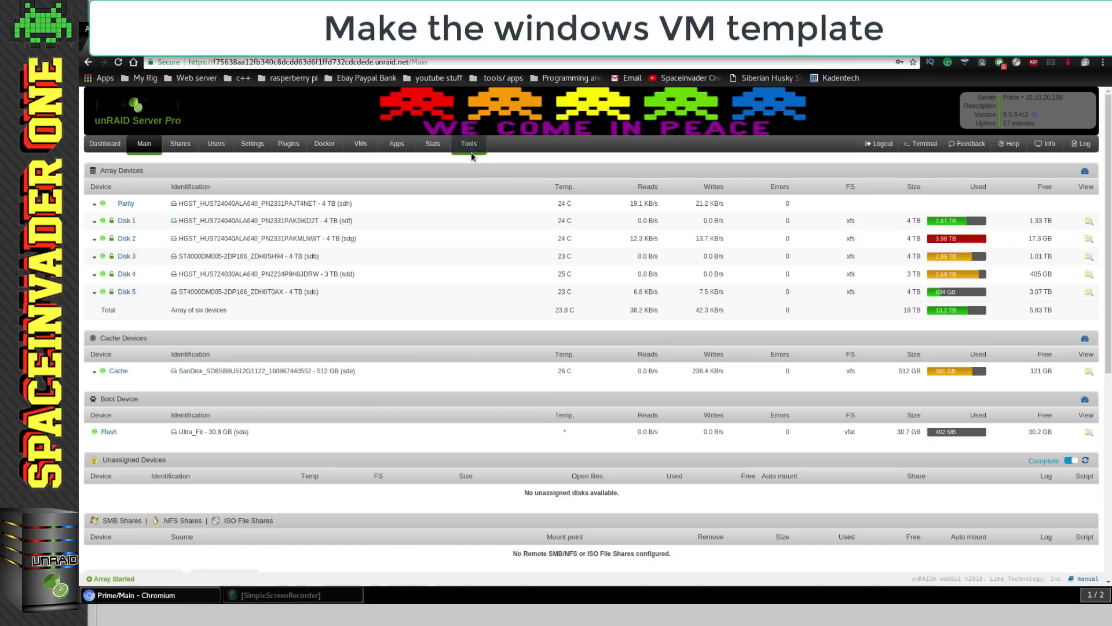
left_click(468, 144)
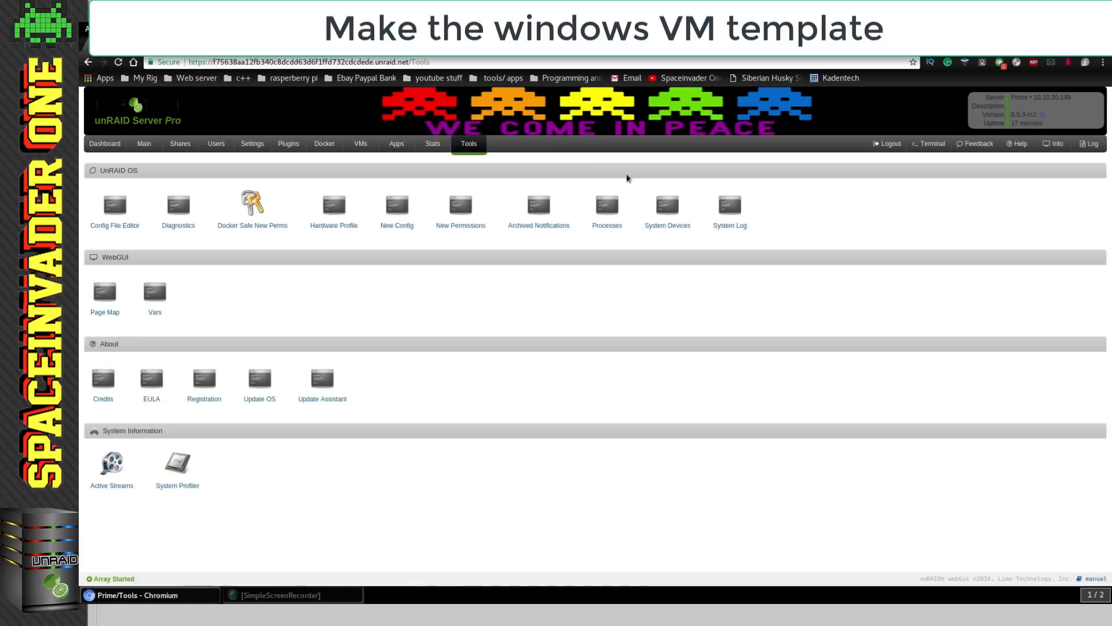
left_click(667, 206)
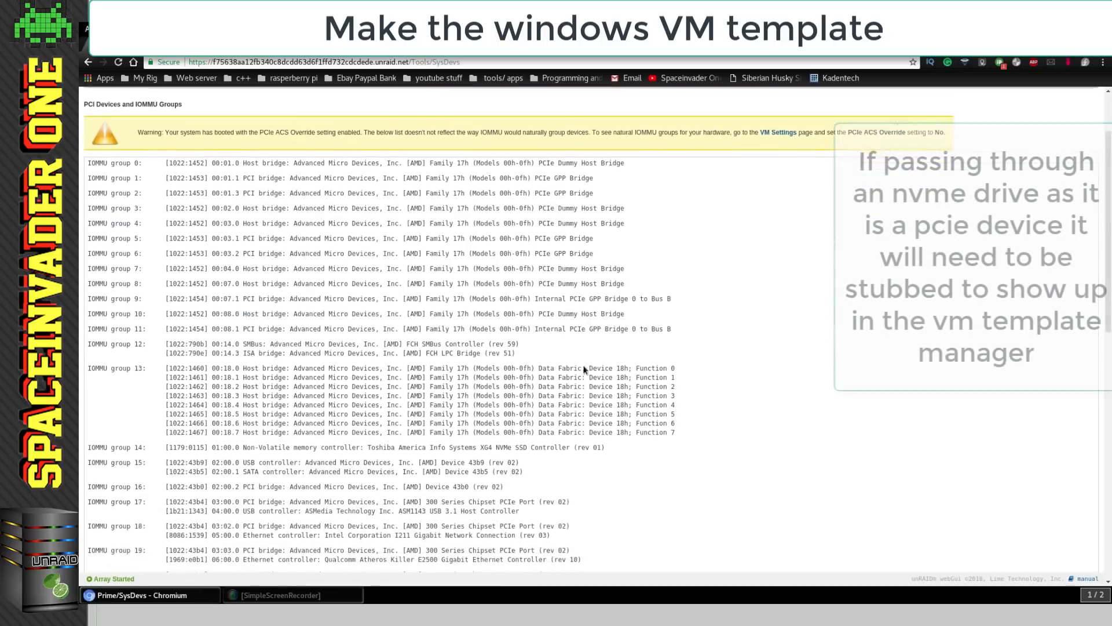
scroll("down", 3)
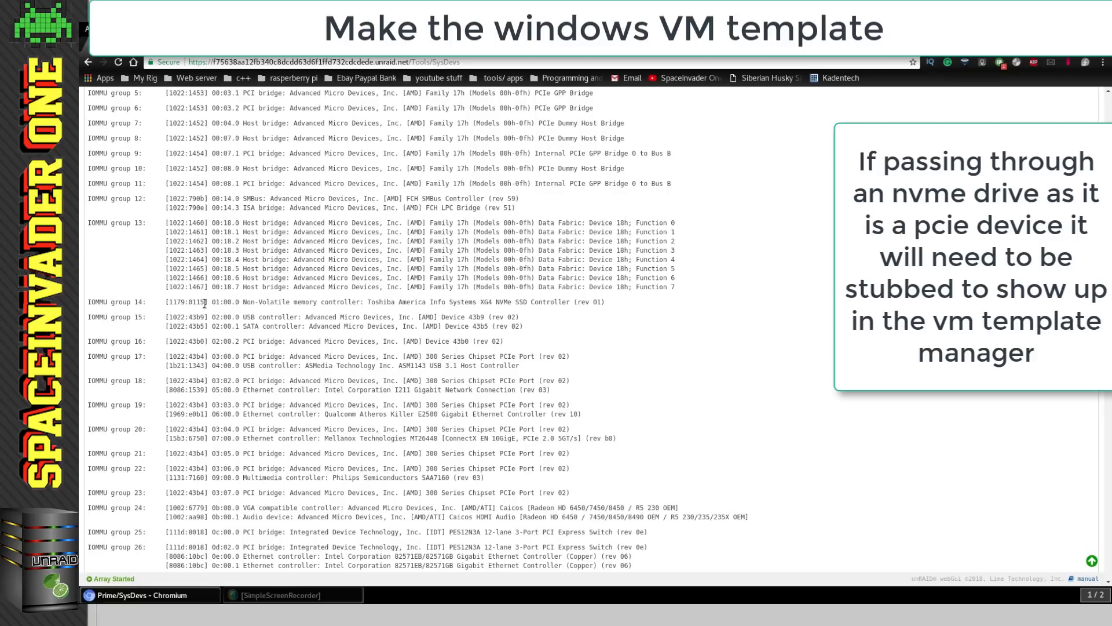
double_click(188, 301)
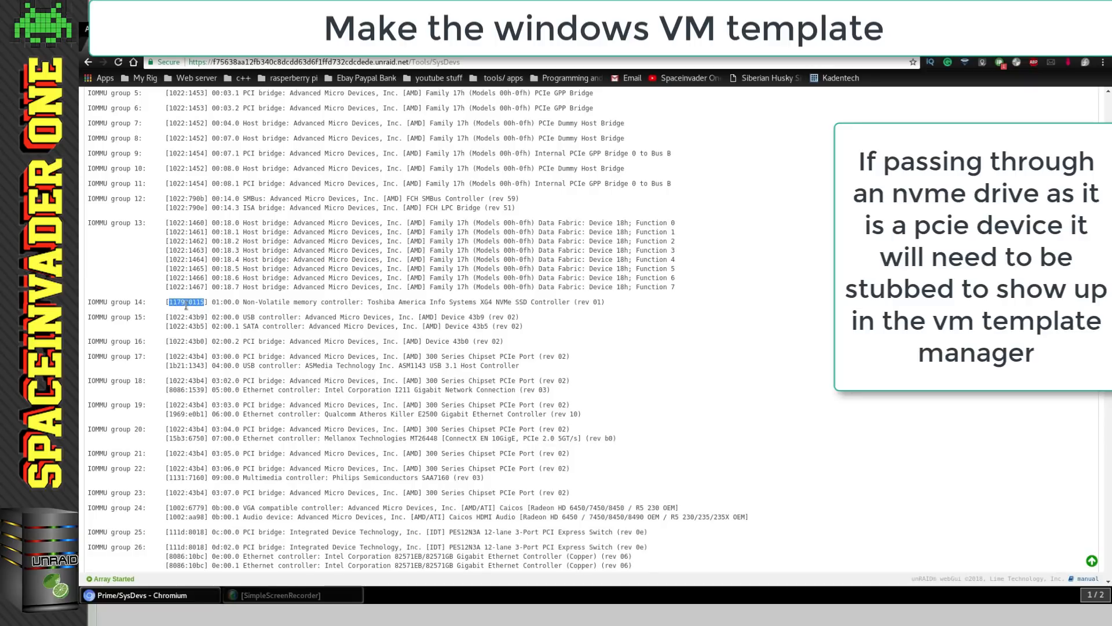
- Return to the unRAID Main array page
scroll("up", 3)
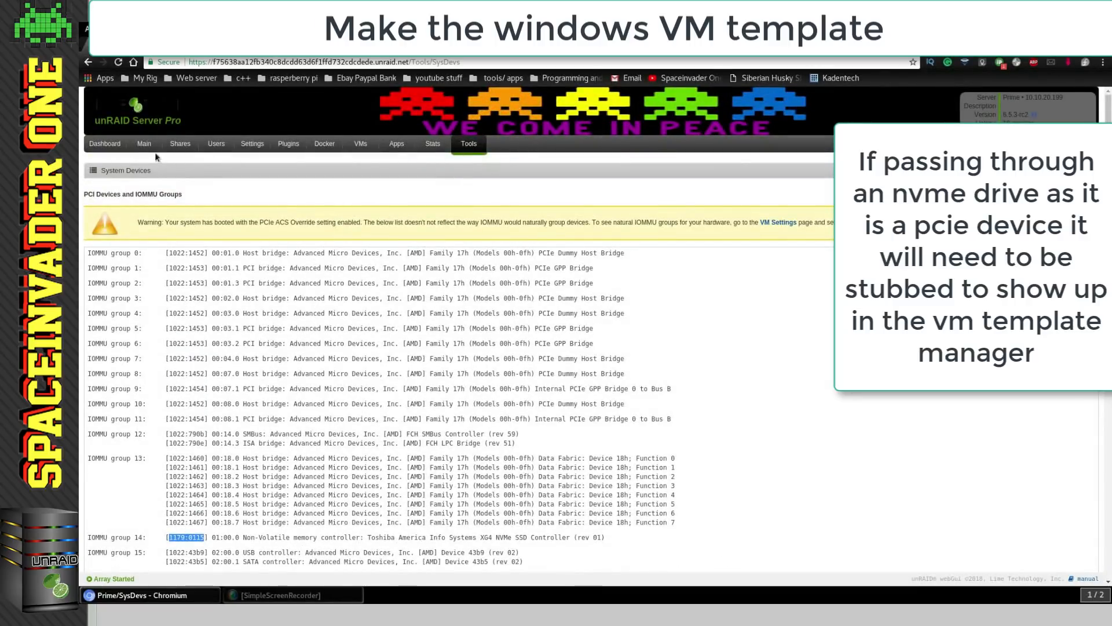
left_click(144, 144)
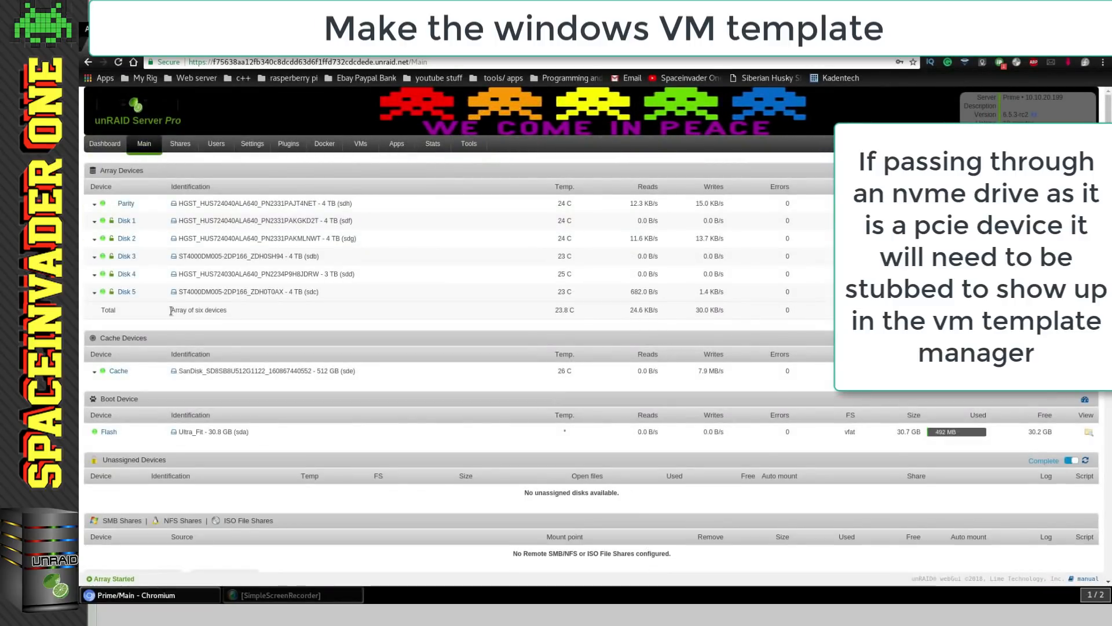
- Check the flash Syslinux configuration stubs 1179:0115 via vfio-pci.ids, then go to the VMs list
left_click(109, 431)
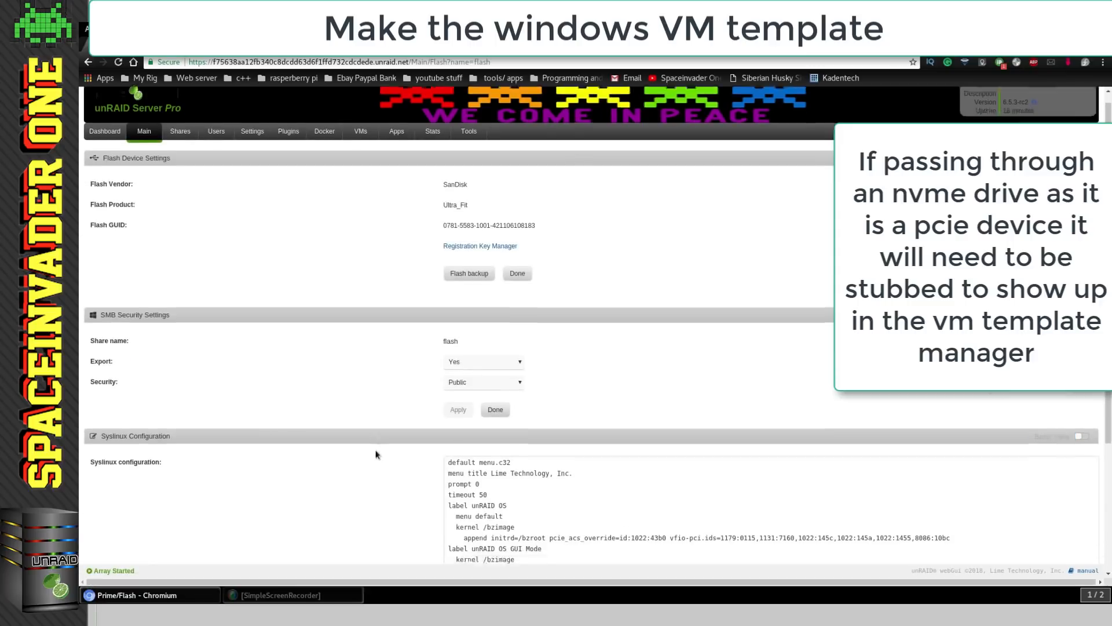
scroll("down", 3)
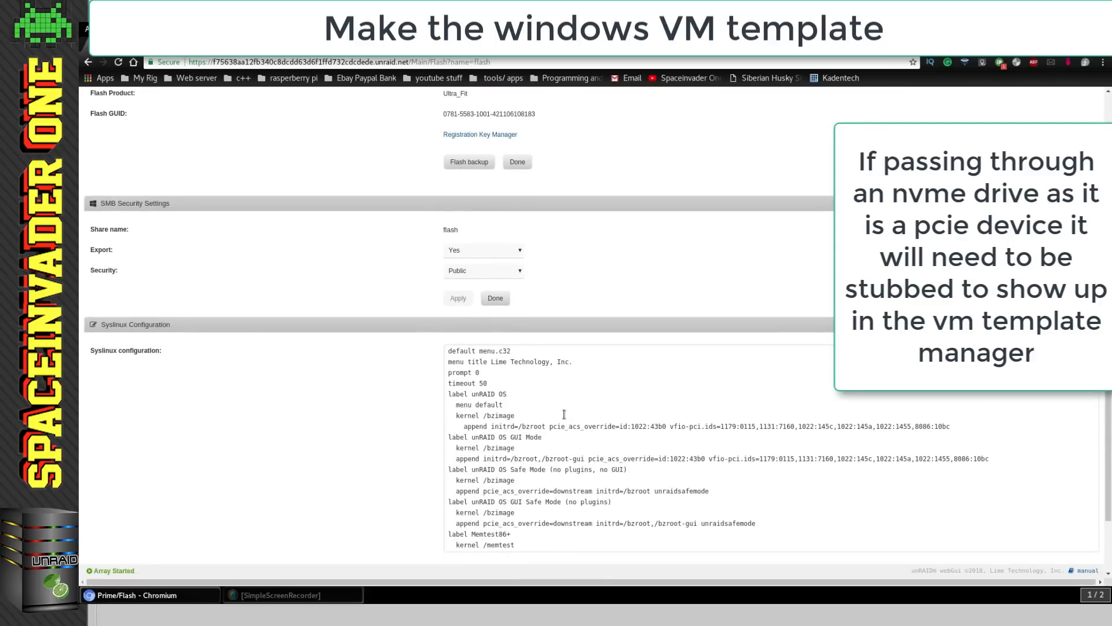
double_click(746, 425)
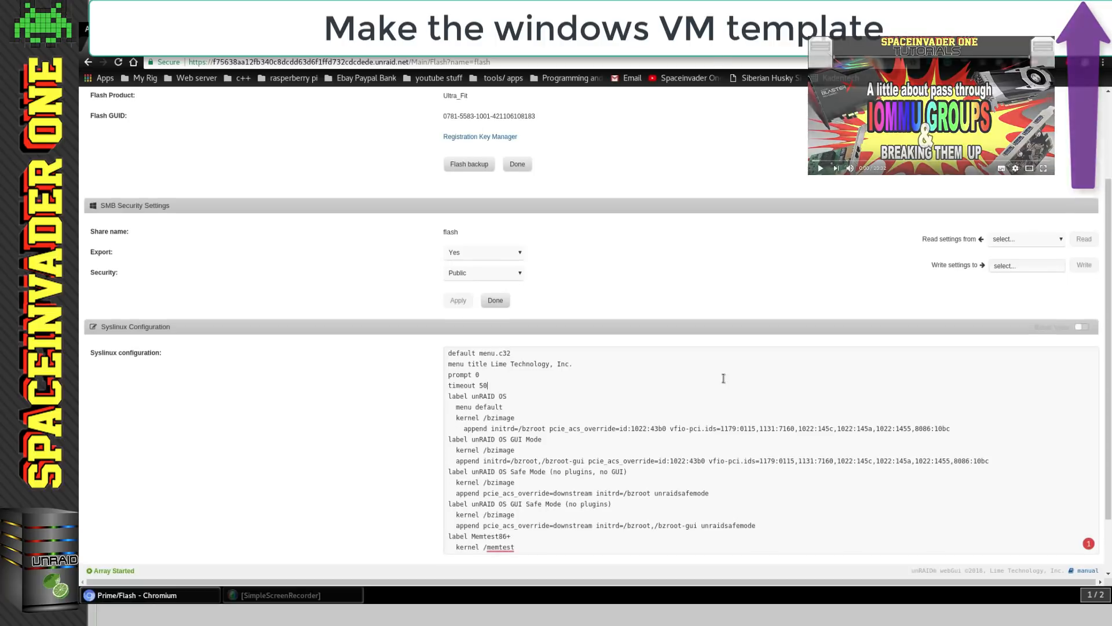
left_click(360, 143)
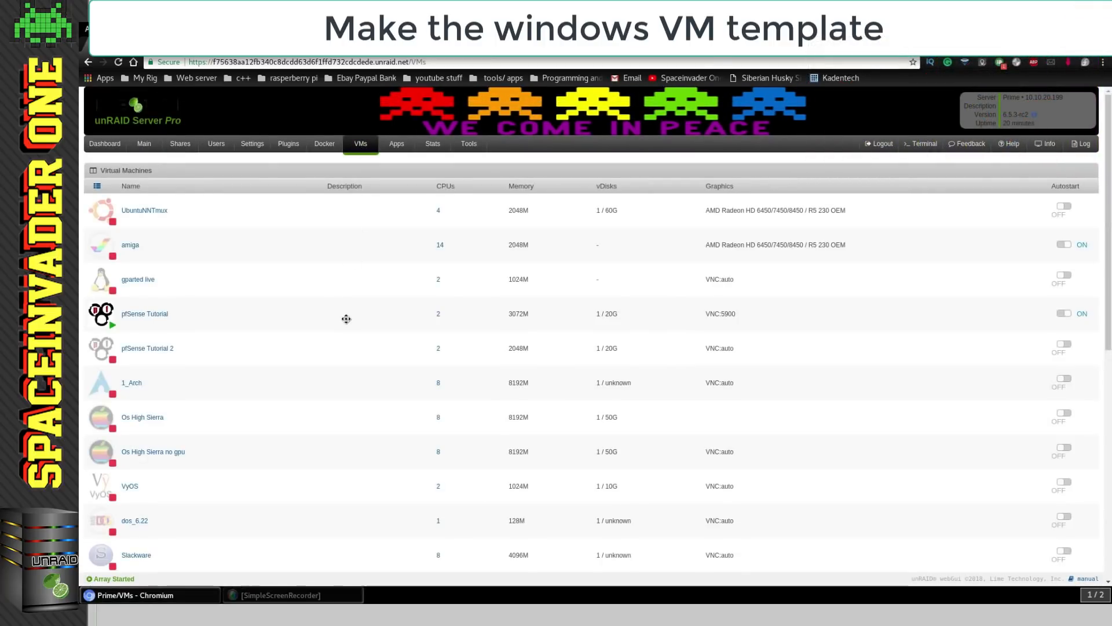
- Add a new VM from the Windows 10 template, named 'Windows 10 dual boot'
scroll("down", 3)
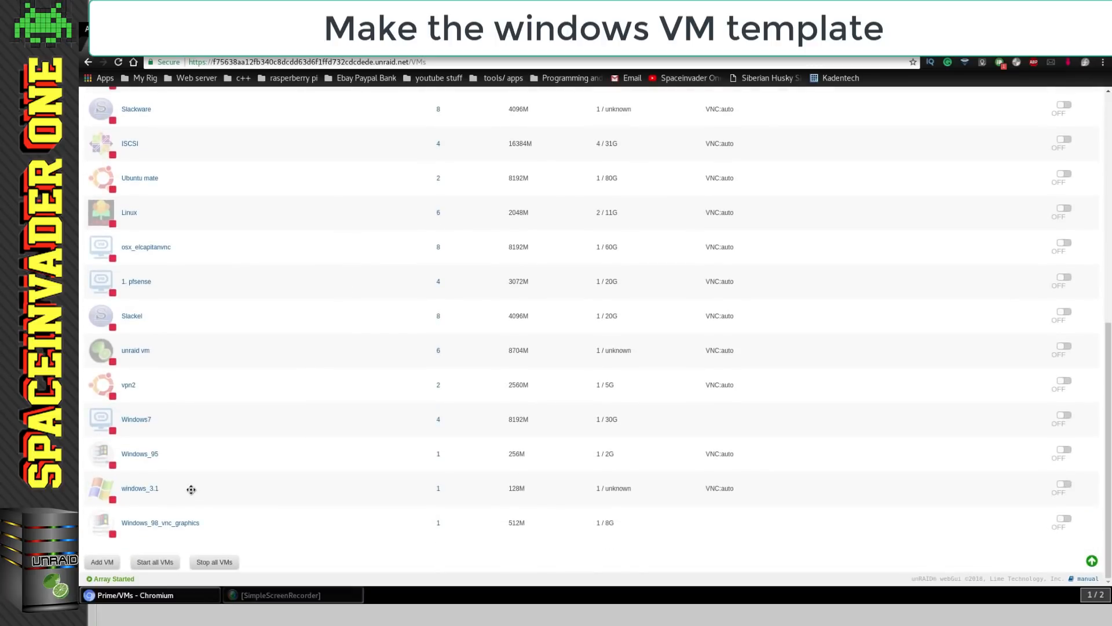
left_click(102, 562)
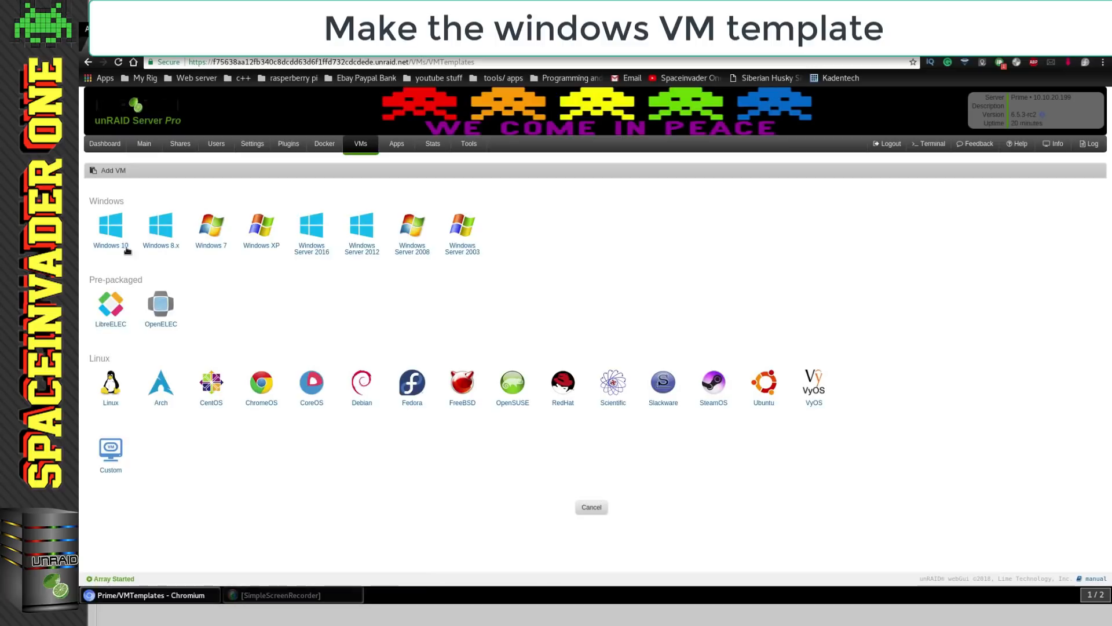
left_click(110, 226)
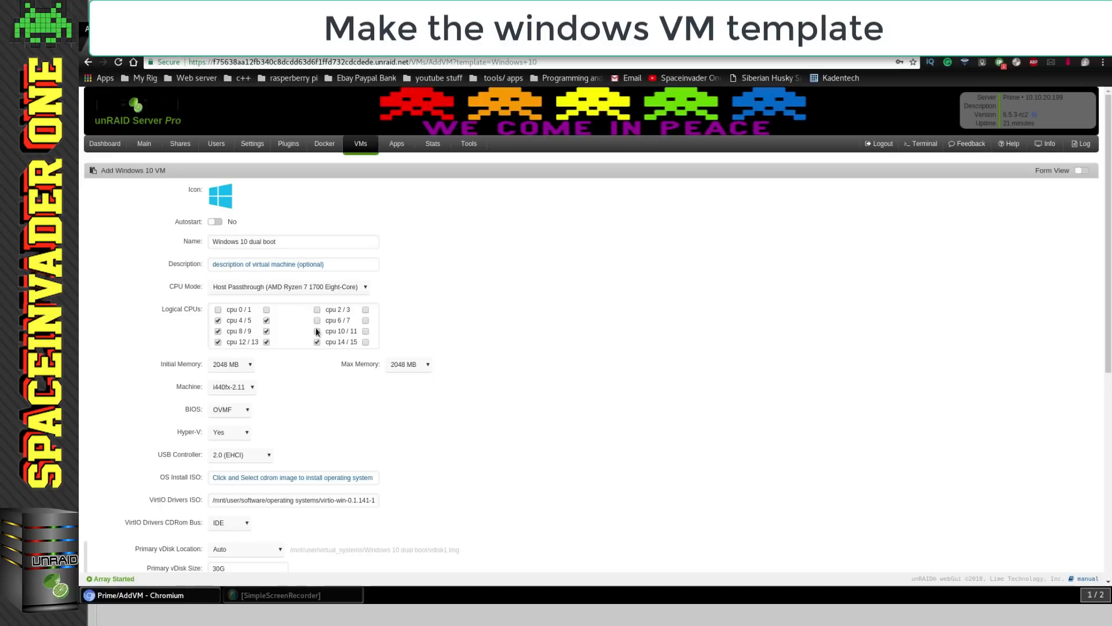
left_click(249, 363)
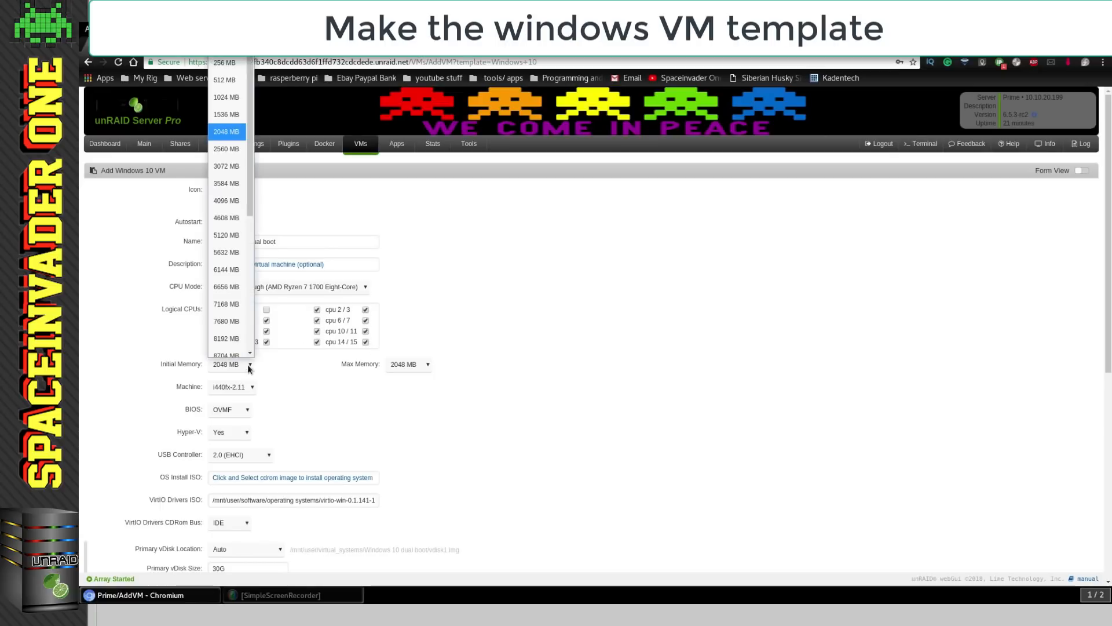
left_click(226, 338)
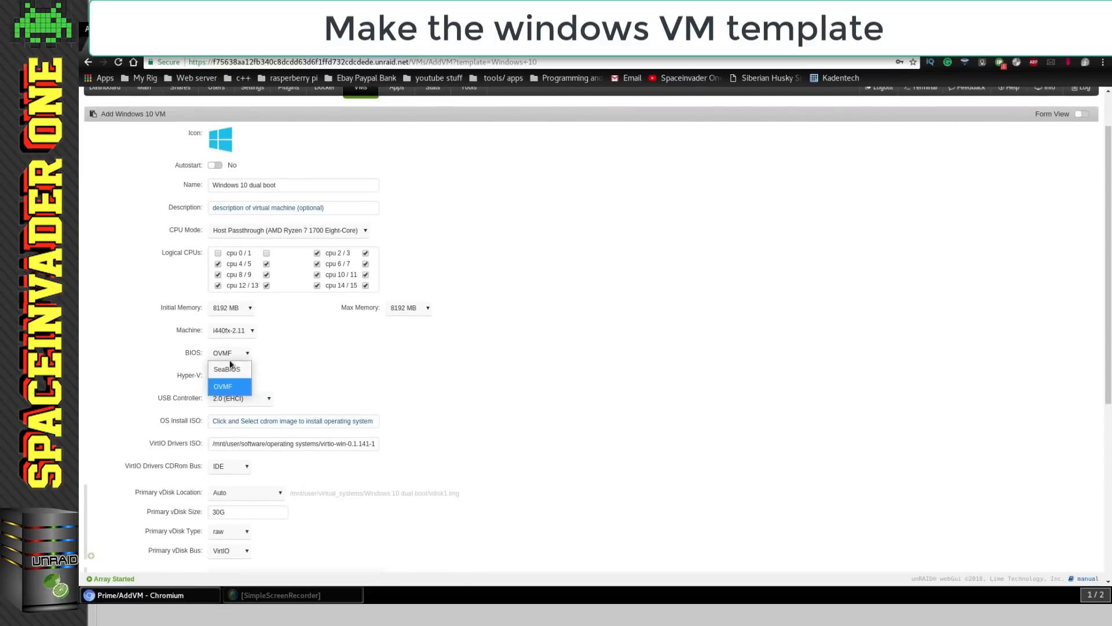
mouse_move(228, 390)
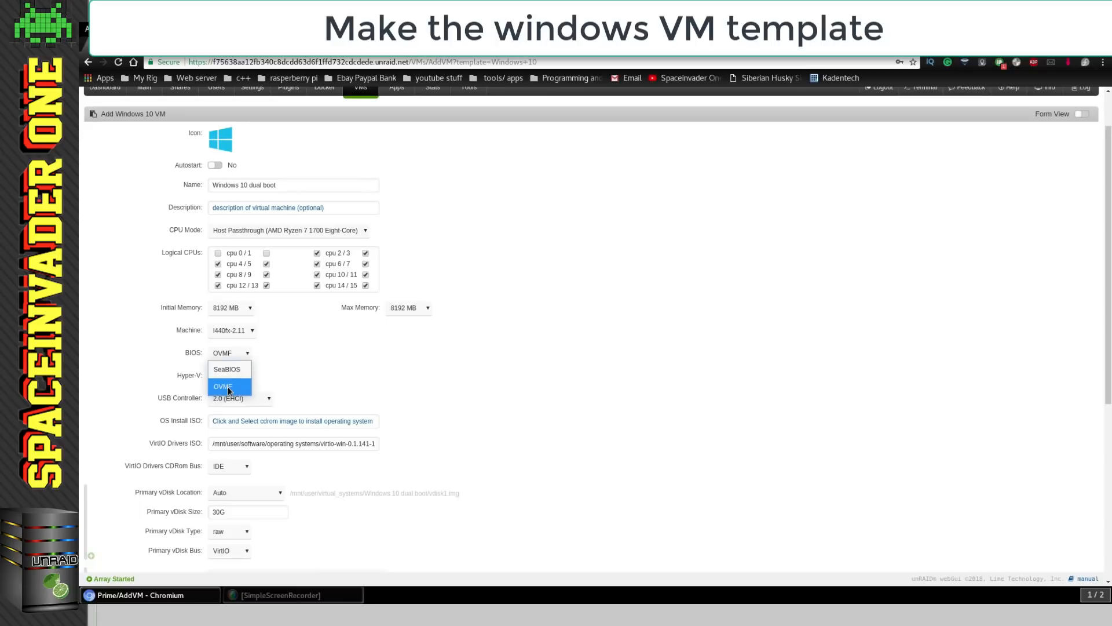
left_click(222, 386)
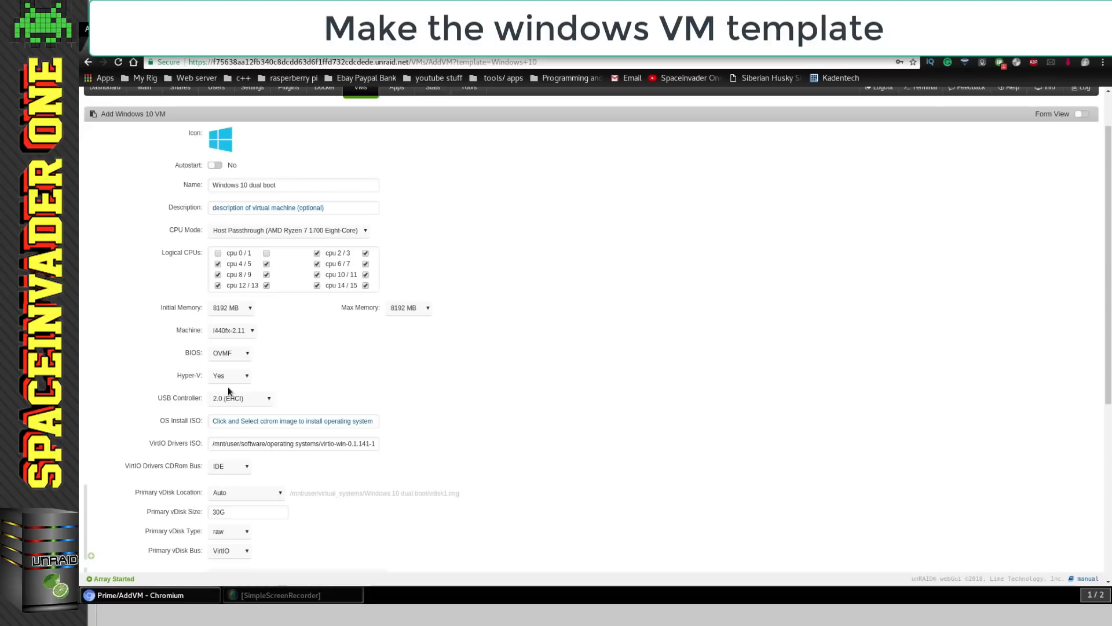
scroll("down", 3)
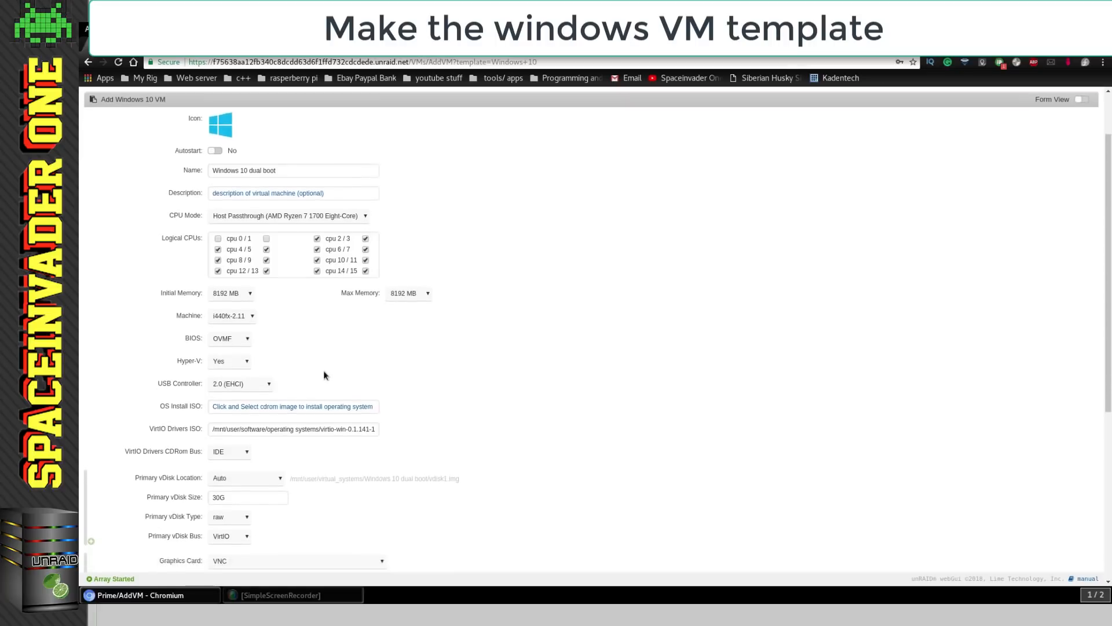
scroll("down", 3)
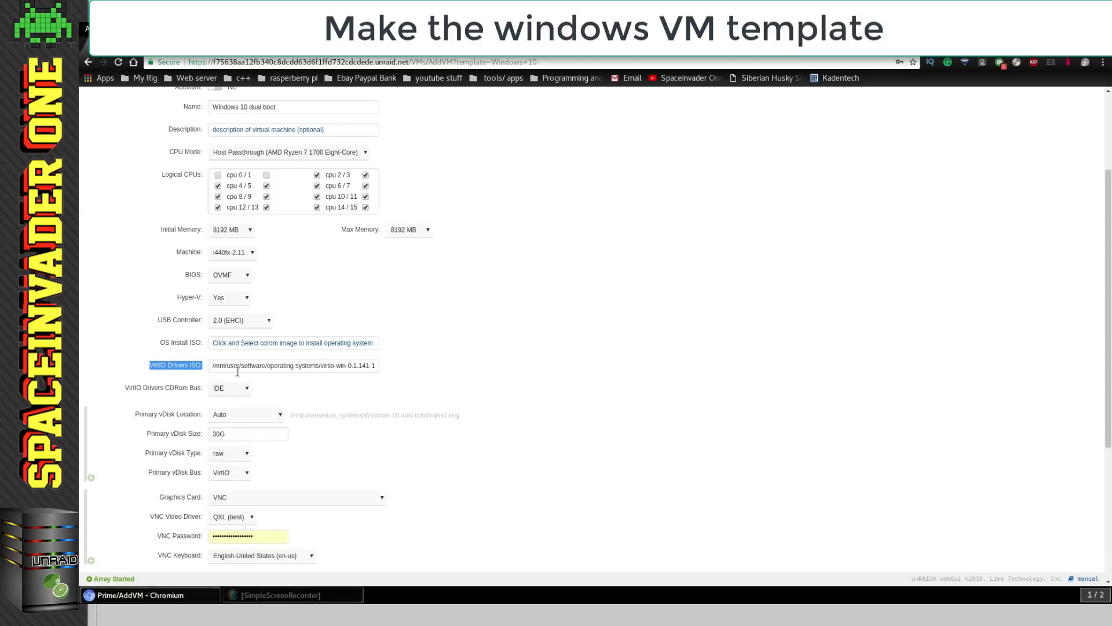
scroll("down", 3)
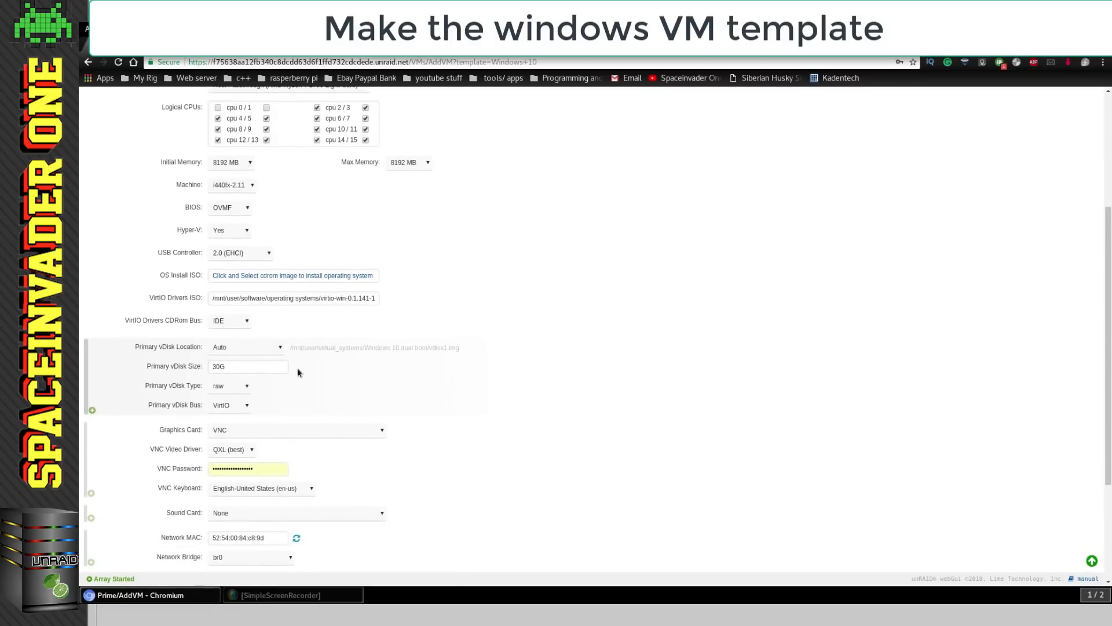
- Set the Primary vDisk Location to None
left_click(280, 347)
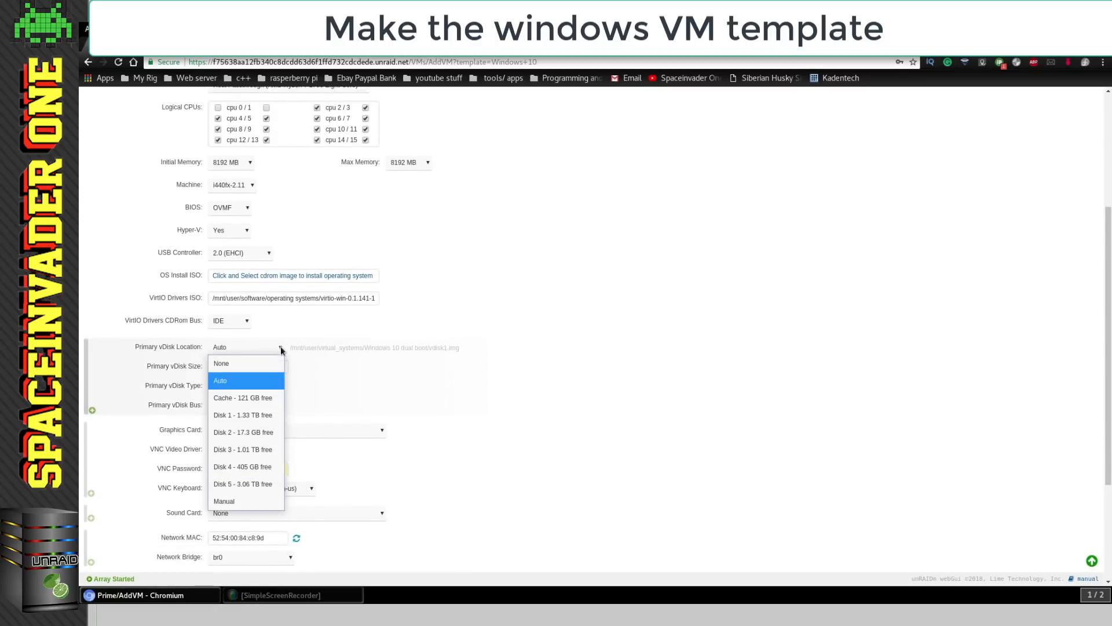
mouse_move(246, 363)
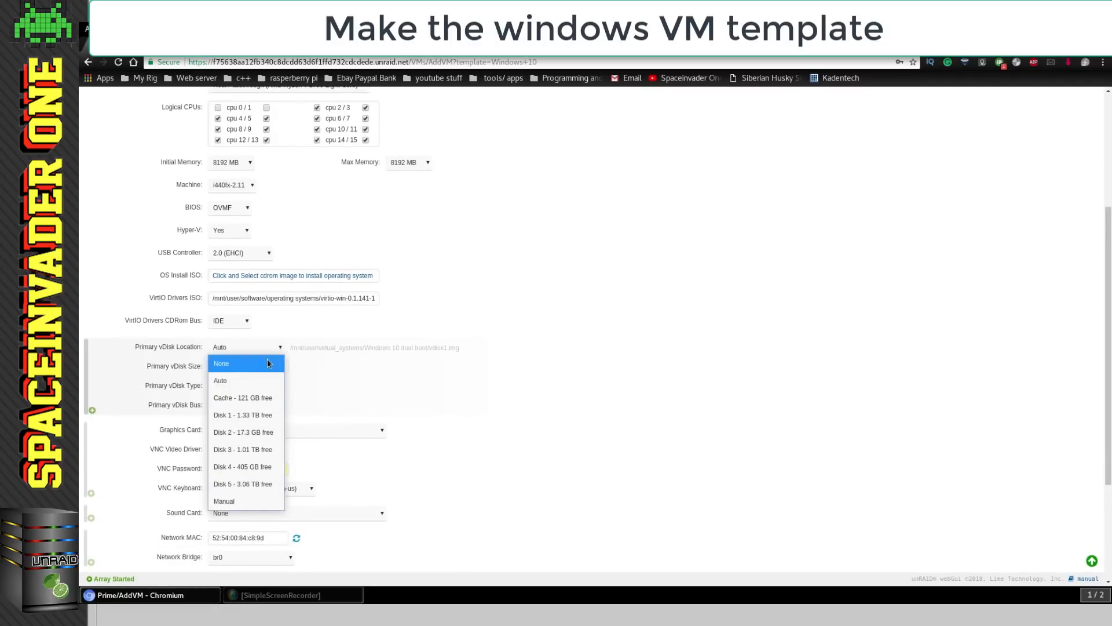
left_click(222, 363)
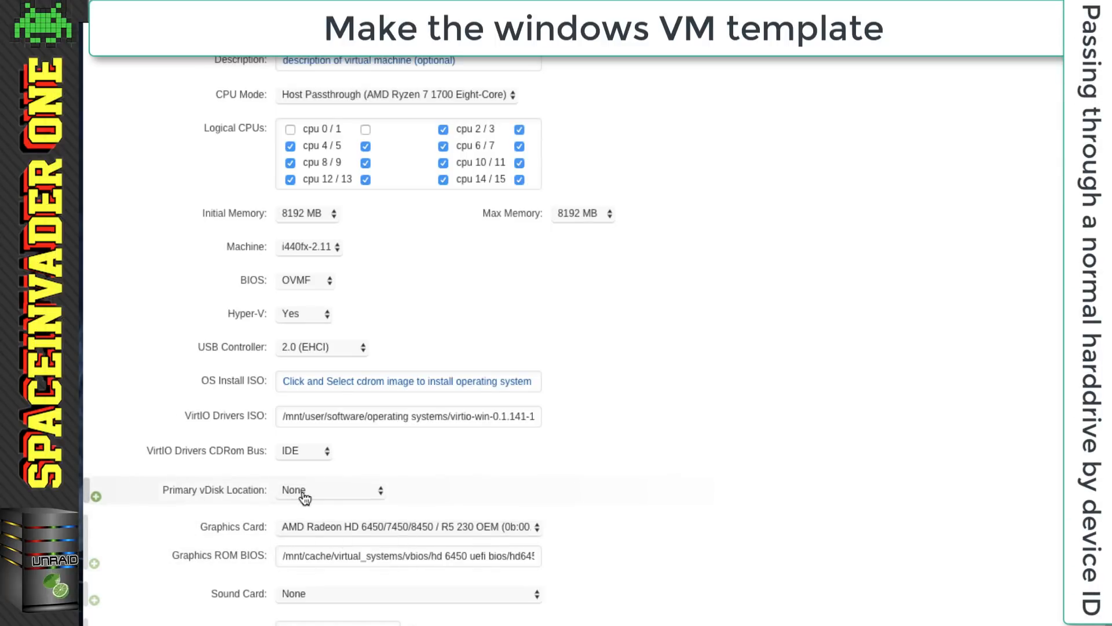
- Set Primary vDisk Location to Manual with a /dev/disk/by-id/ path, then go to the Main tab
left_click(330, 489)
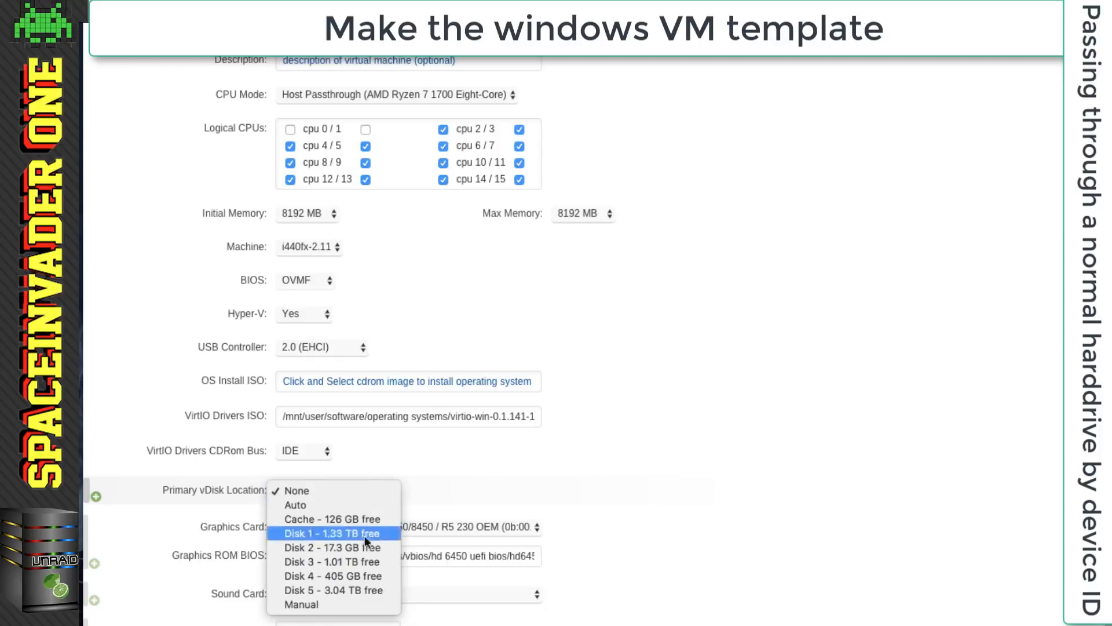
left_click(302, 604)
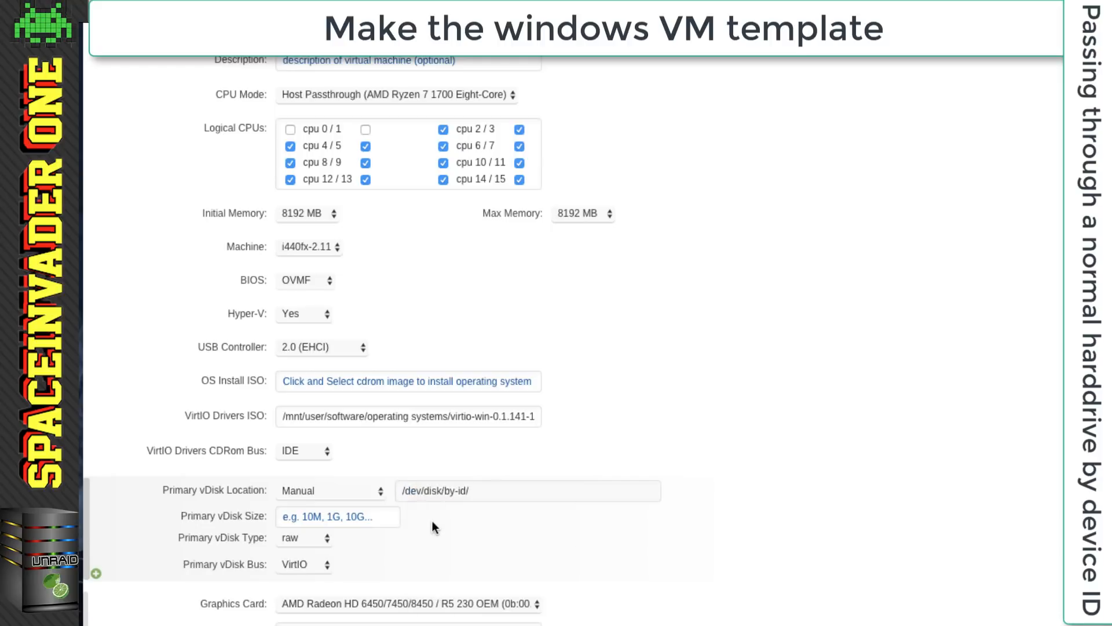
mouse_move(415, 506)
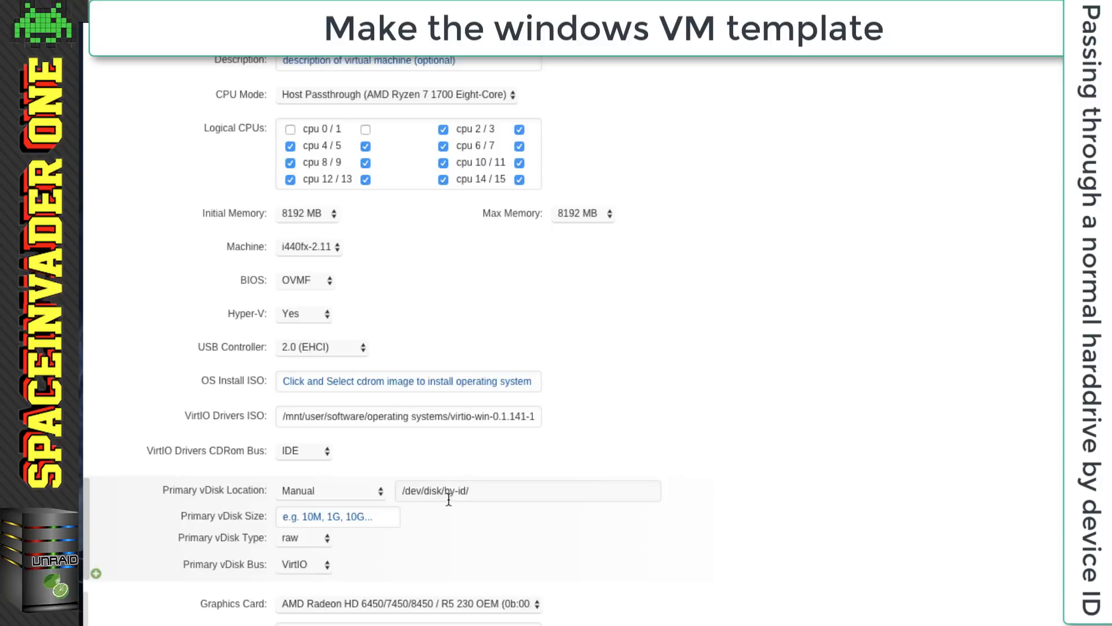
mouse_move(472, 490)
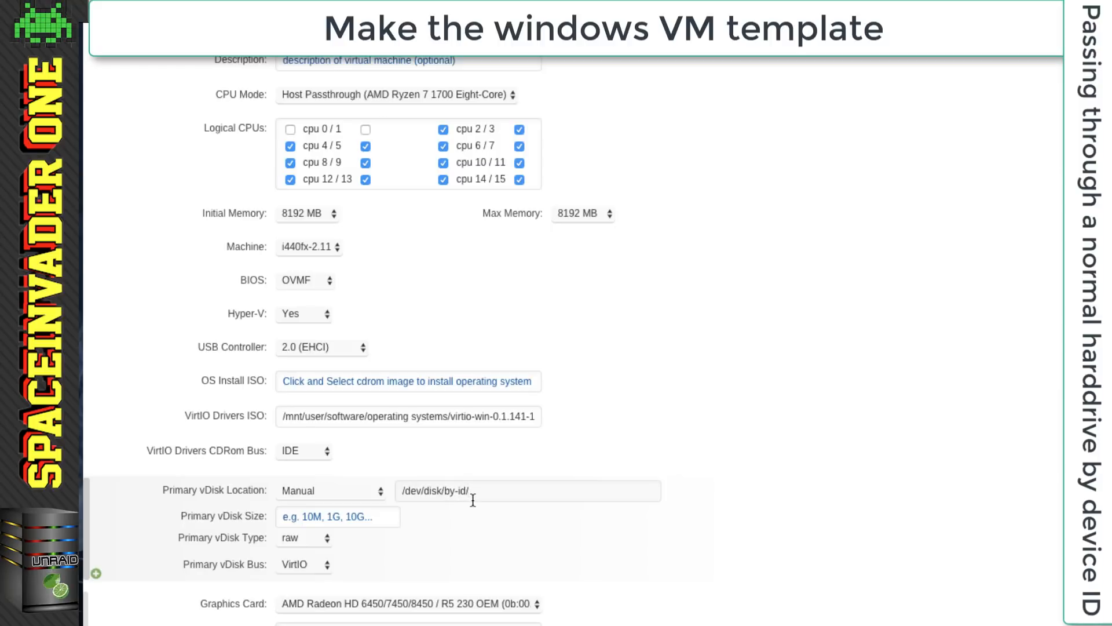
left_click(176, 110)
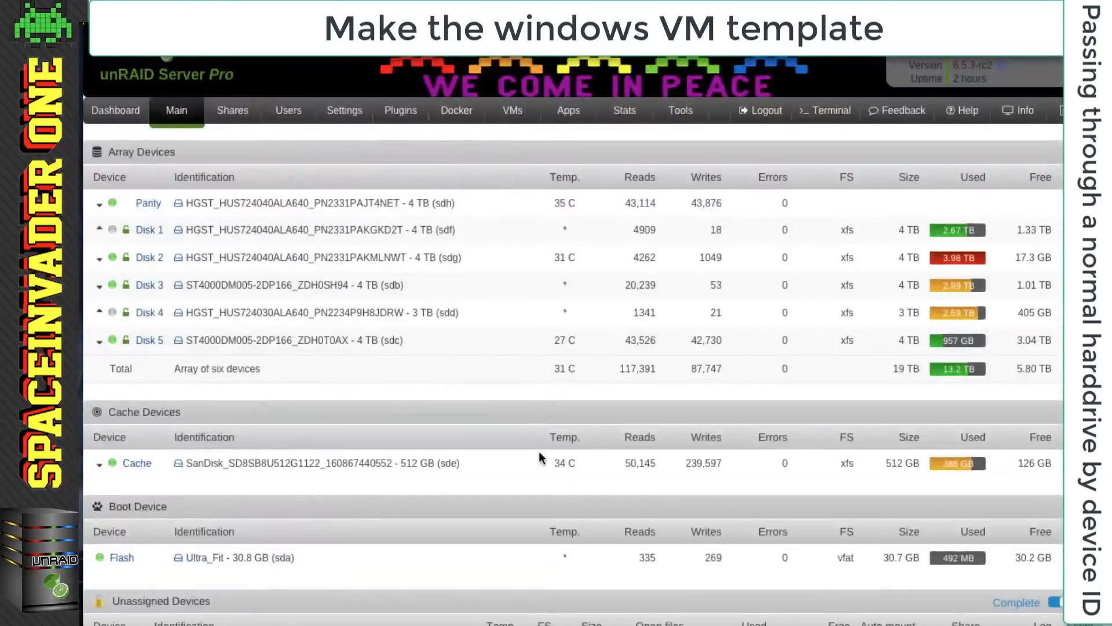
- Scroll the Main page down to Unassigned Devices to find the external USB drive
scroll("down", 3)
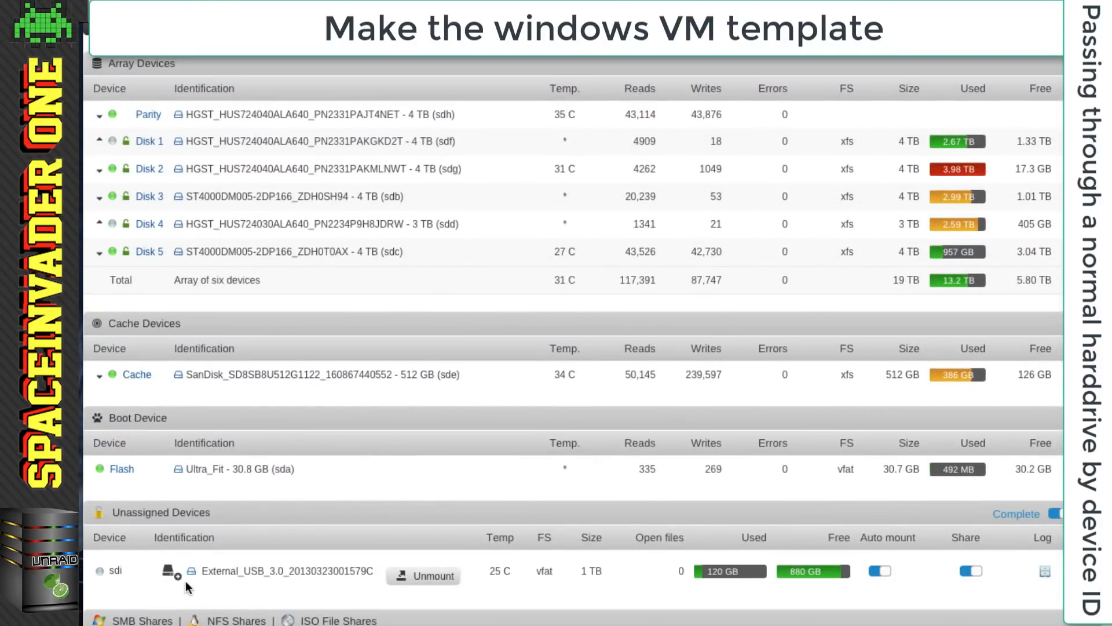
mouse_move(355, 584)
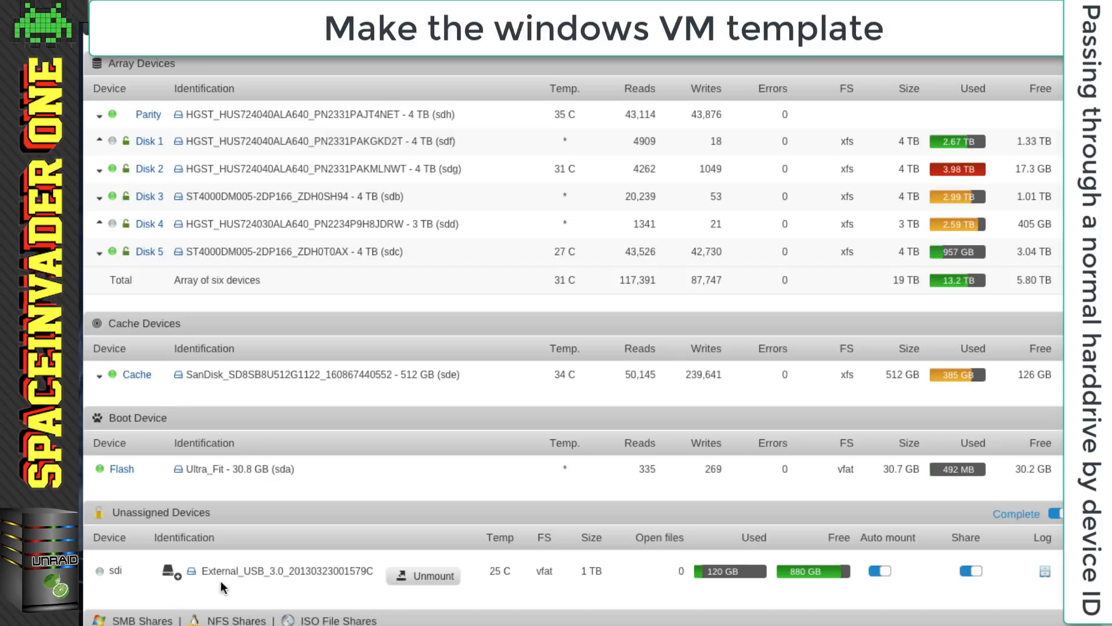
mouse_move(336, 588)
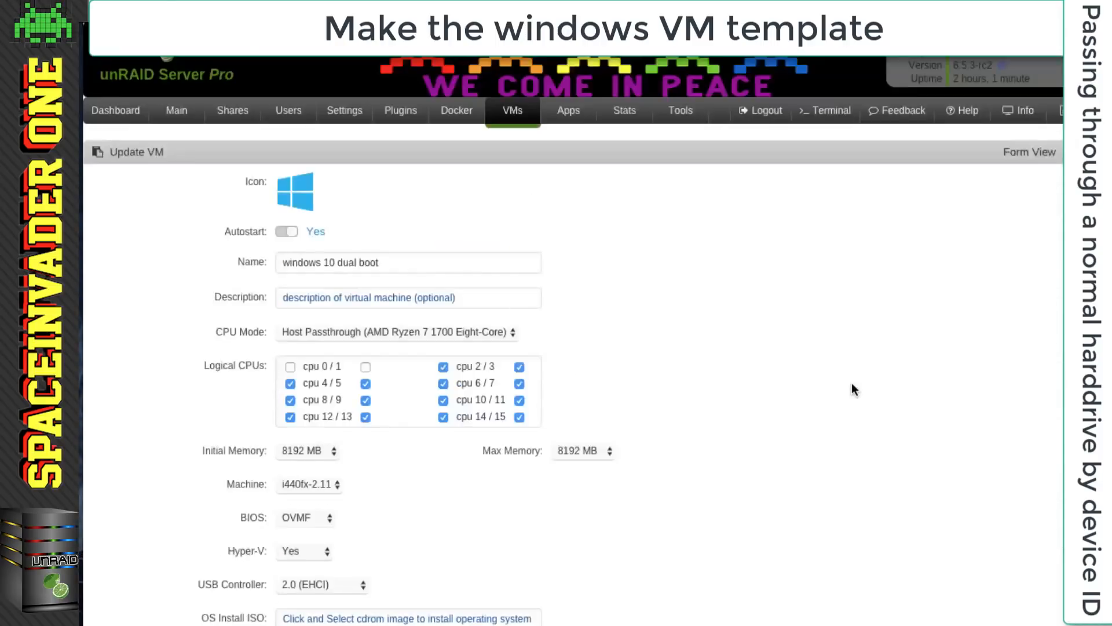
- In the web terminal, cd into /dev/disk/by-id/ and list the disk identifiers with ls
left_click(824, 110)
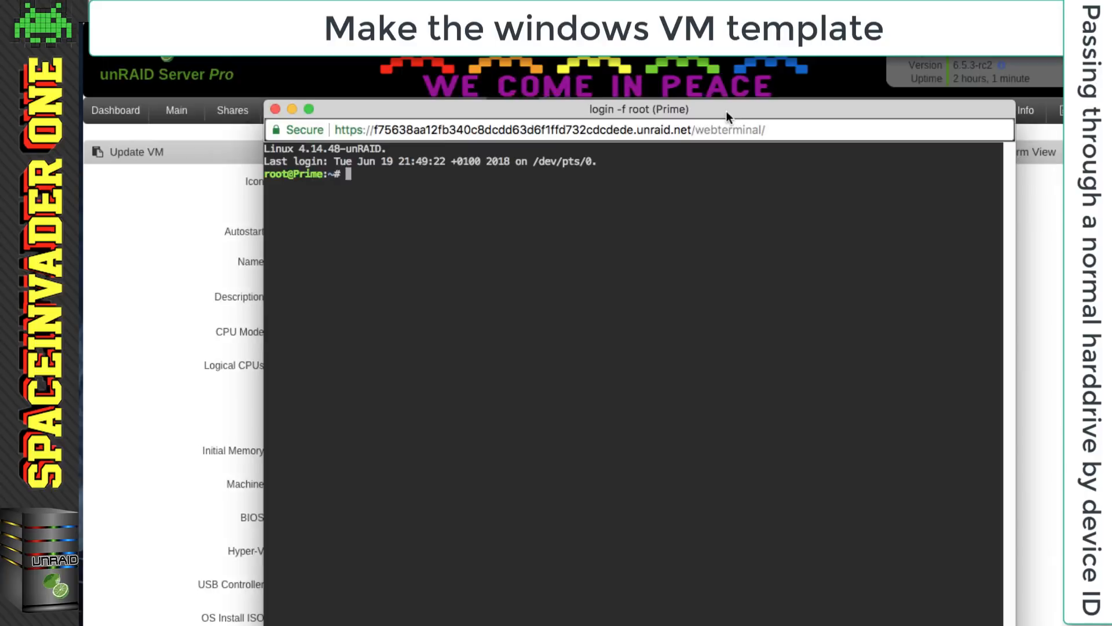
type("cd")
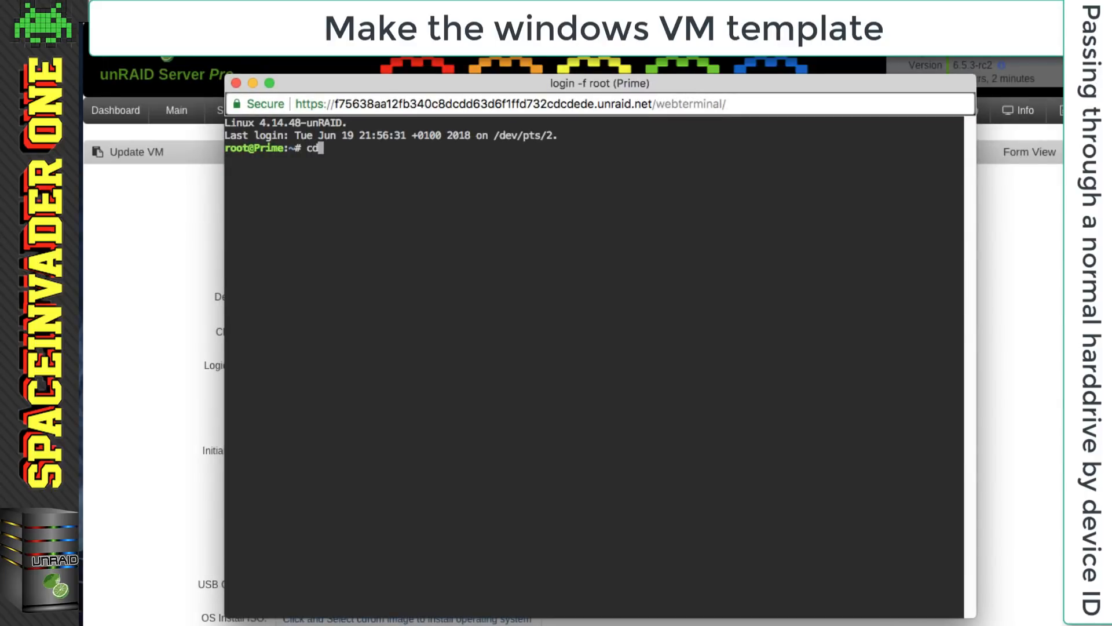
type("/dev")
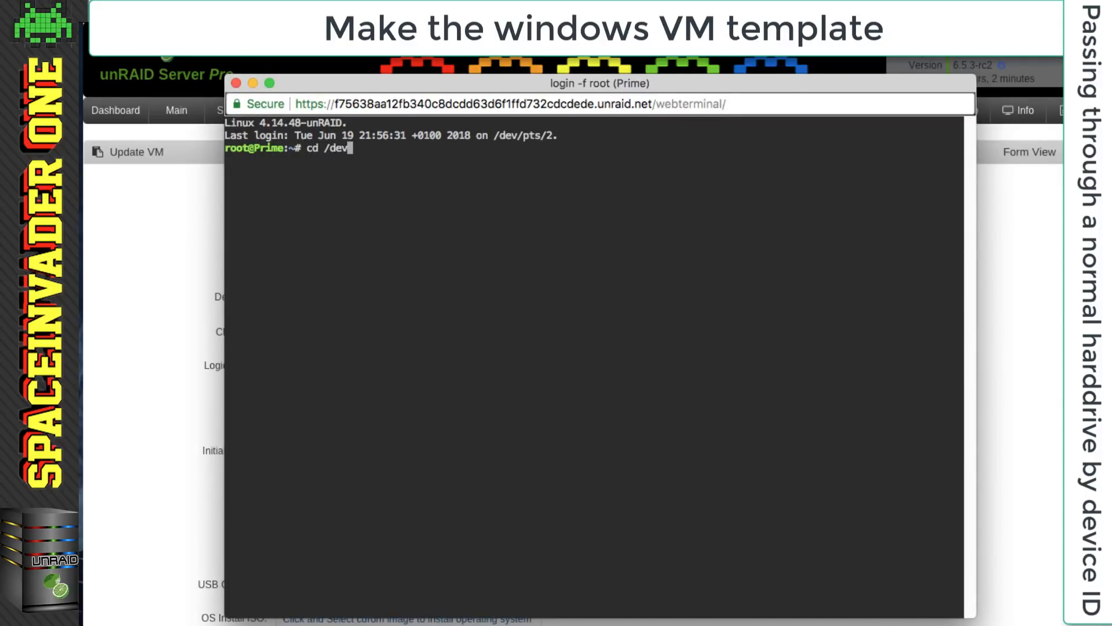
type("/disk/")
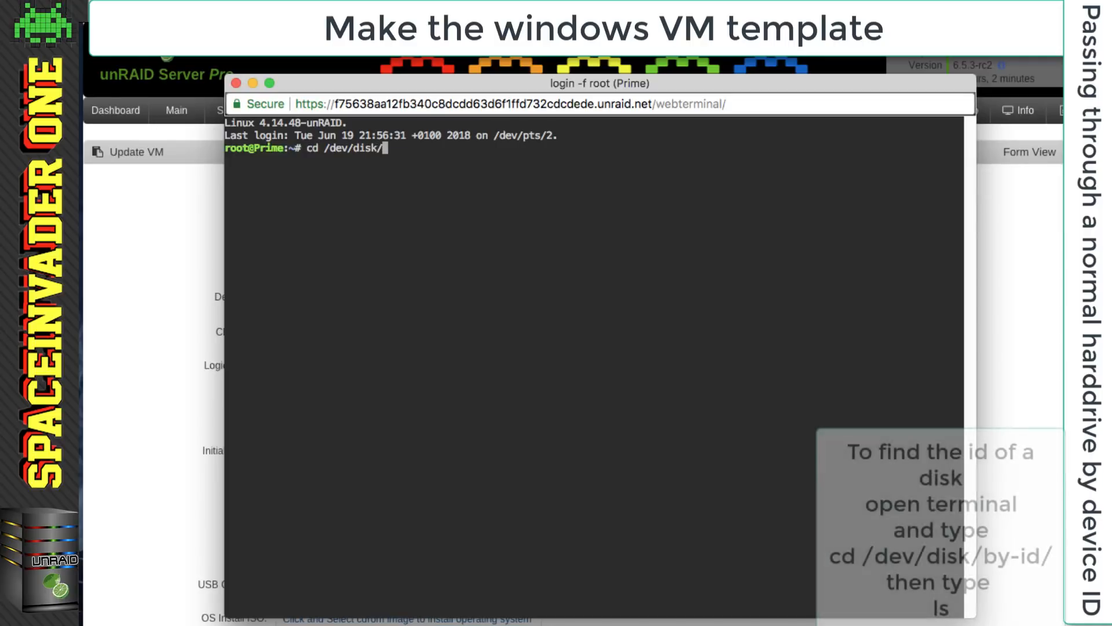
type("by-i")
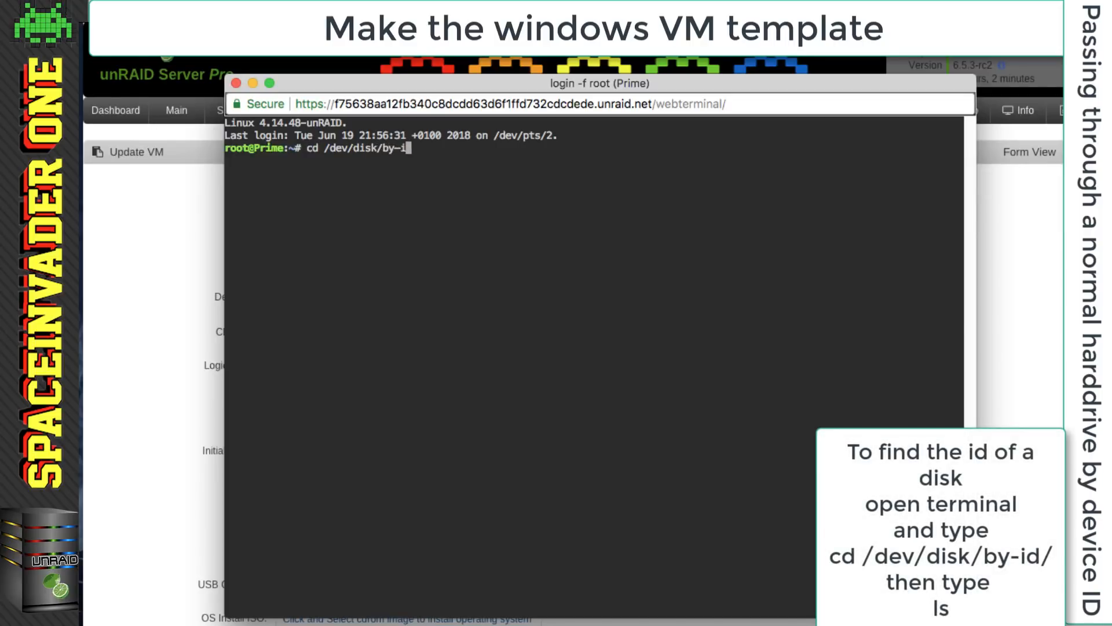
key("Return")
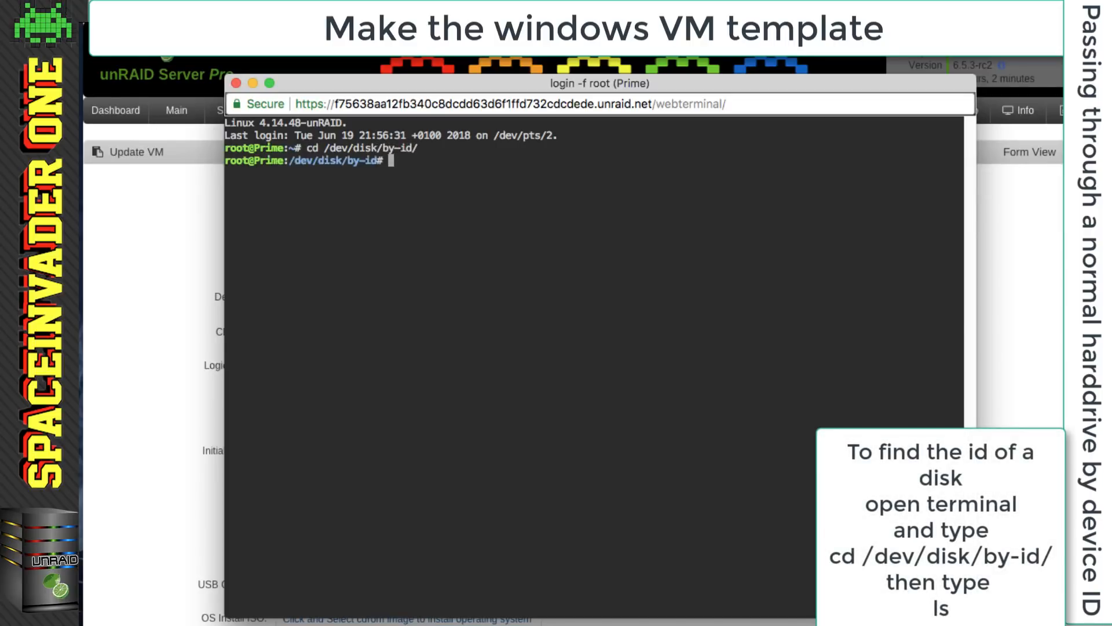
type("l")
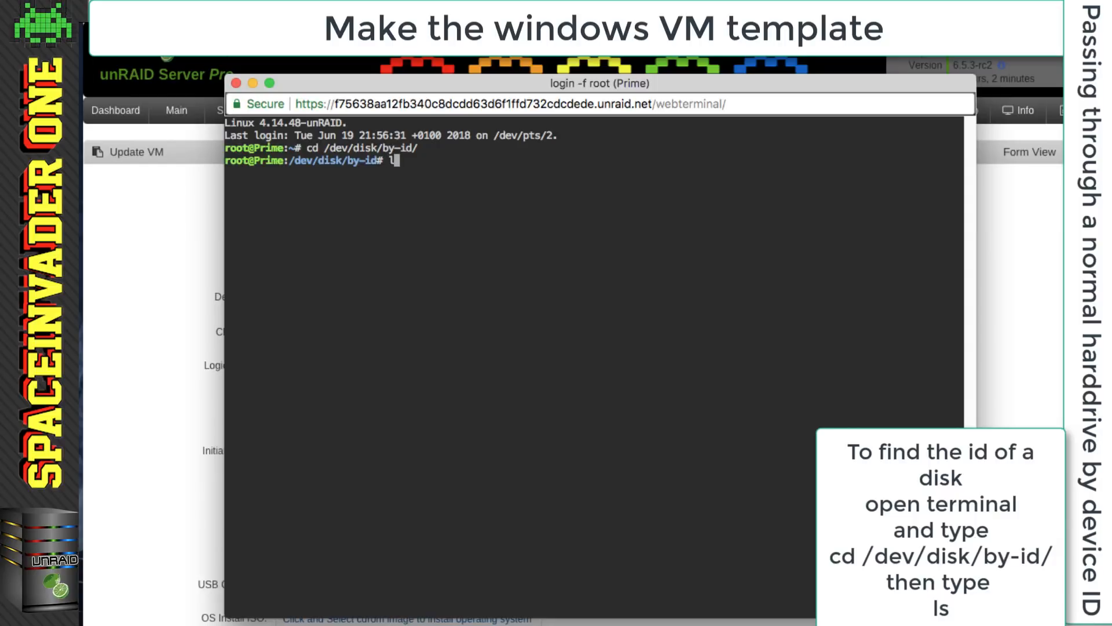
key("Return")
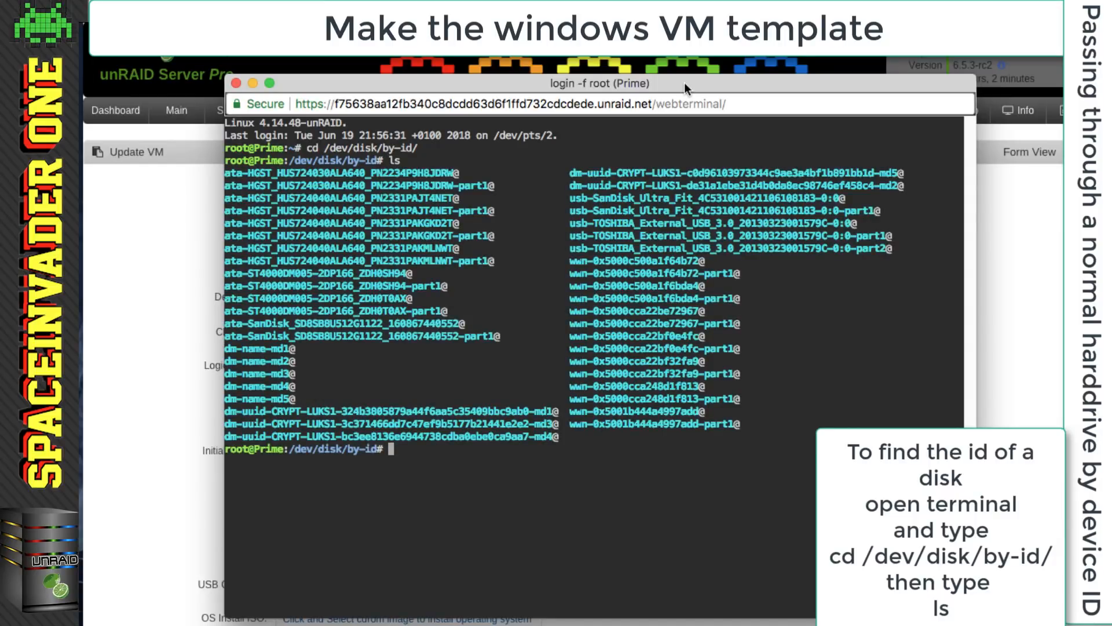
mouse_move(572, 209)
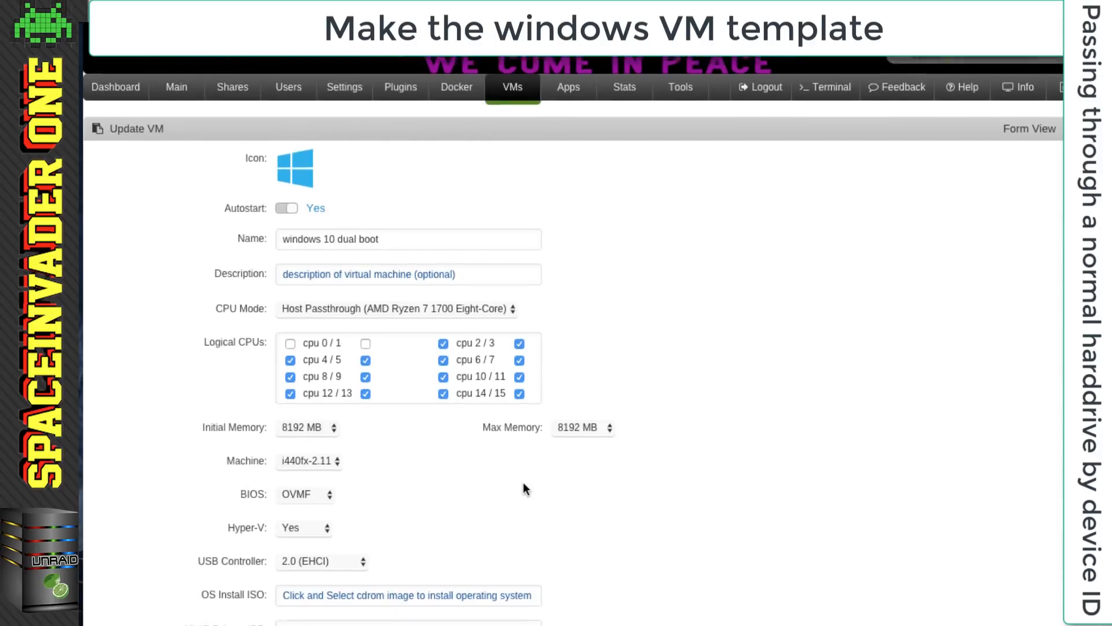
- Paste the Toshiba USB drive's by-id name into the vDisk path and set Primary vDisk Bus to SATA
right_click(437, 408)
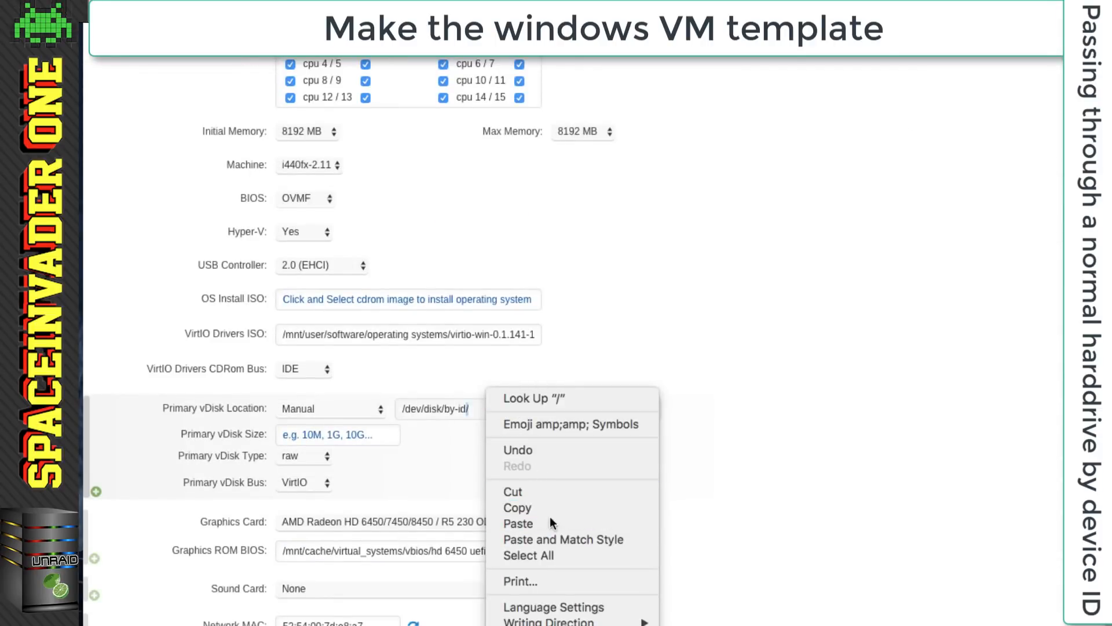
left_click(519, 524)
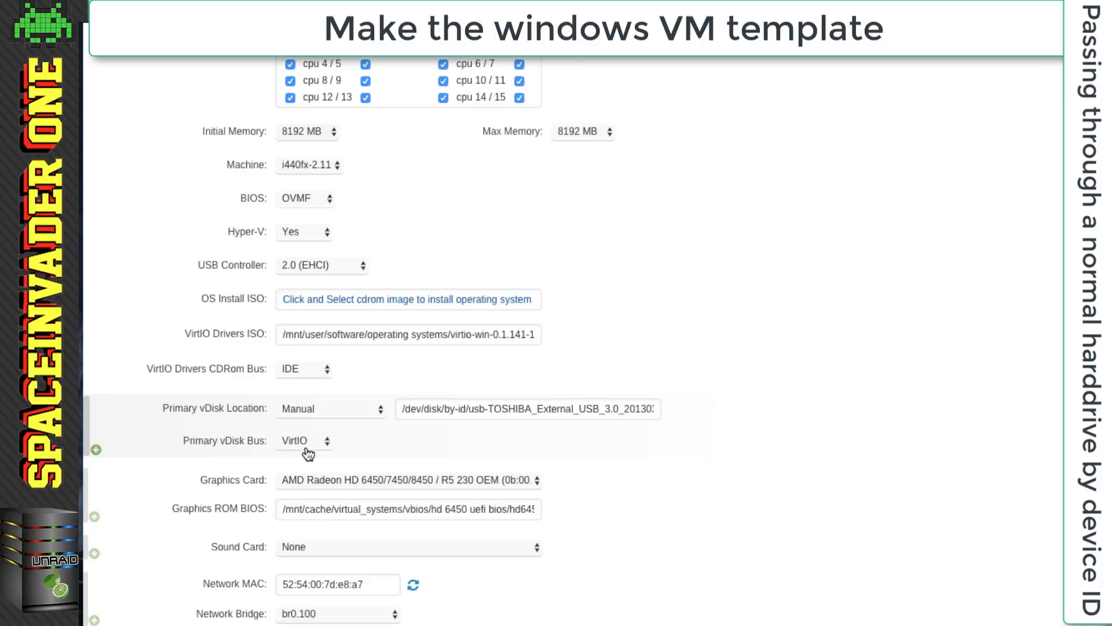
mouse_move(328, 450)
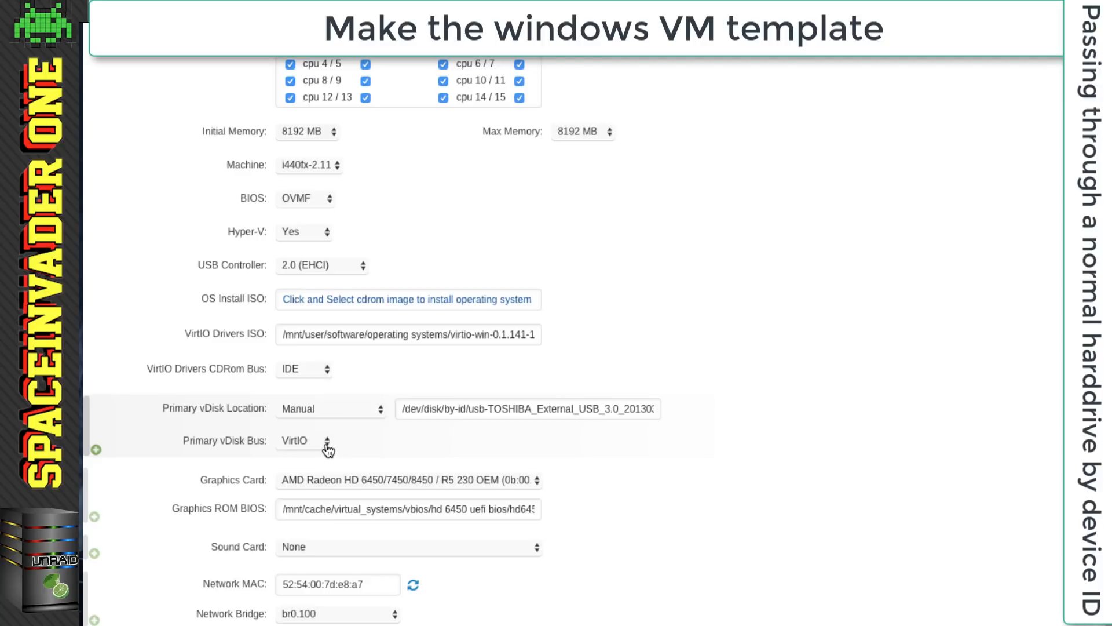
left_click(303, 440)
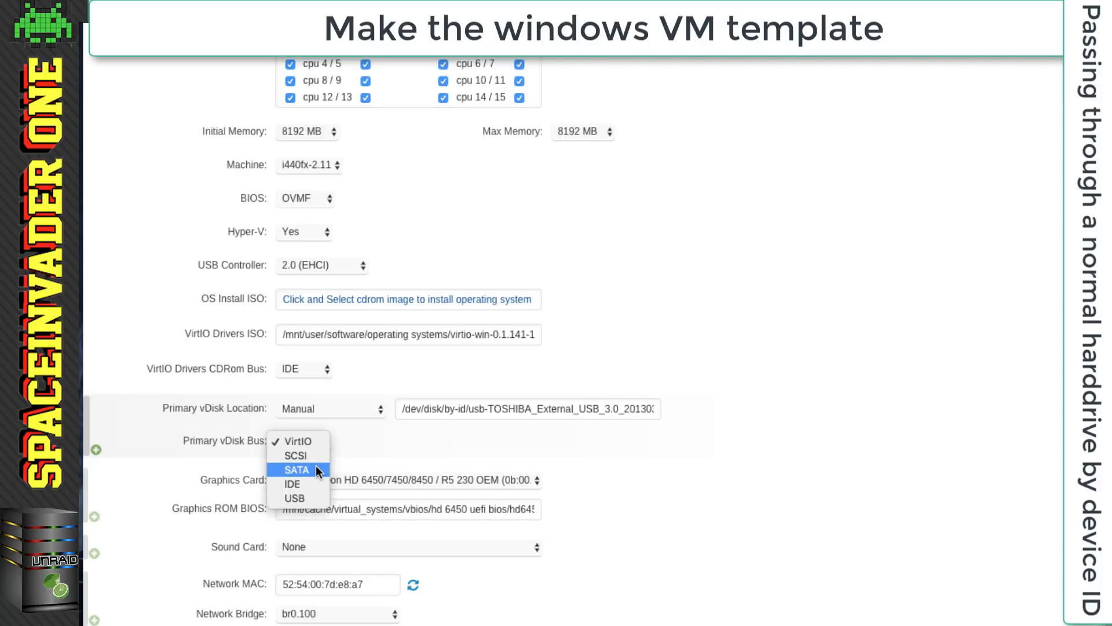
left_click(296, 470)
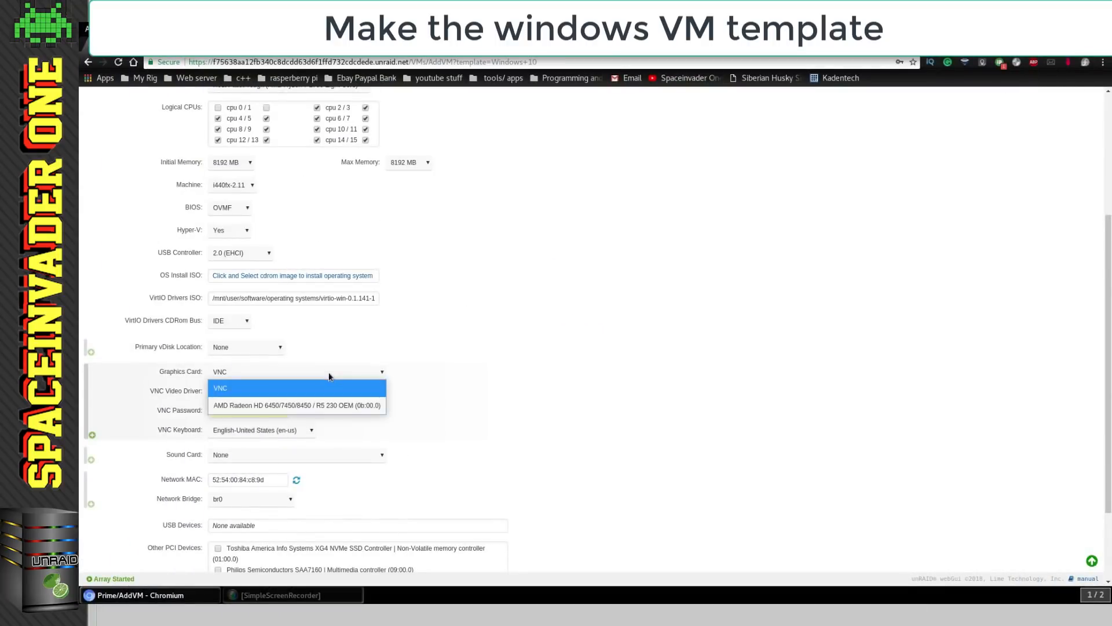
mouse_move(333, 406)
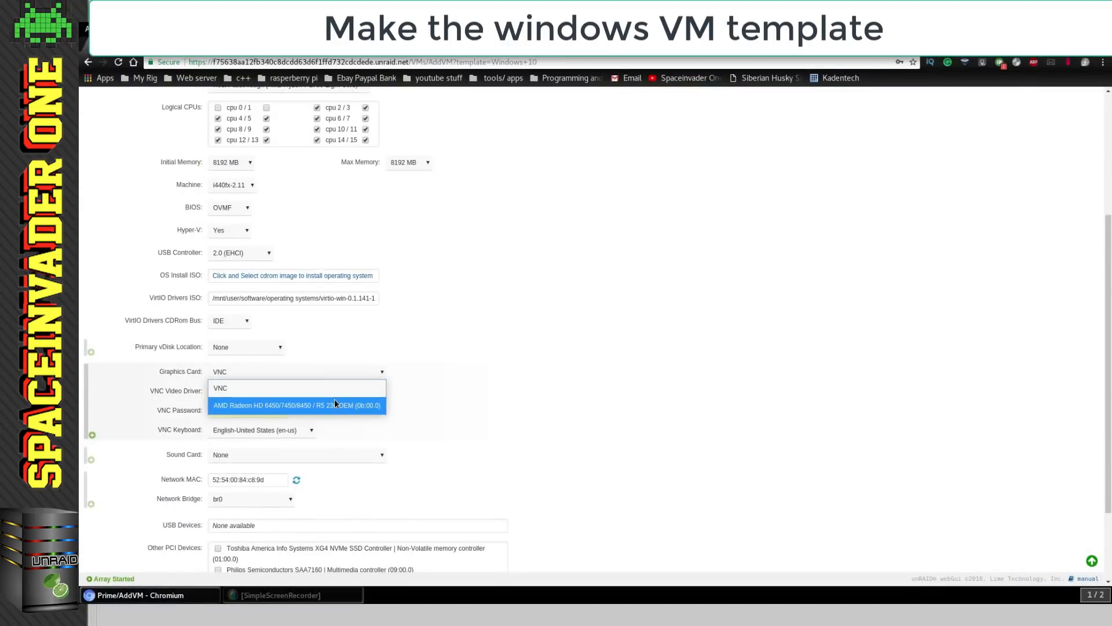
- Set Graphics Card to AMD Radeon HD 6450 and Sound Card to its AMD Caicos HDMI Audio
left_click(297, 406)
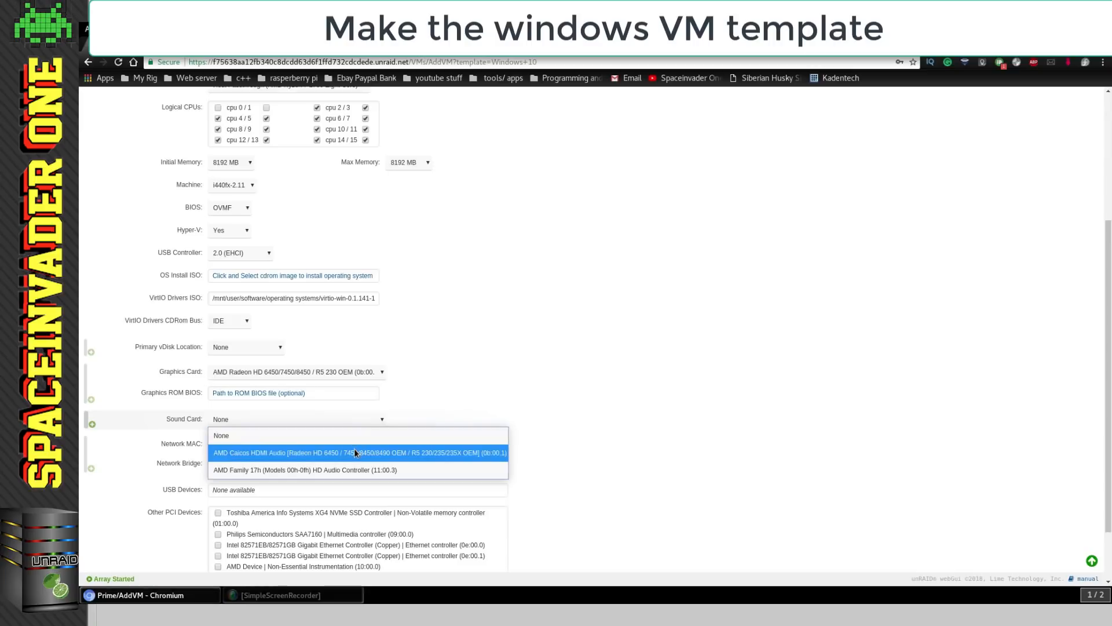
left_click(357, 453)
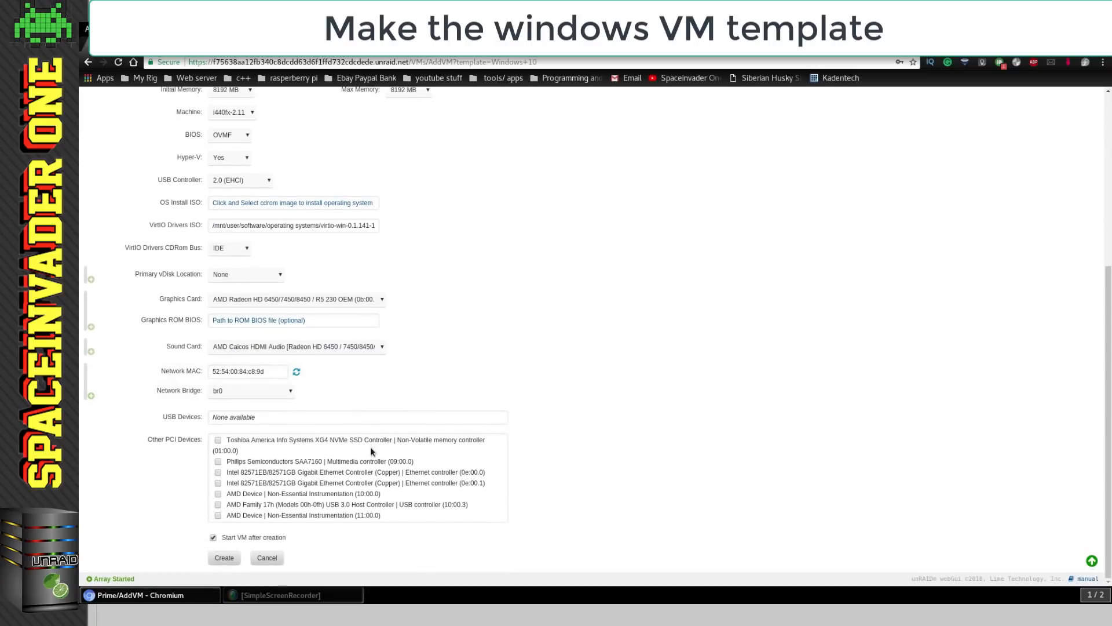
mouse_move(268, 444)
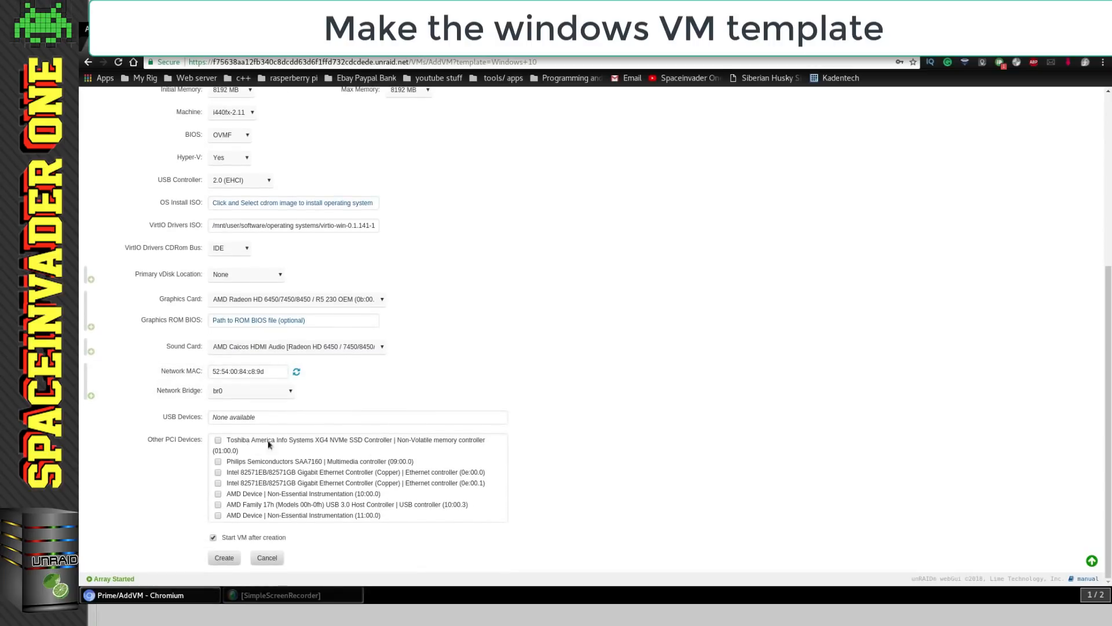
- Pass through the Toshiba NVMe, Philips SAA7160 and AMD USB 3.0 controllers, untick Start VM, and create the VM
left_click(219, 440)
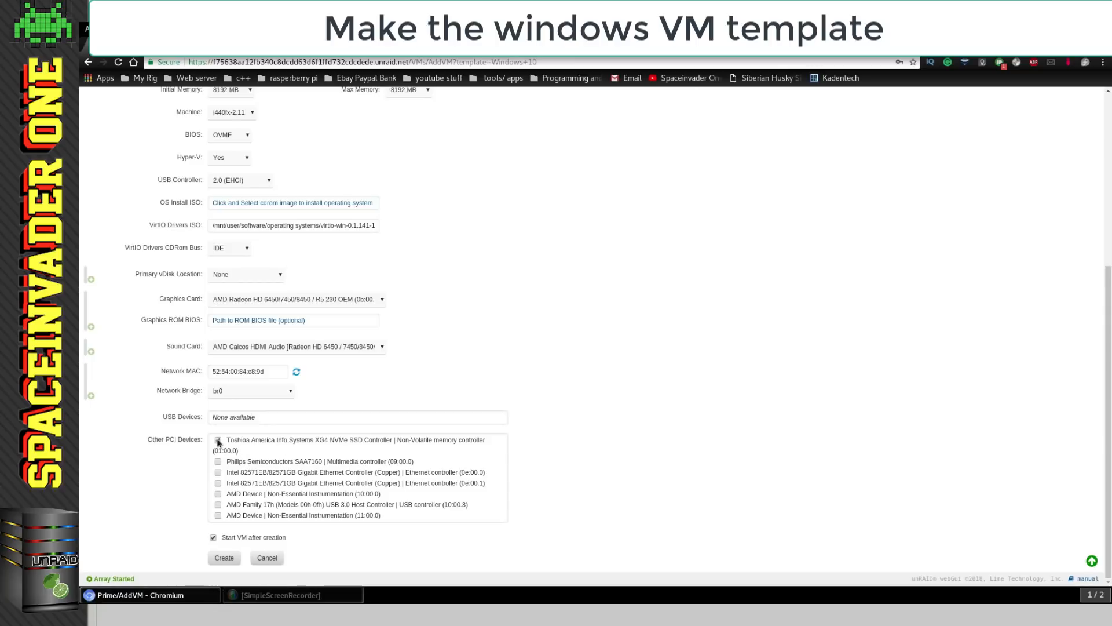
left_click(219, 440)
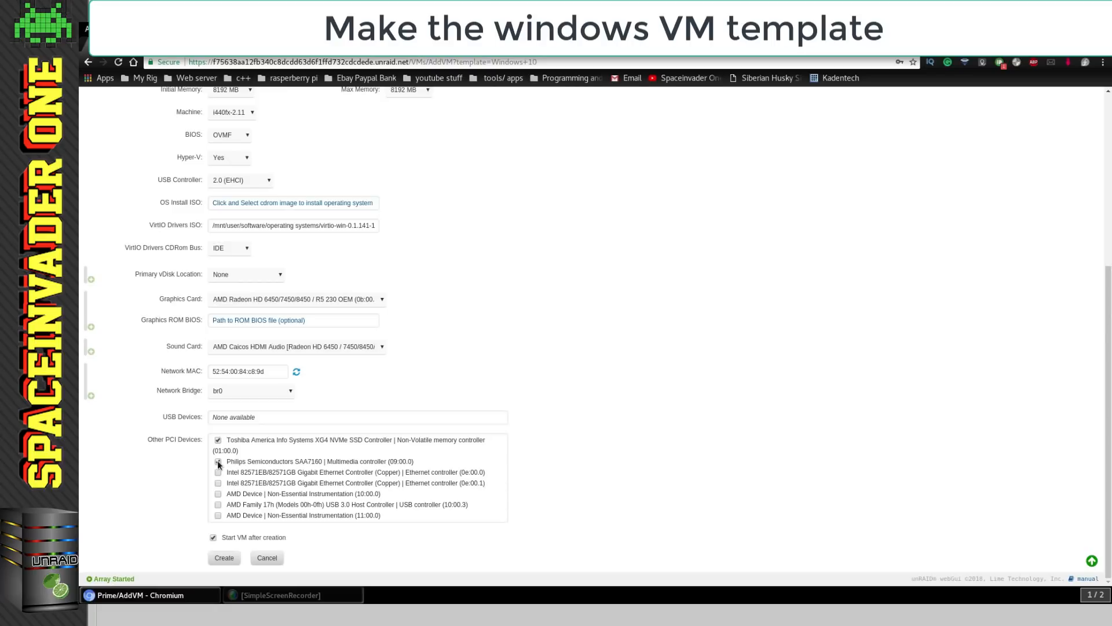
left_click(218, 461)
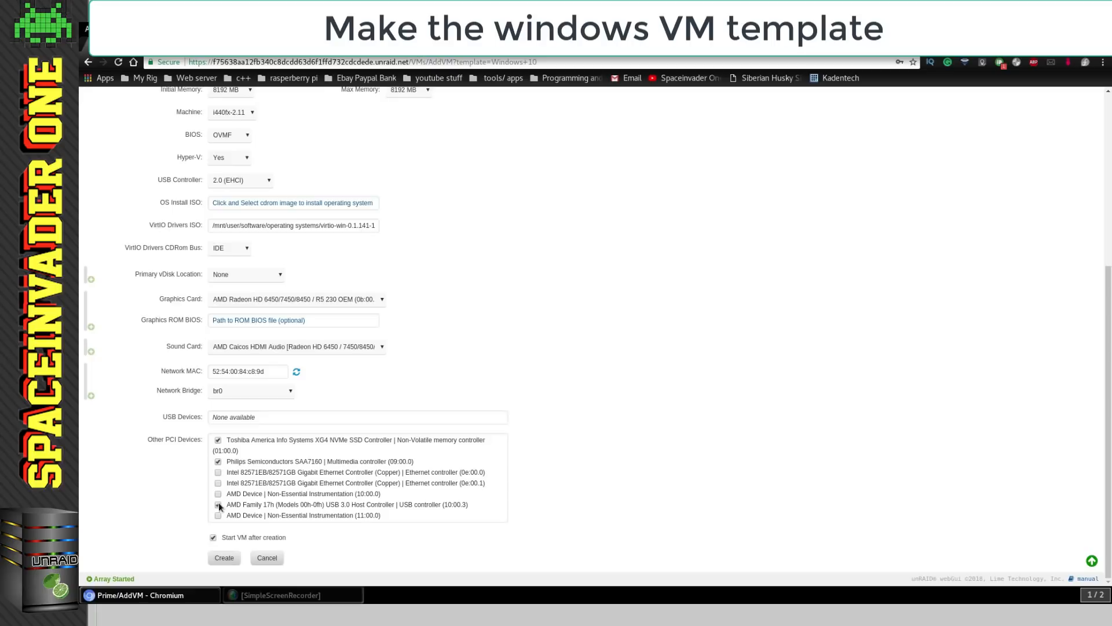
left_click(219, 504)
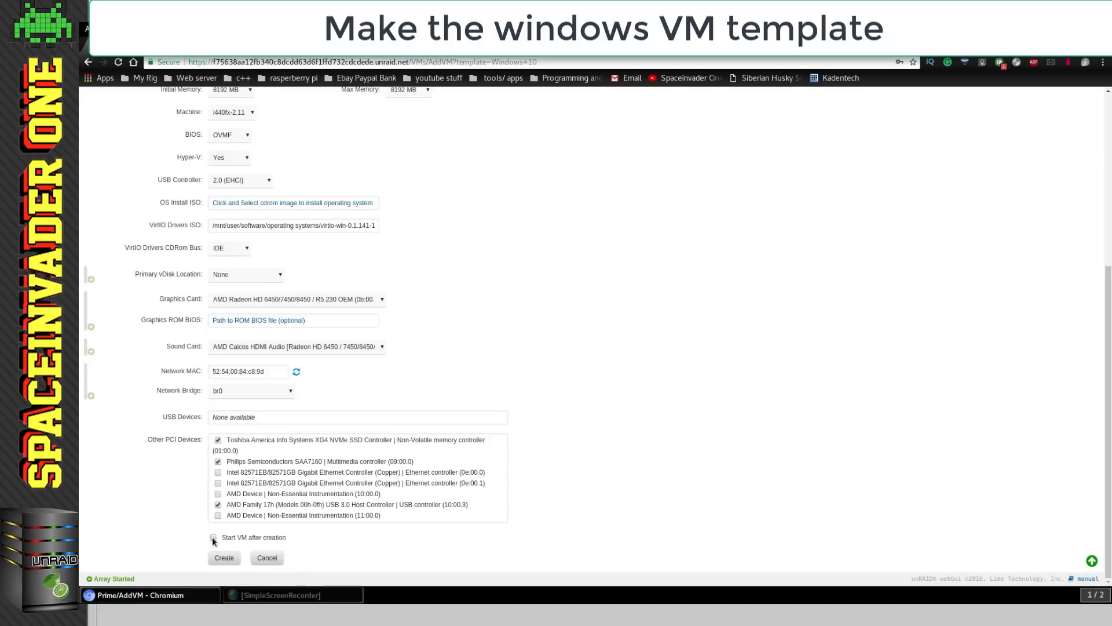
left_click(223, 557)
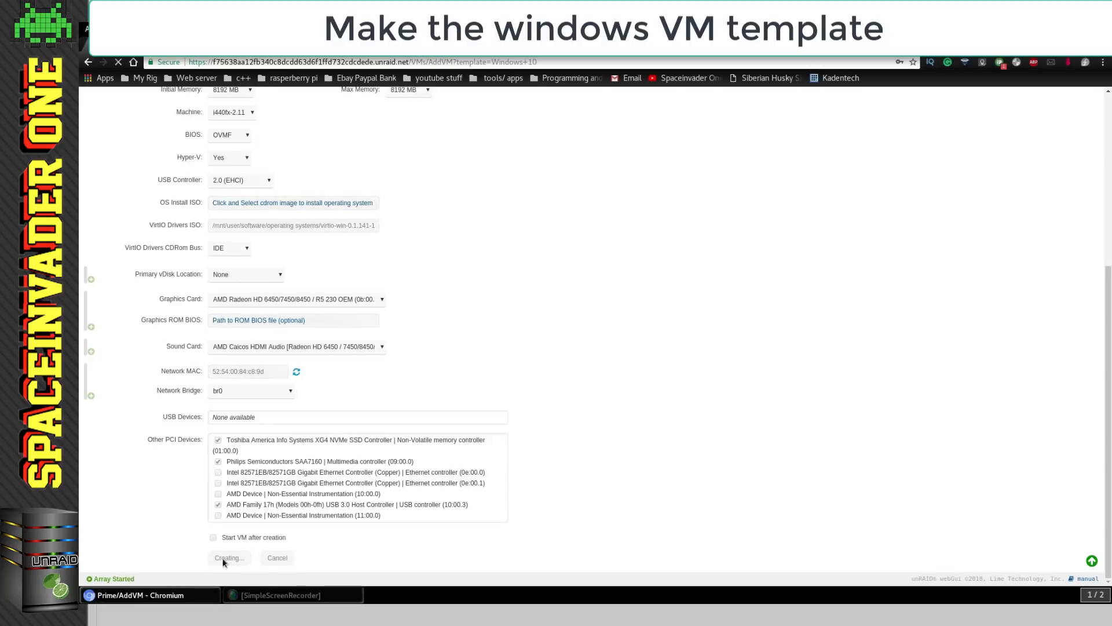
left_click(228, 557)
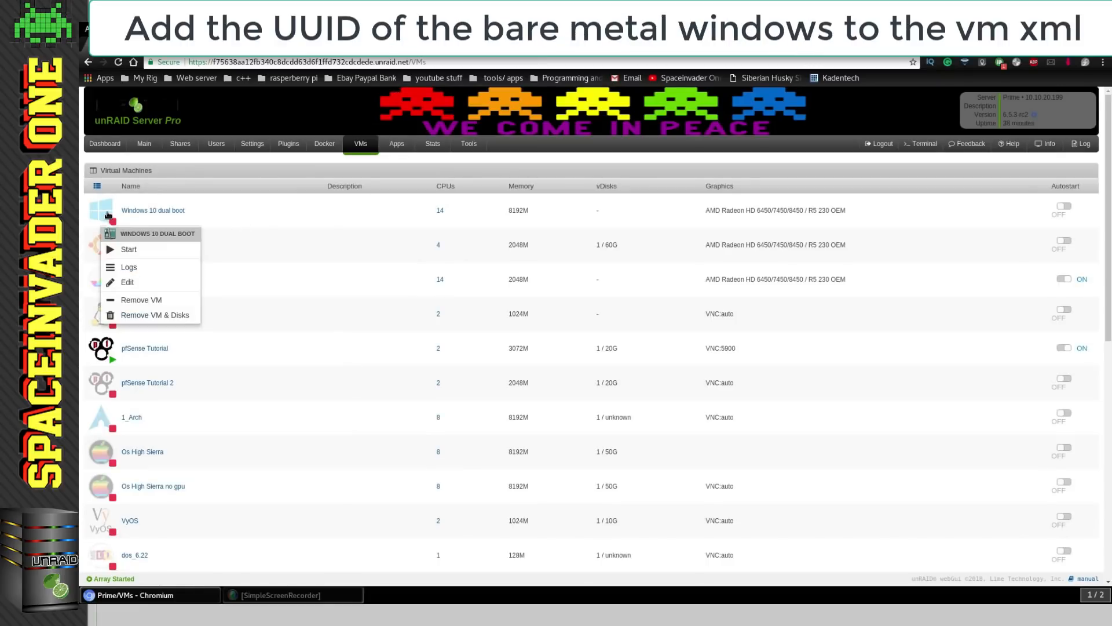
mouse_move(127, 281)
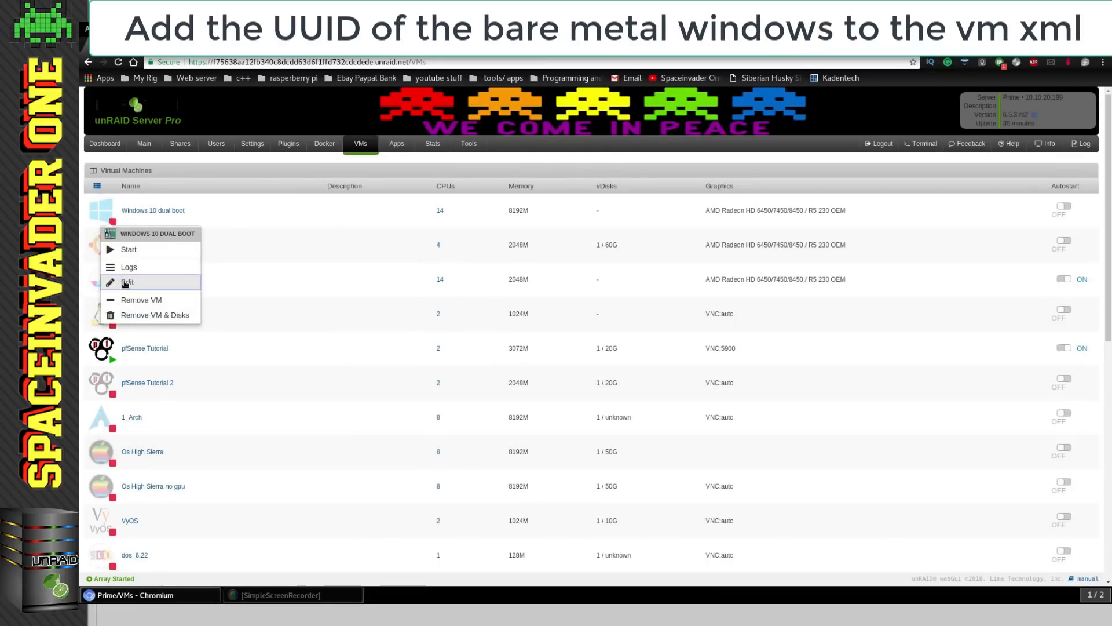
- Edit the Windows 10 dual boot VM and switch its settings to XML view
left_click(126, 283)
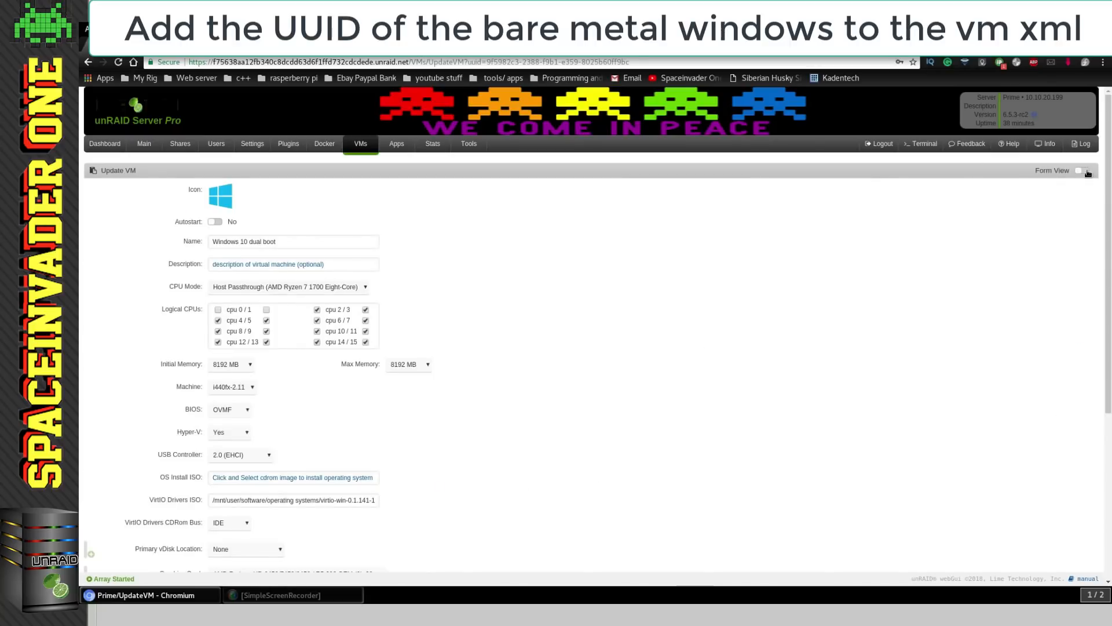
left_click(1091, 171)
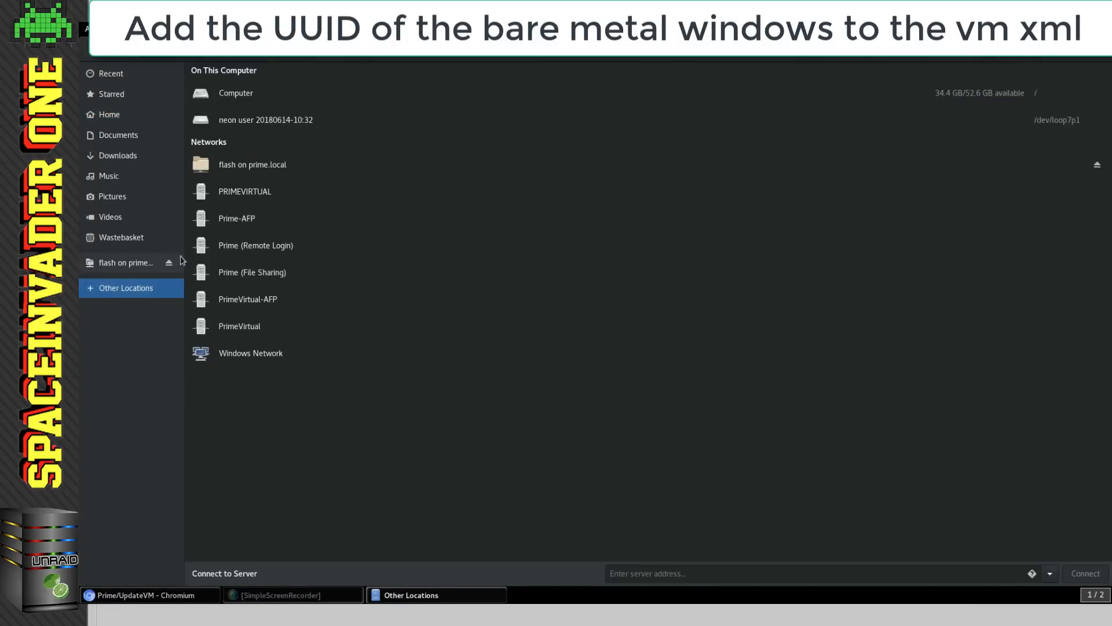
- Open my uuid.txt from the flash share on prime.local in Text Editor and select the bare-metal UUID
left_click(126, 263)
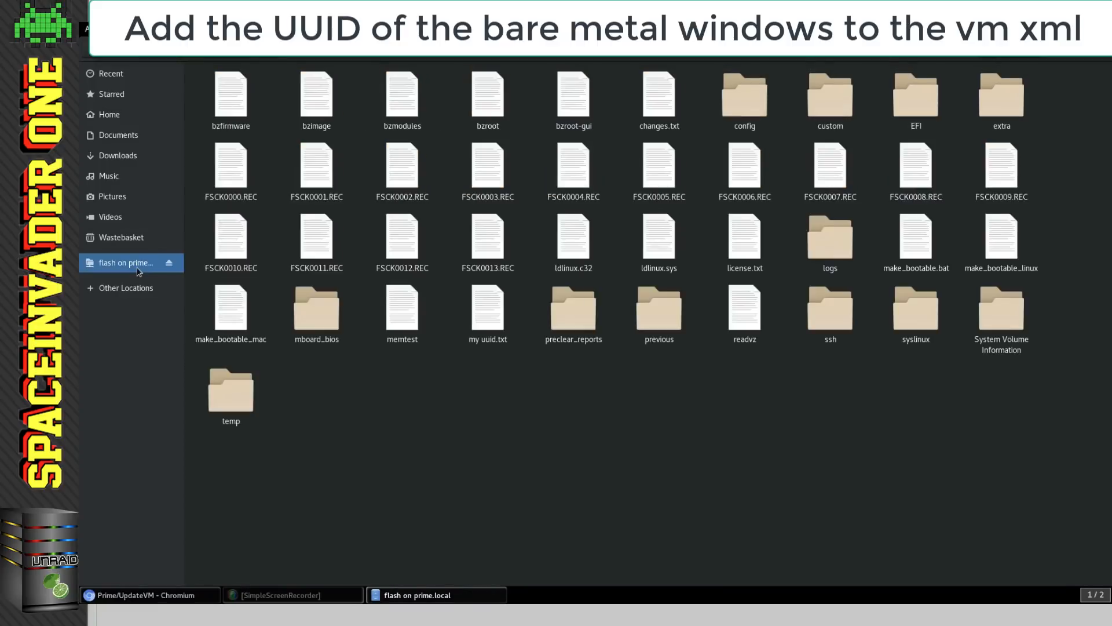
right_click(488, 311)
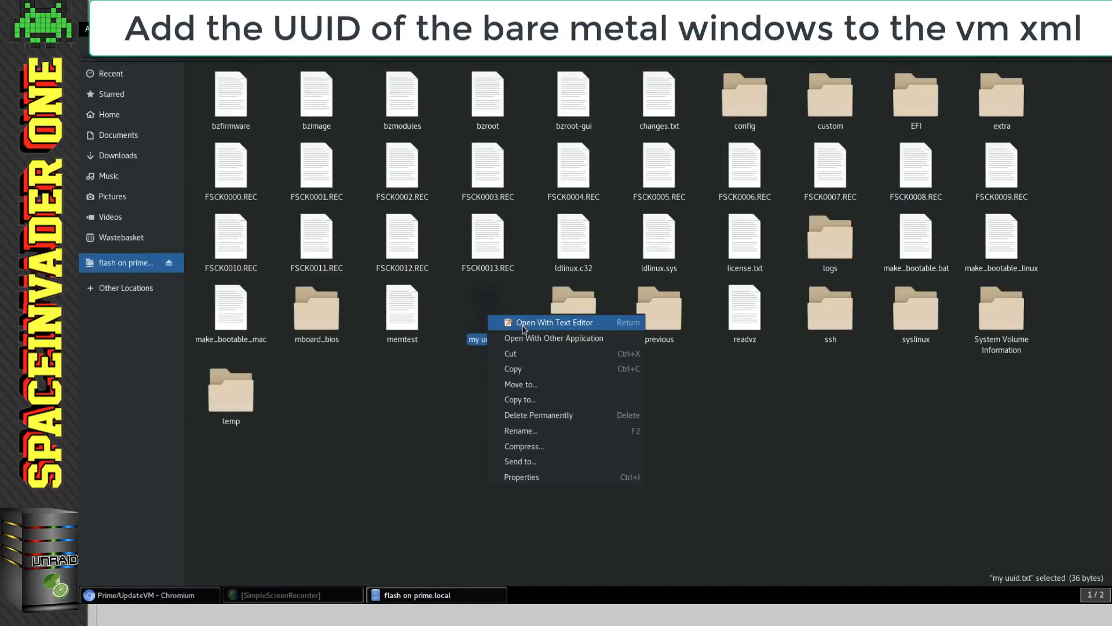
left_click(554, 322)
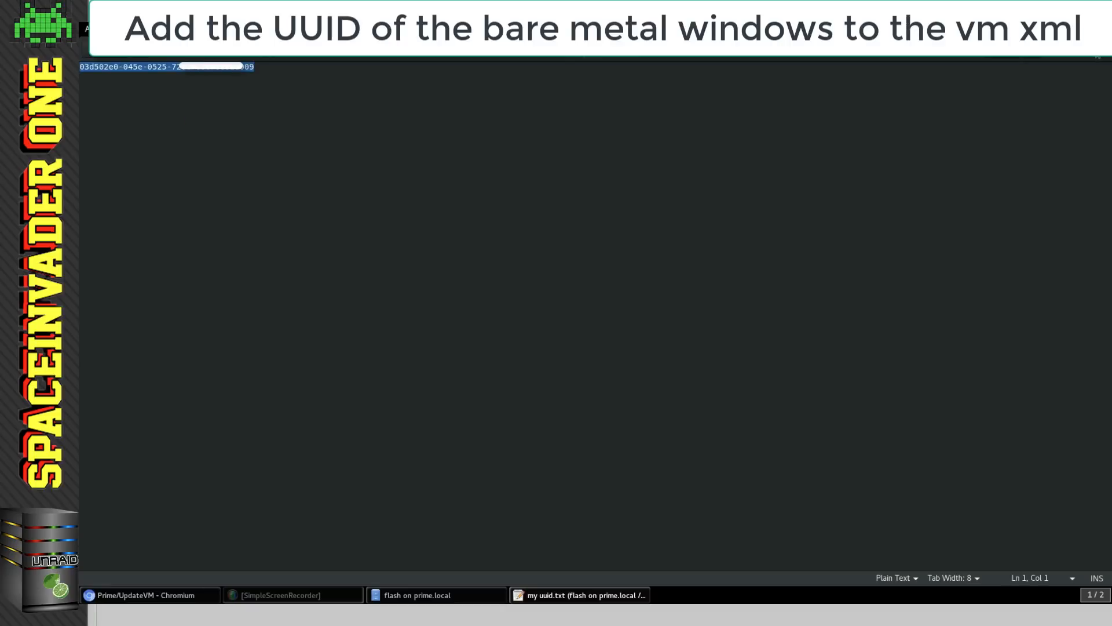
left_click(150, 594)
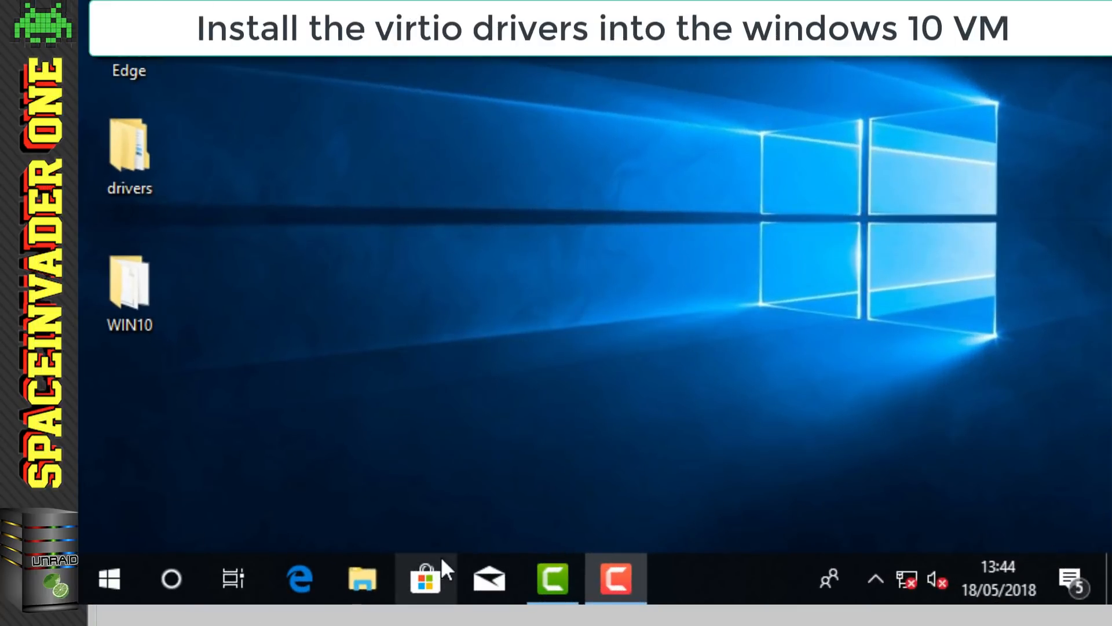
- Open Device Manager from System properties and finish the AMD Catalyst graphics driver installation
left_click(363, 578)
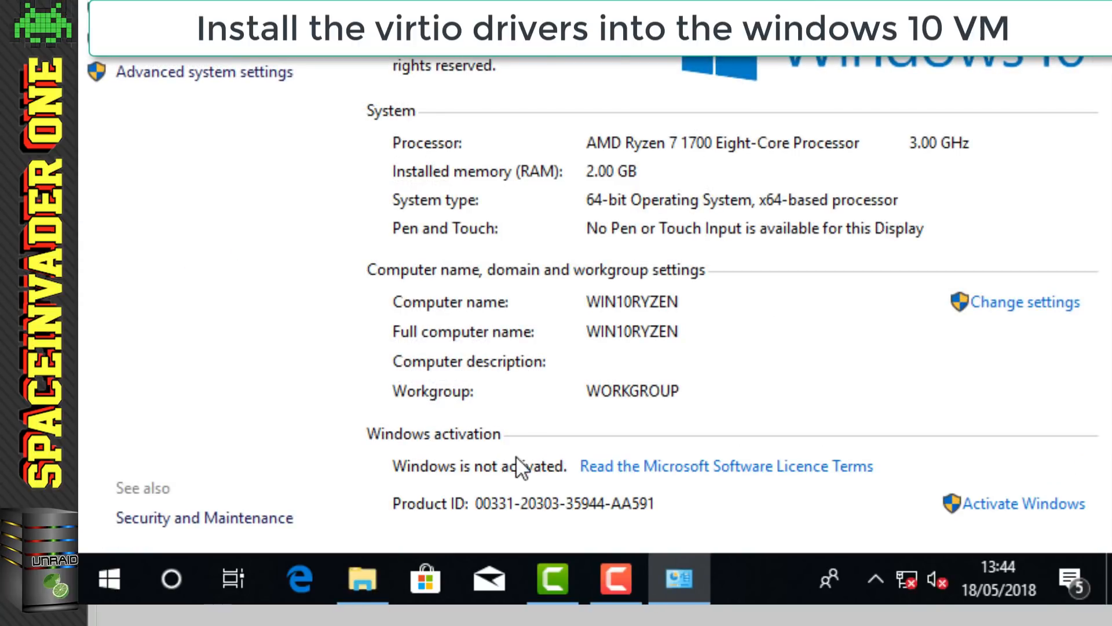
mouse_move(408, 478)
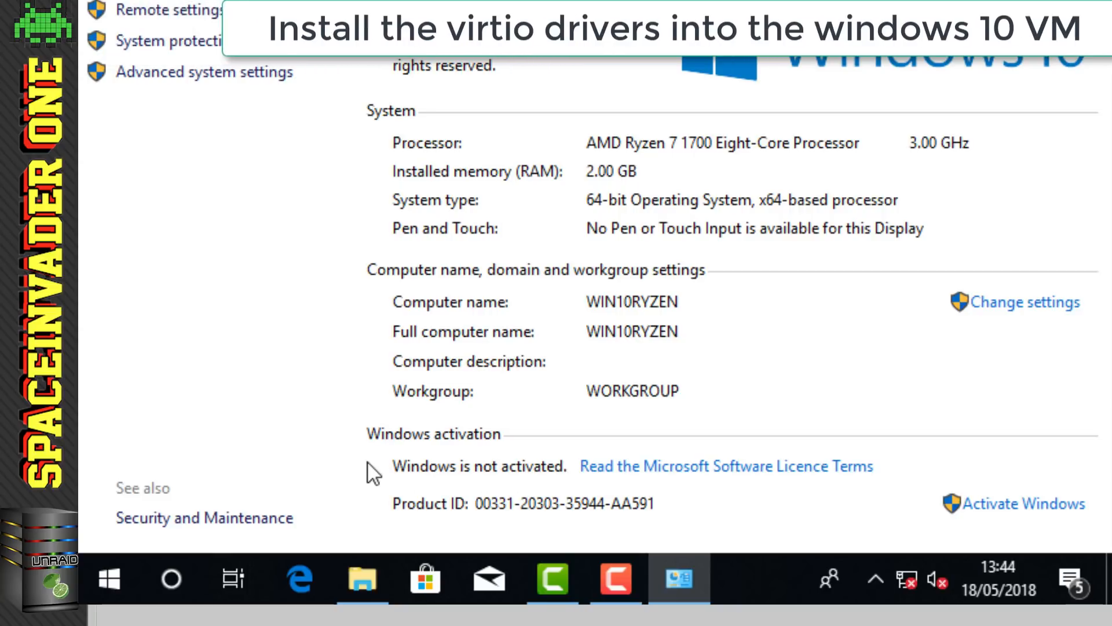
scroll("up", 3)
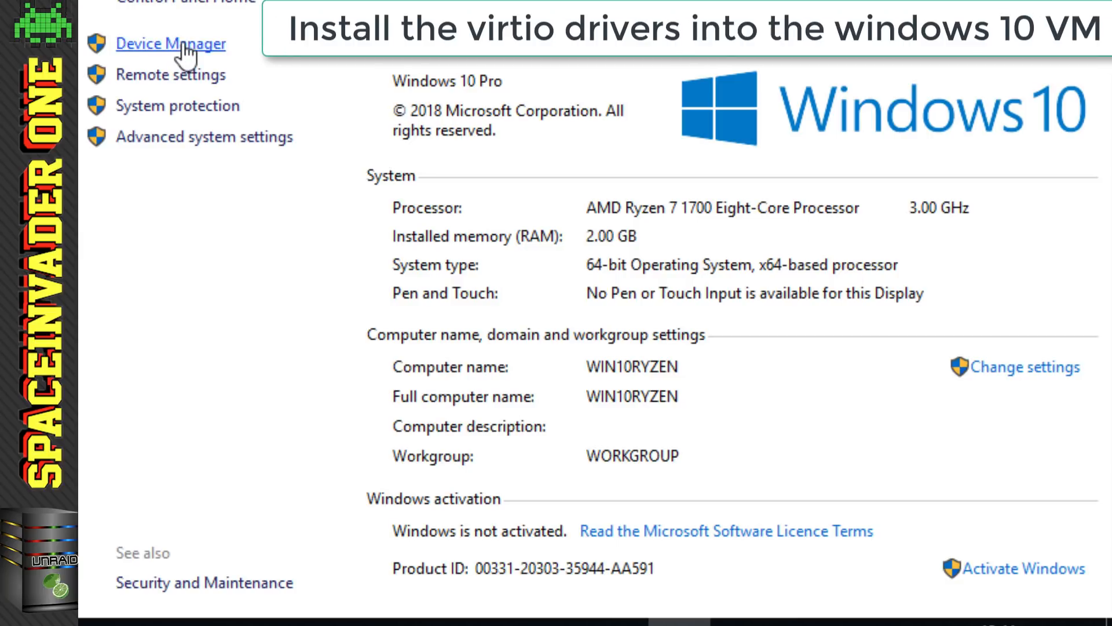
left_click(171, 43)
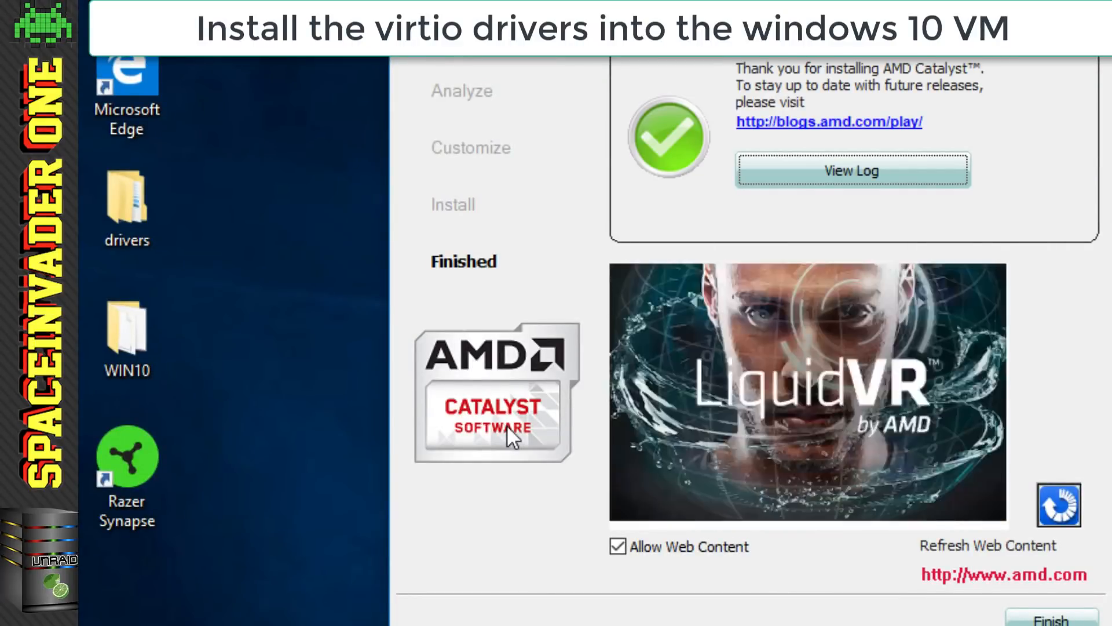
left_click(1050, 620)
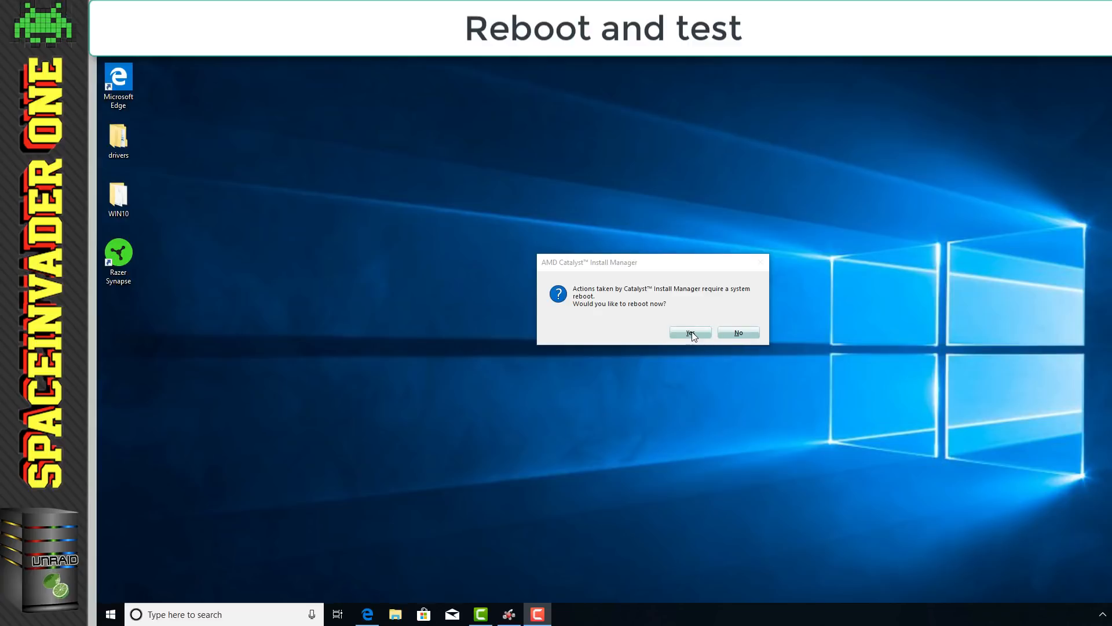
- Reboot the VM, then open System showing Windows activated and launch Device Manager
left_click(688, 333)
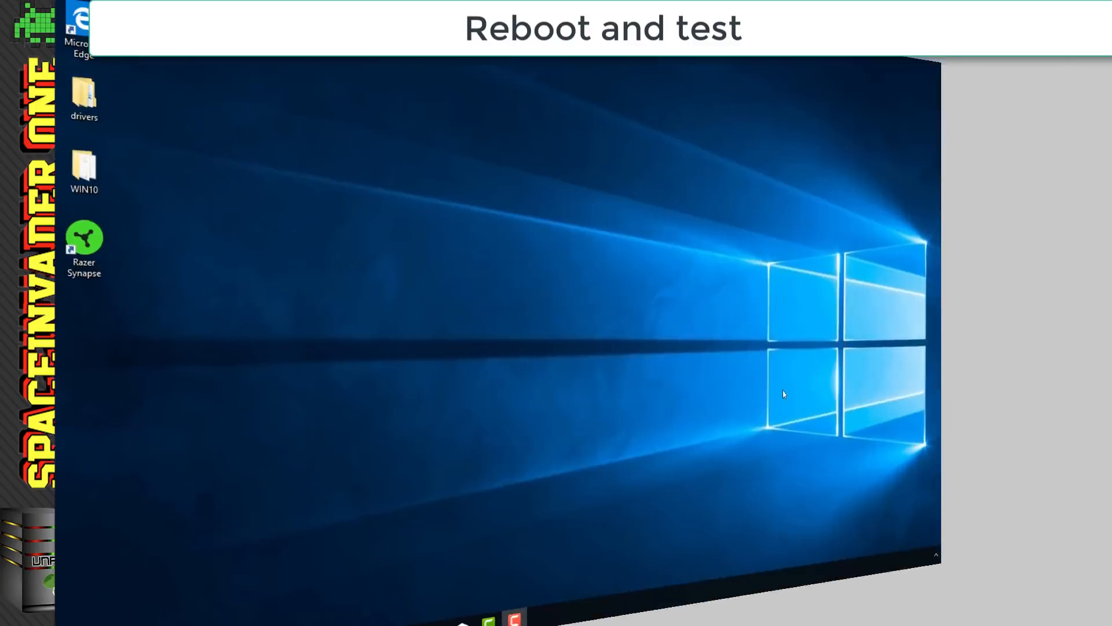
left_click(395, 614)
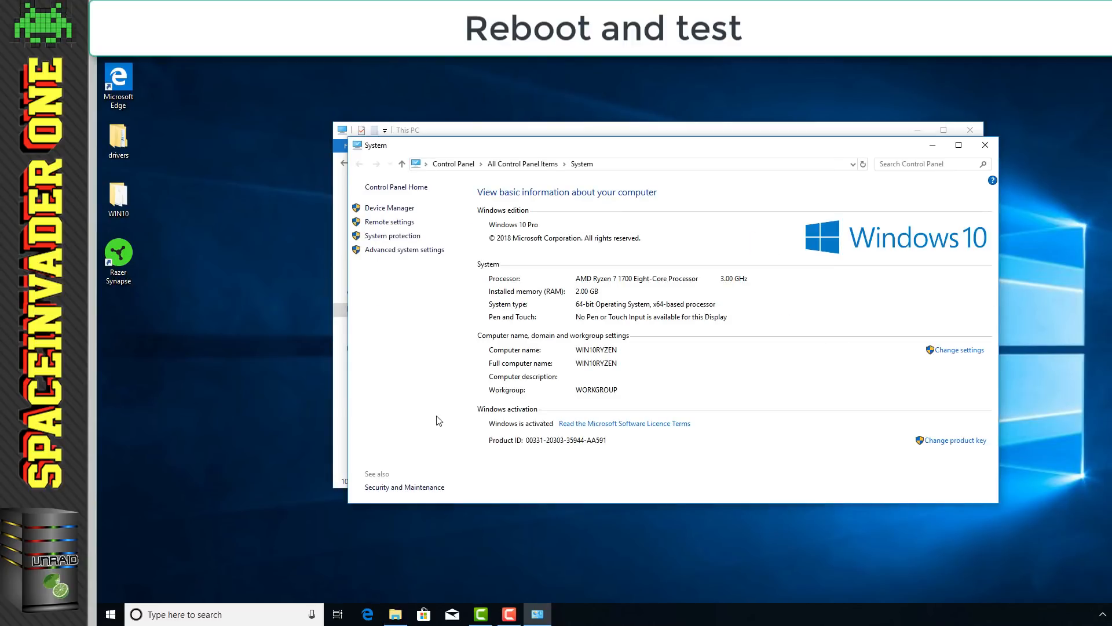
left_click(390, 208)
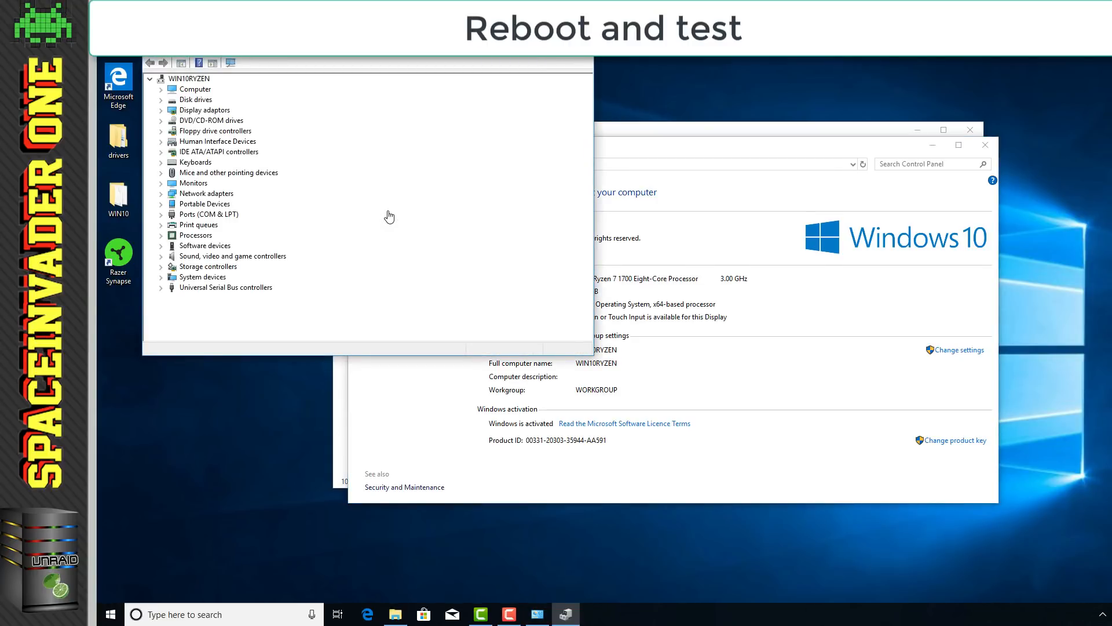
mouse_move(276, 167)
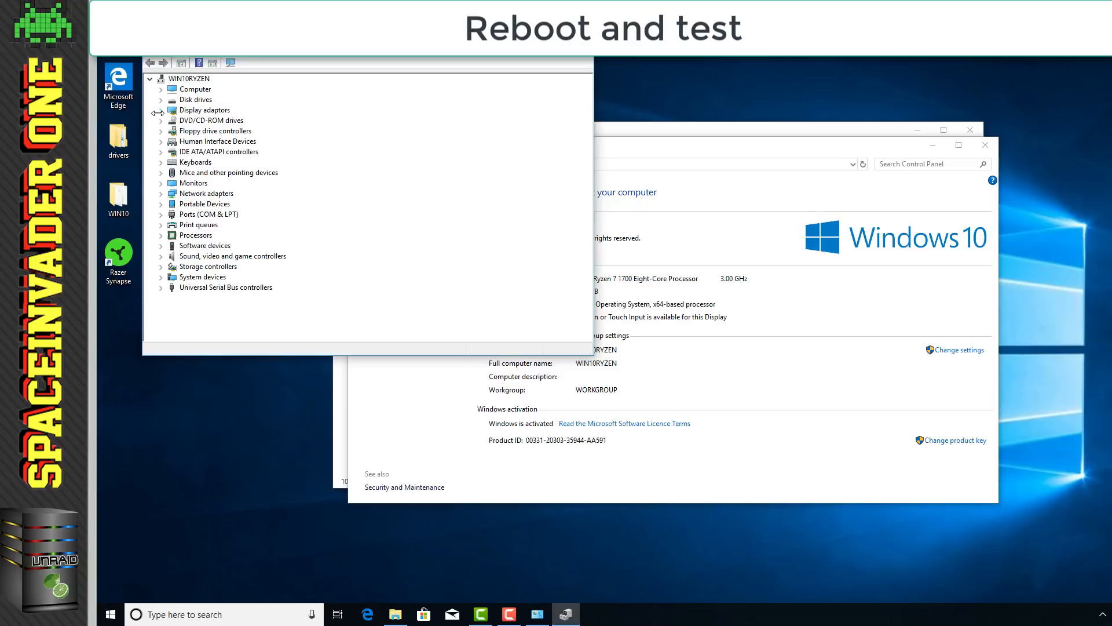
- Expand Display adaptors and Network adapters to check the AMD Radeon HD 6450 and Red Hat VirtIO Ethernet Adapter
left_click(162, 110)
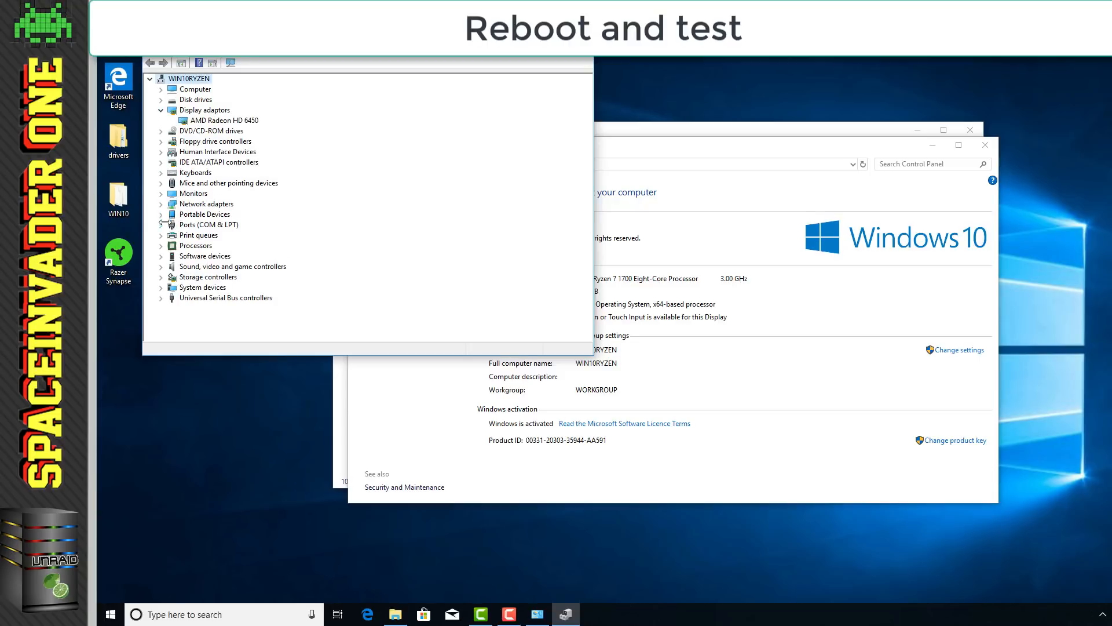
left_click(162, 204)
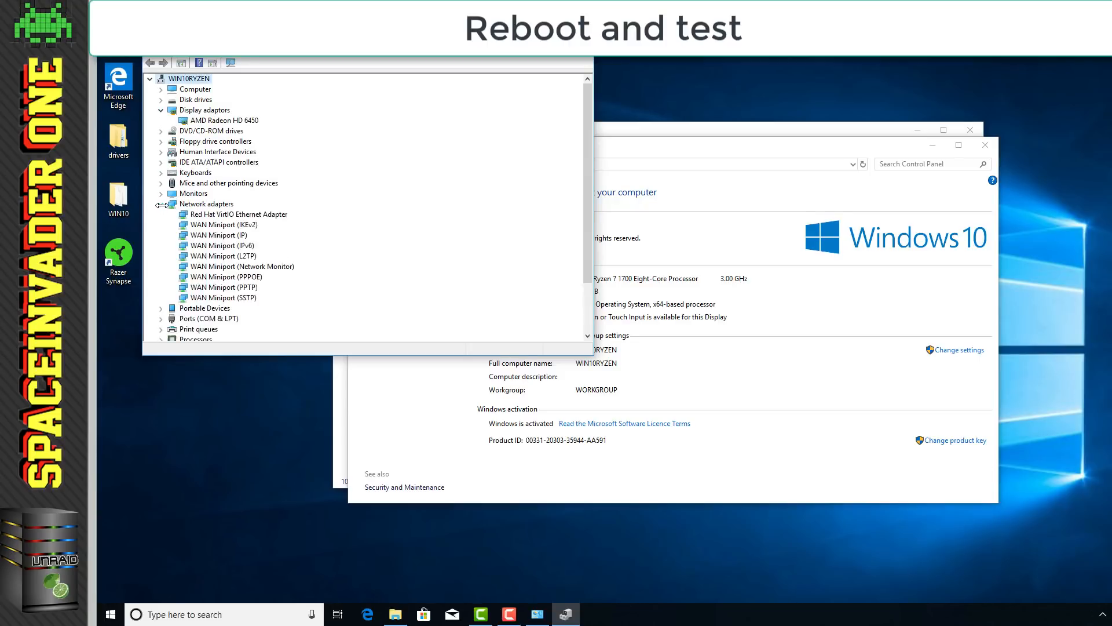
left_click(239, 213)
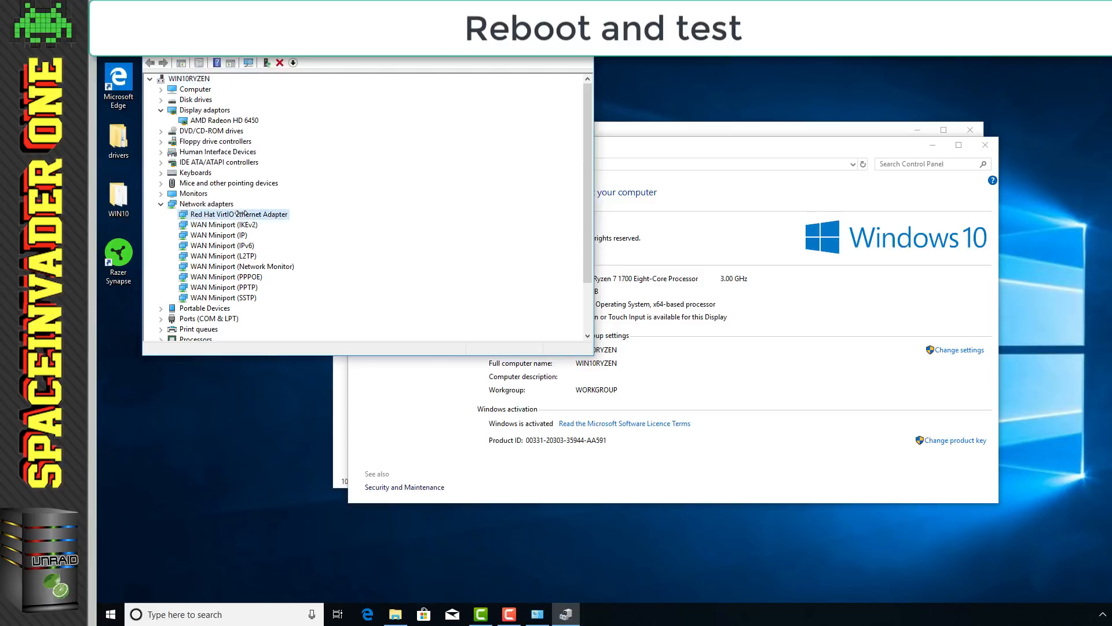